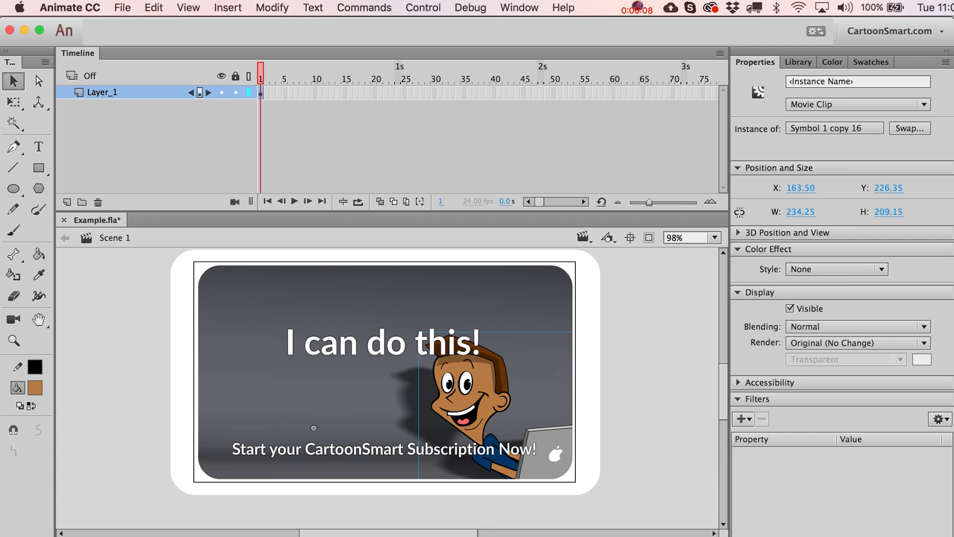
mouse_move(248, 171)
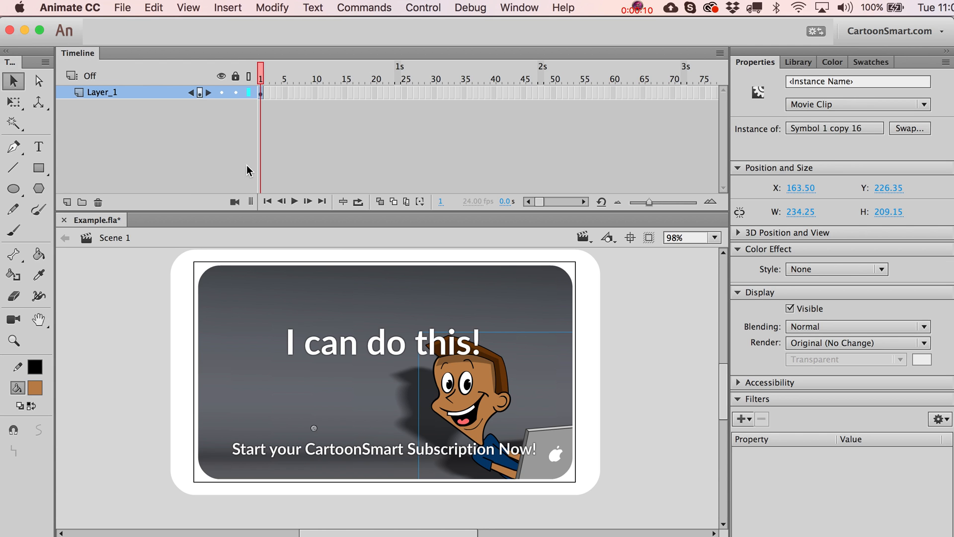
mouse_move(446, 403)
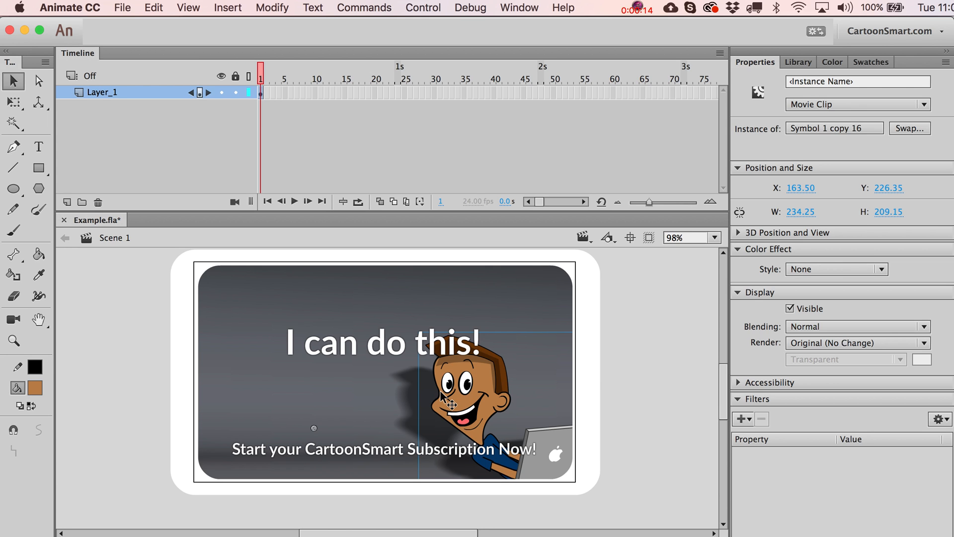
mouse_move(389, 402)
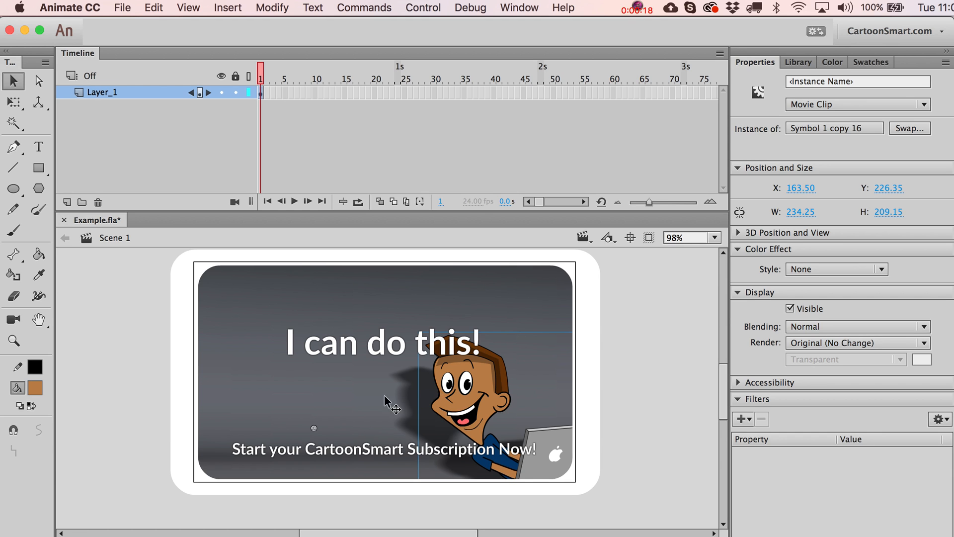
mouse_move(631, 267)
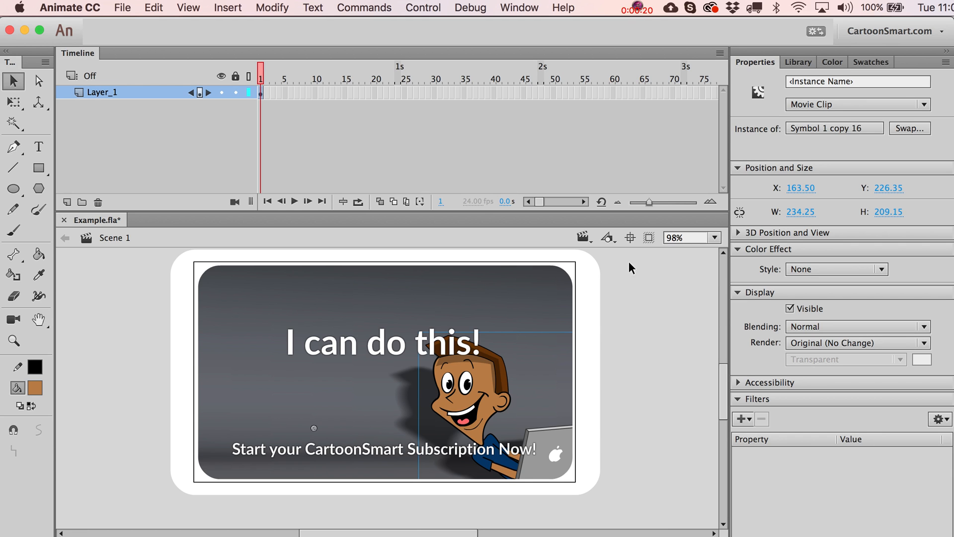
mouse_move(513, 365)
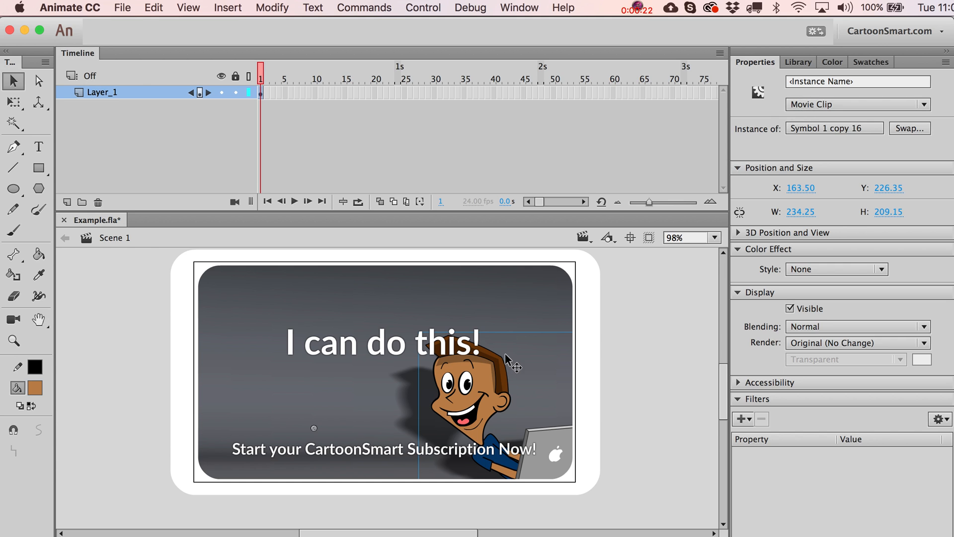
mouse_move(471, 399)
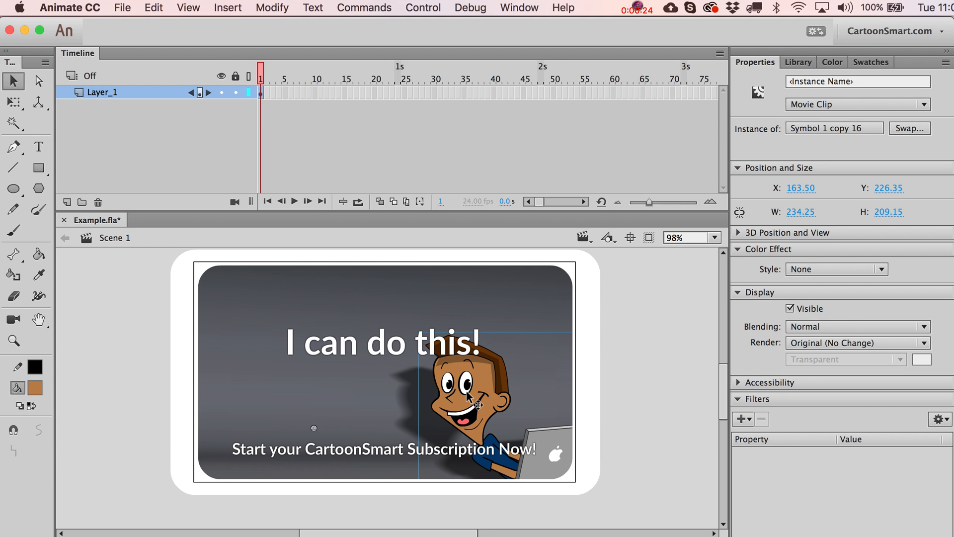
Enter the boy symbol, return to the main scene and select the boy figure for eye editing
double_click(471, 381)
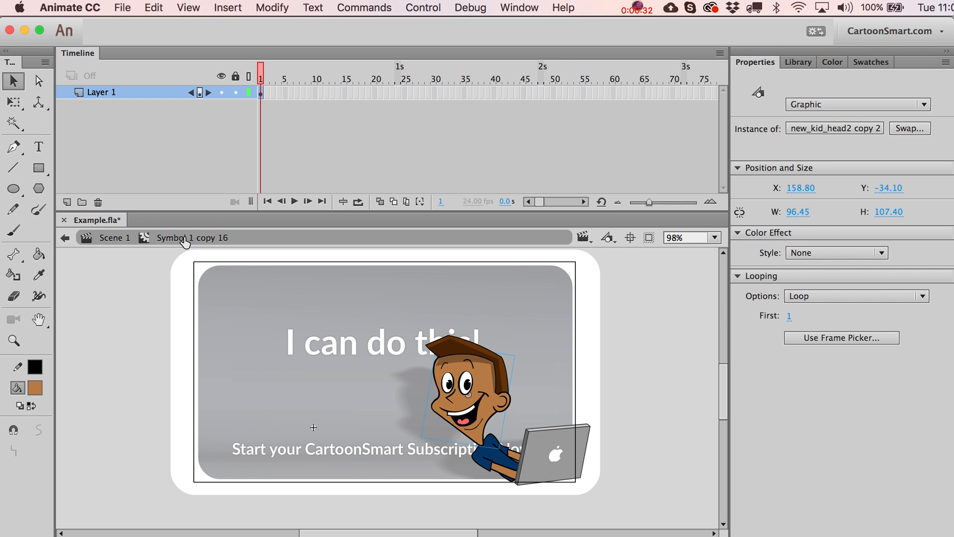
mouse_move(455, 364)
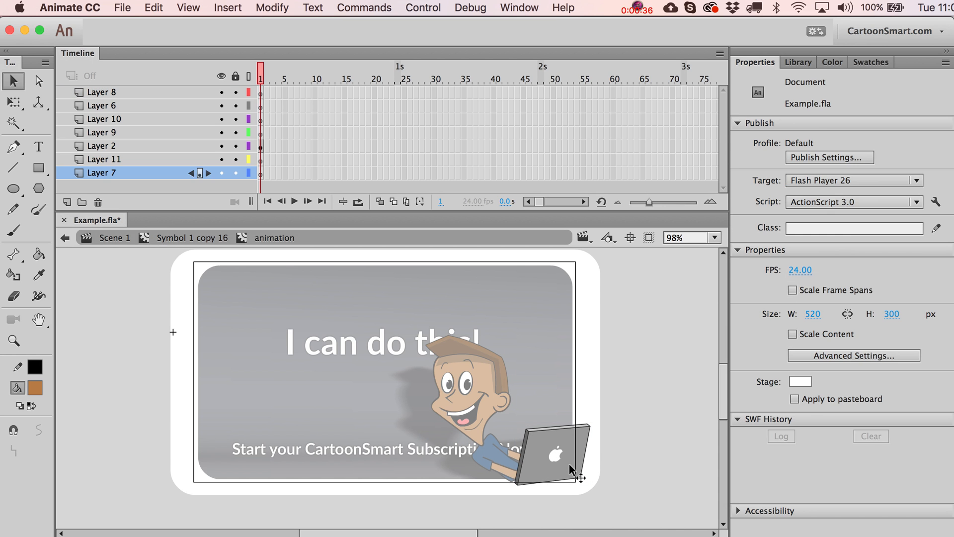
click(550, 453)
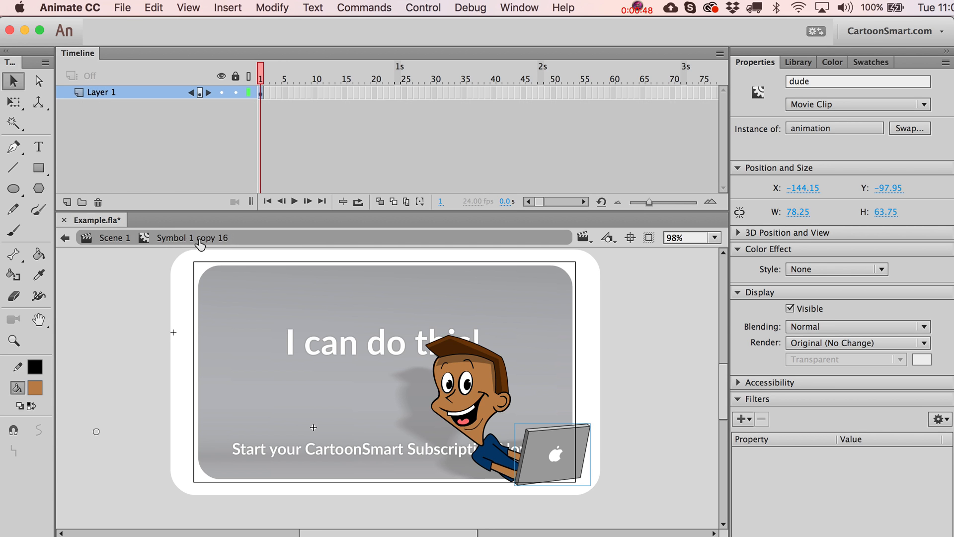
click(114, 238)
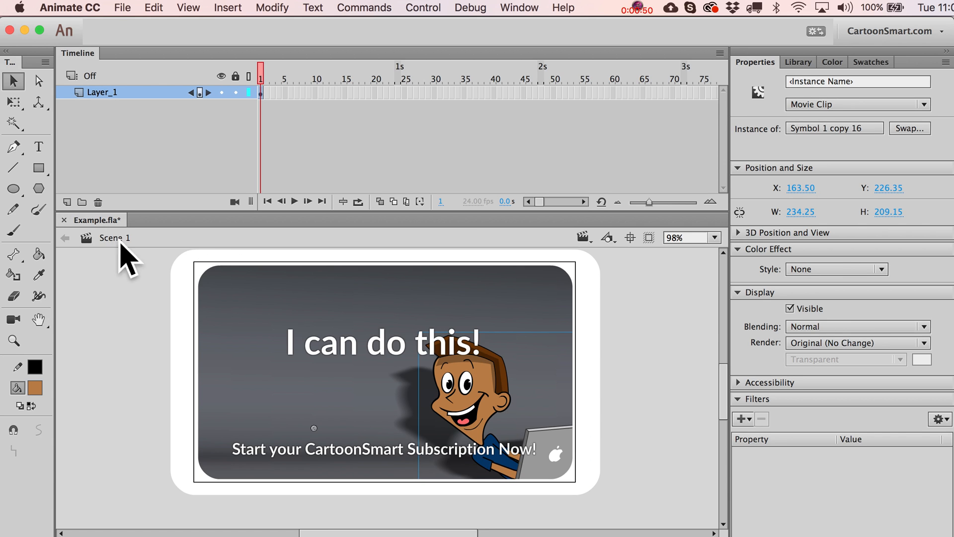
mouse_move(132, 262)
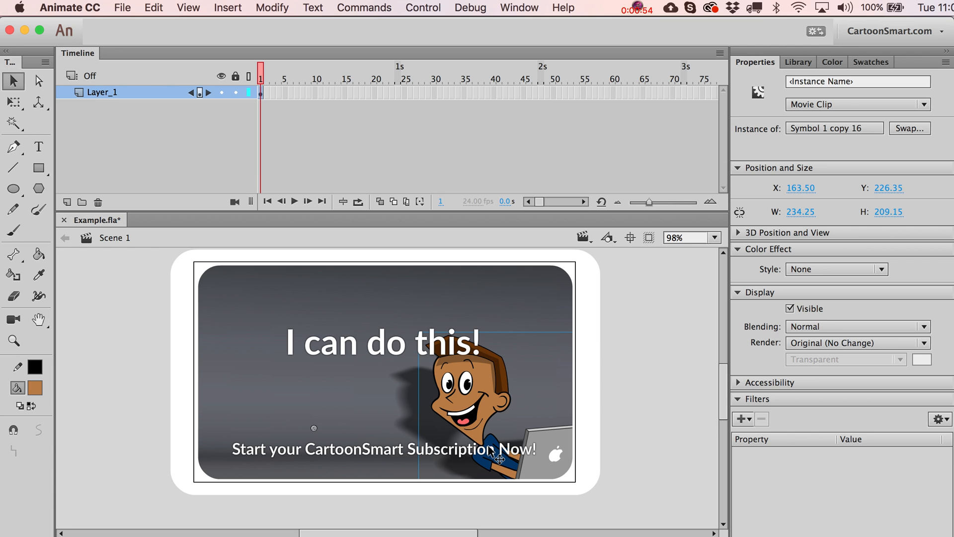
mouse_move(302, 278)
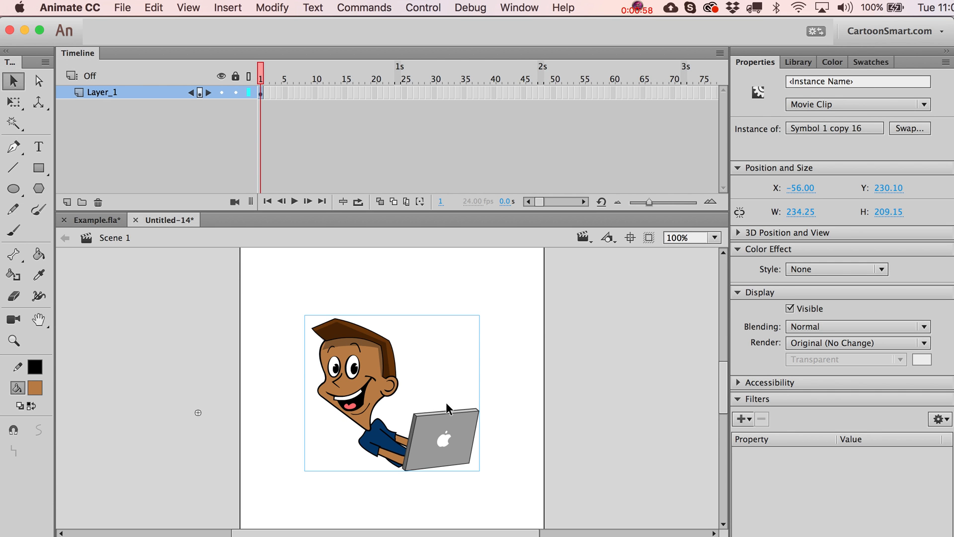
mouse_move(454, 459)
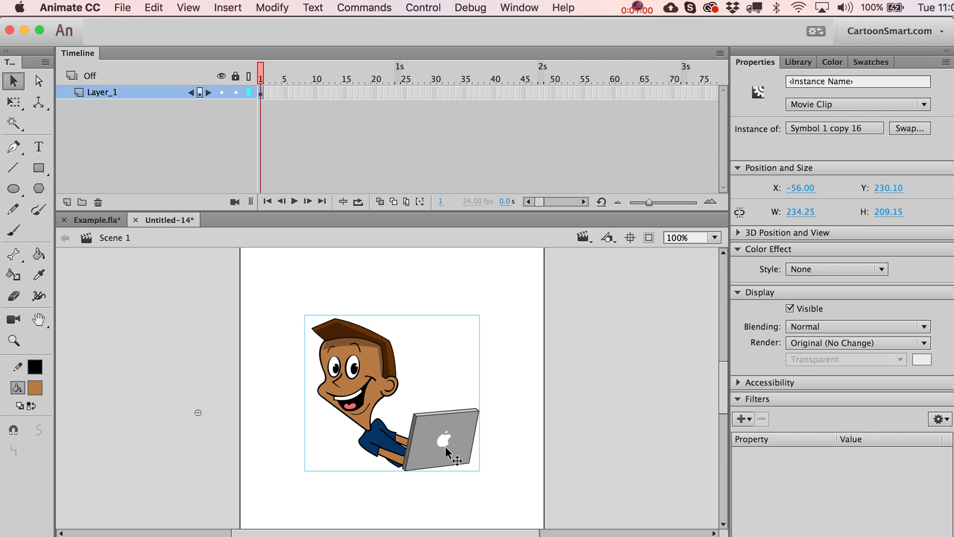
click(272, 7)
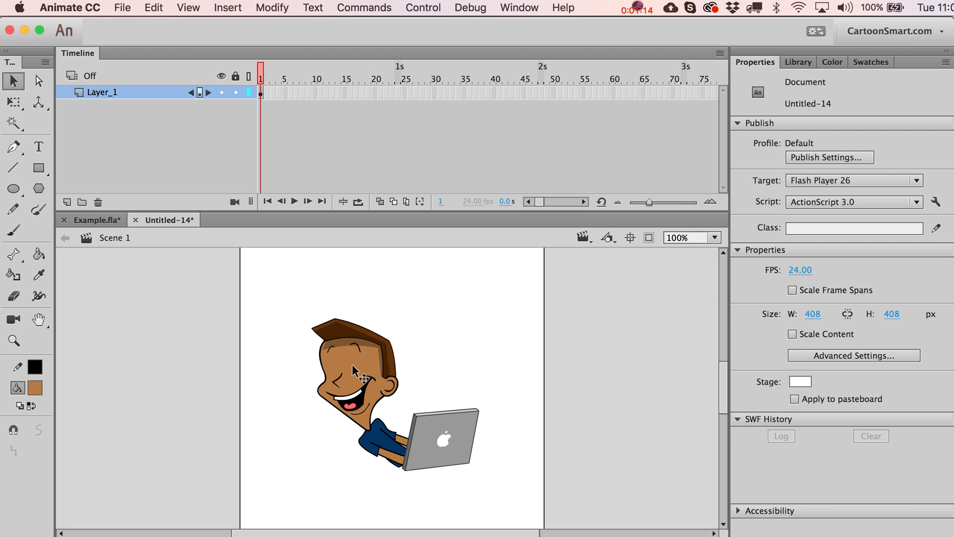
mouse_move(337, 376)
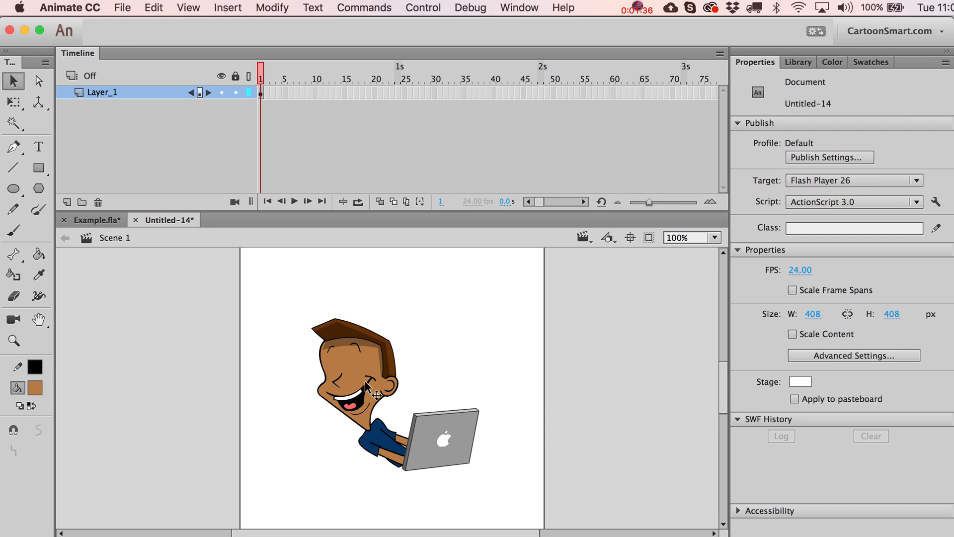
mouse_move(362, 390)
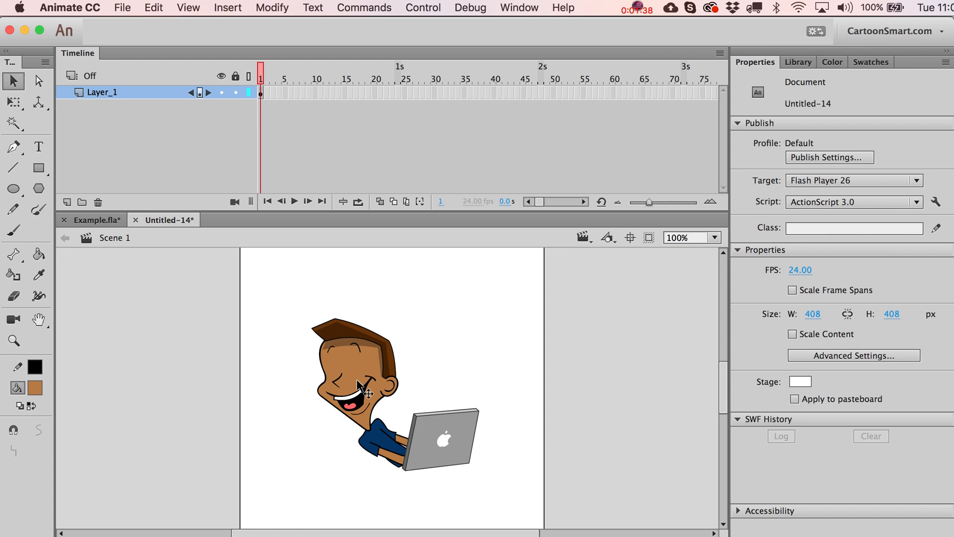
mouse_move(118, 370)
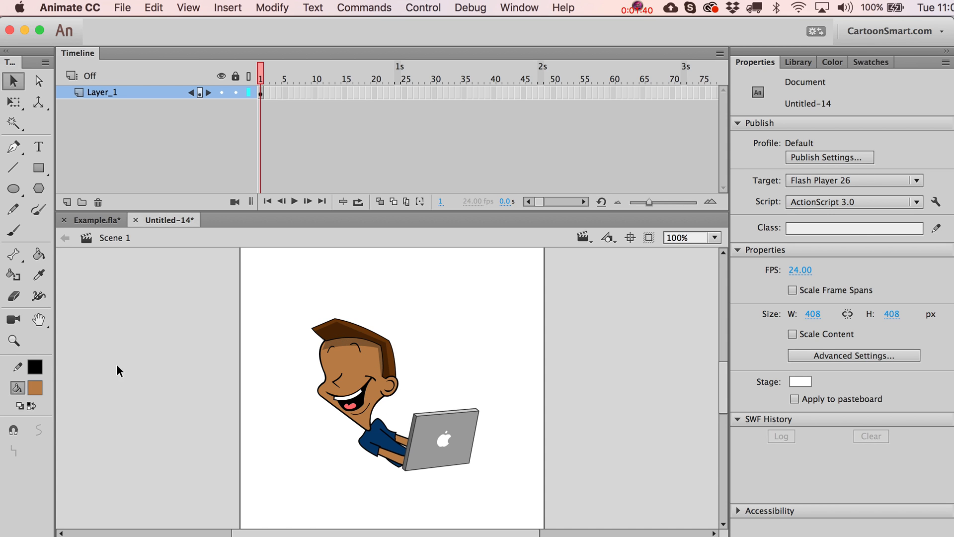
Add Layer_2 above the boy, zoom in and select its frame to draw the eyes on
click(67, 202)
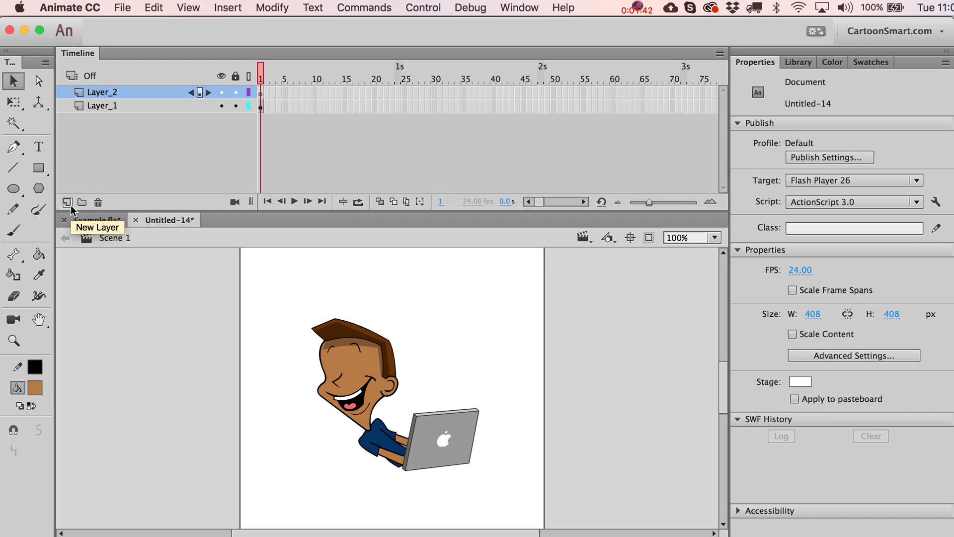
click(12, 189)
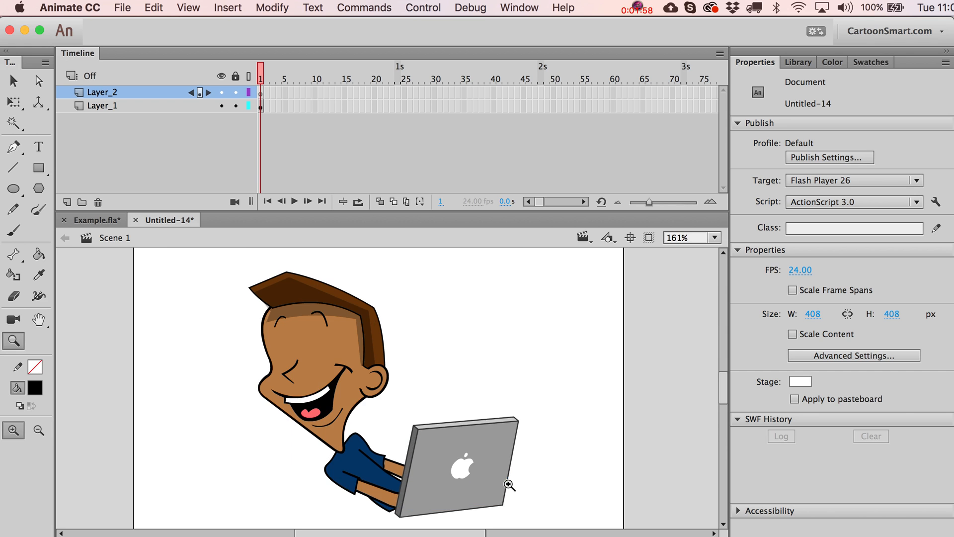
click(13, 188)
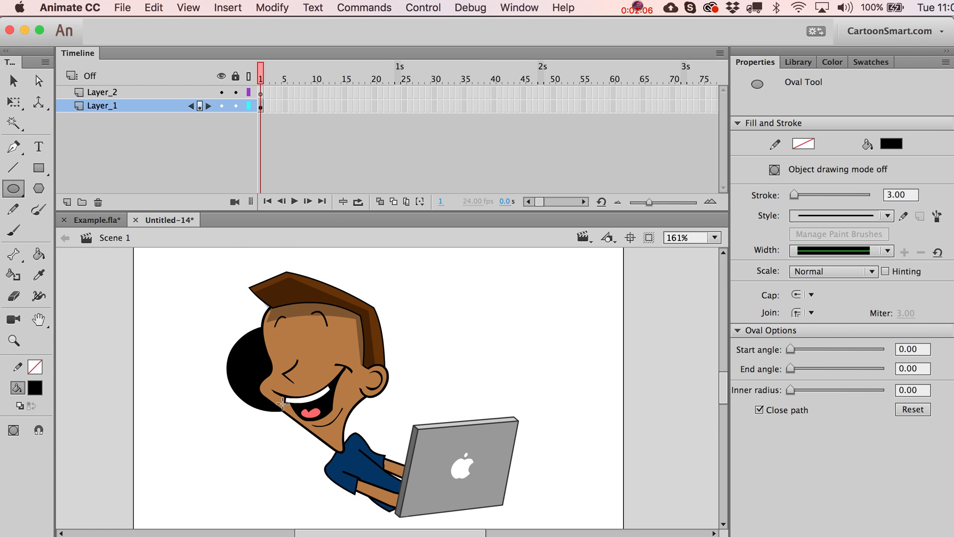
mouse_move(272, 356)
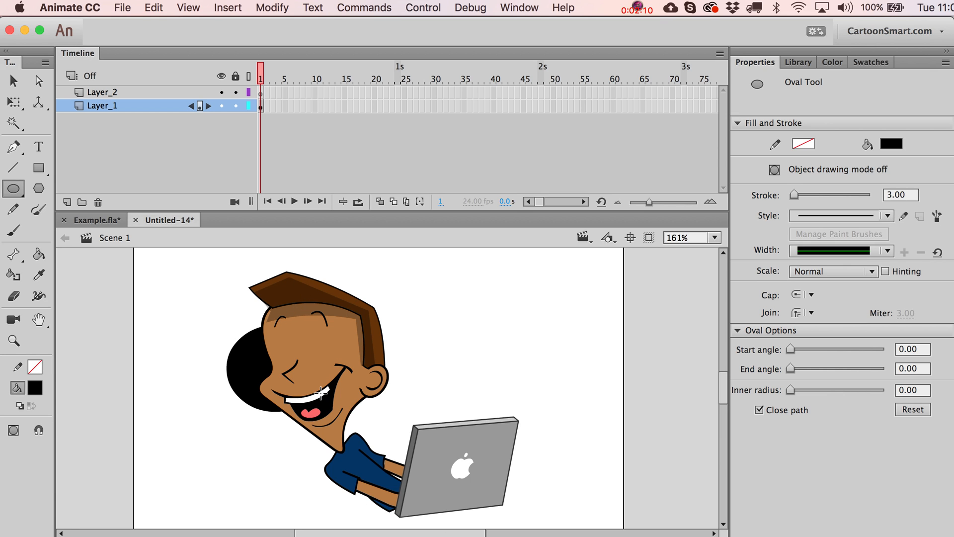
mouse_move(381, 382)
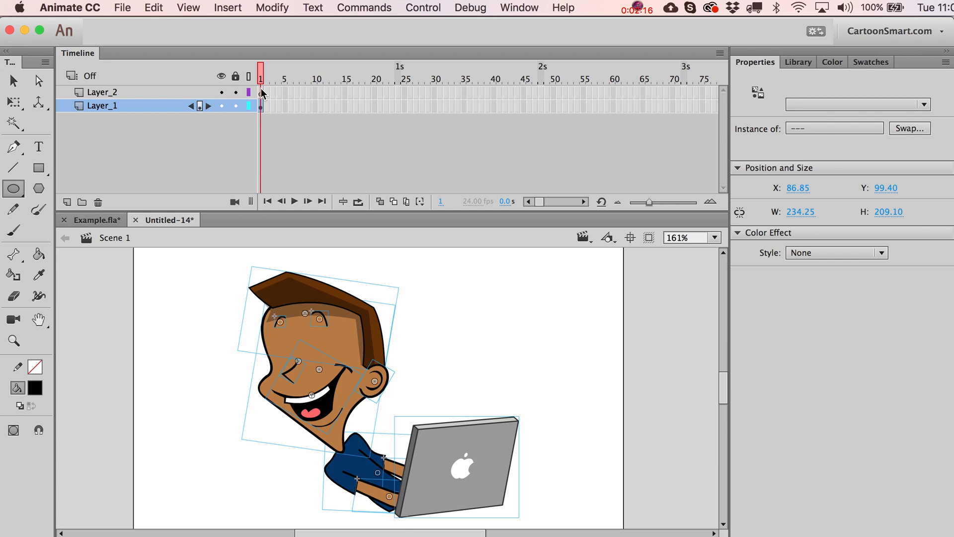
click(101, 92)
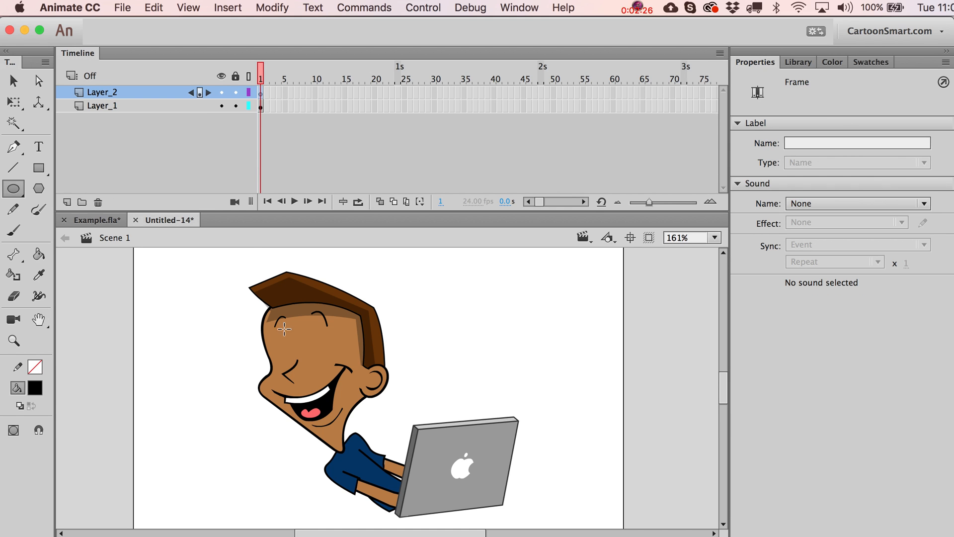
mouse_move(299, 328)
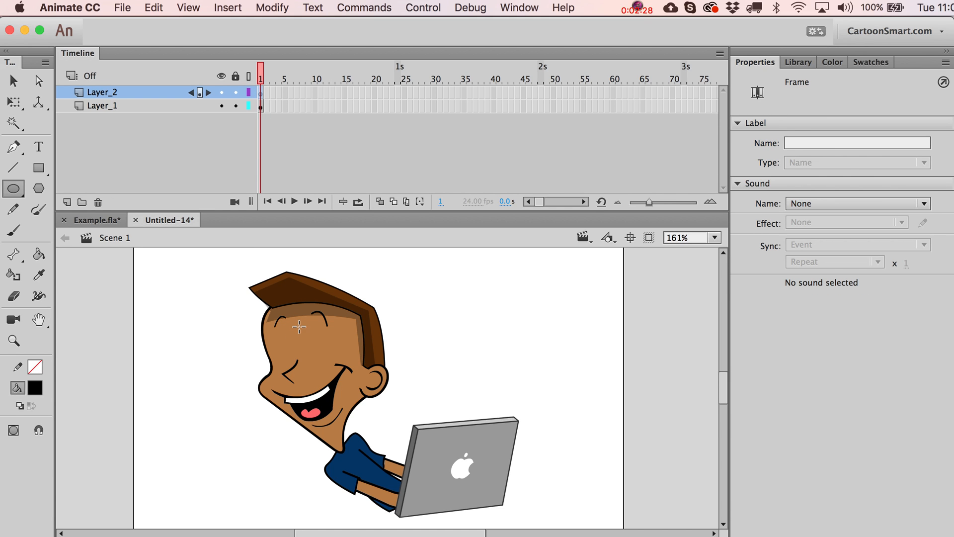
drag(298, 327, 332, 375)
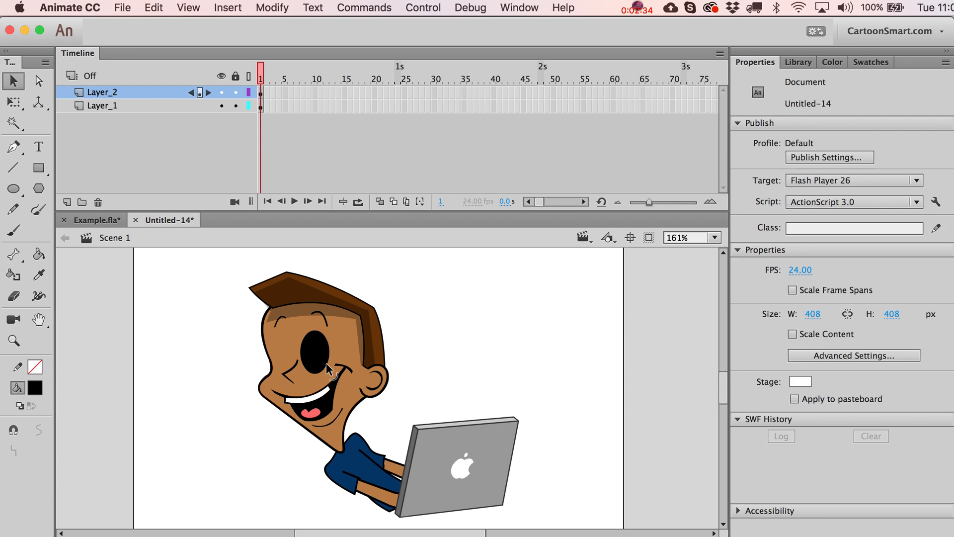
click(322, 359)
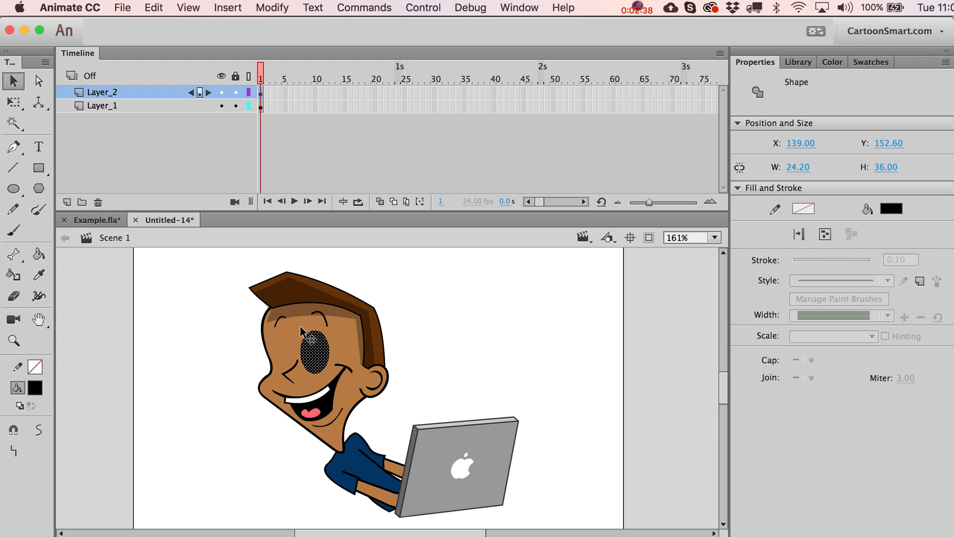
mouse_move(319, 351)
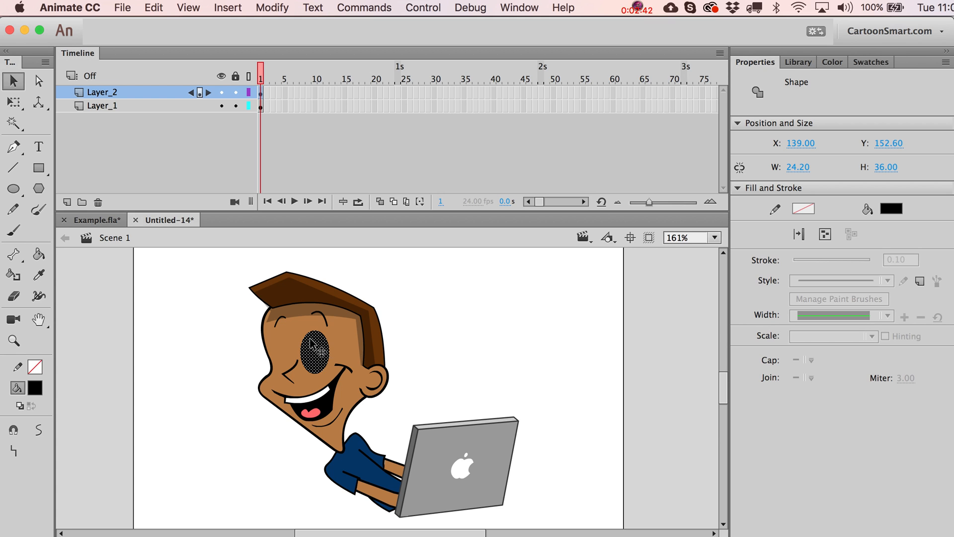
mouse_move(334, 359)
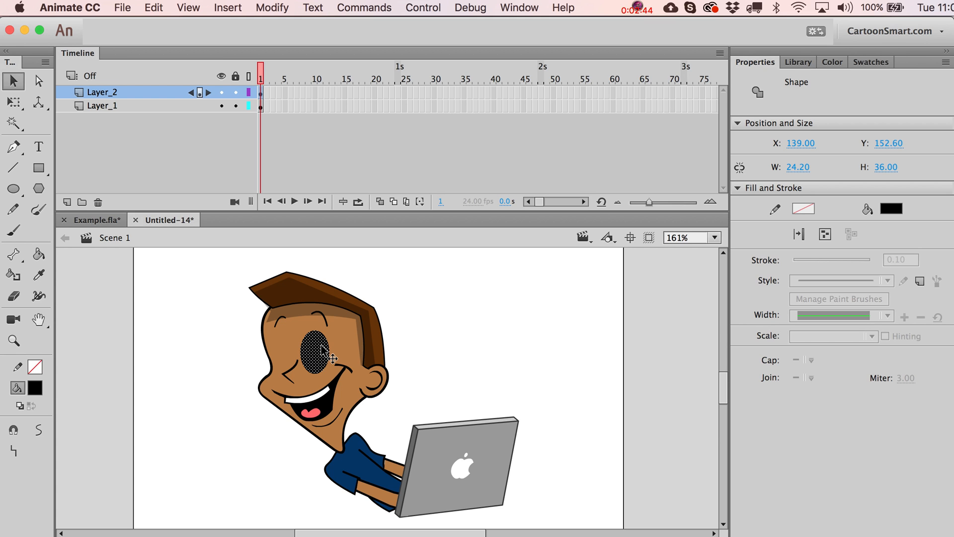
mouse_move(322, 334)
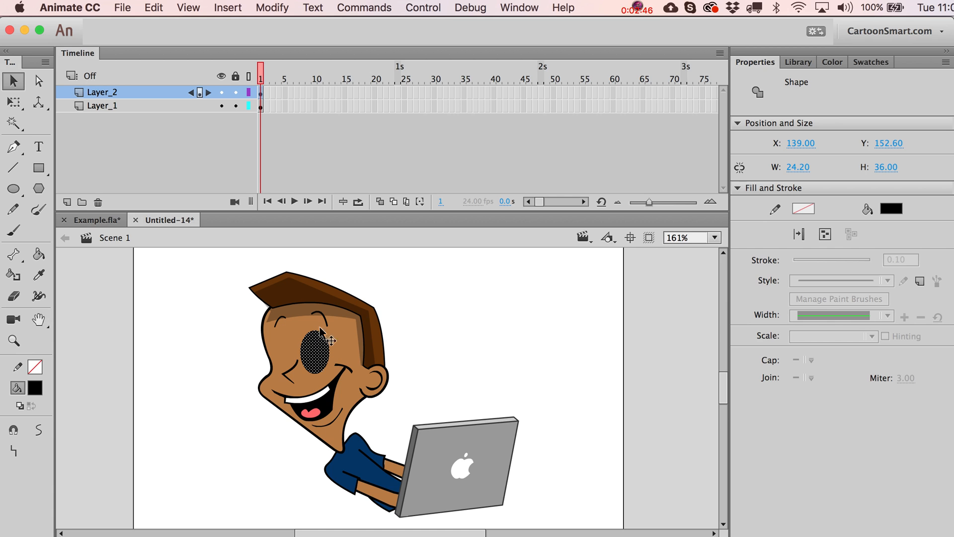
mouse_move(304, 327)
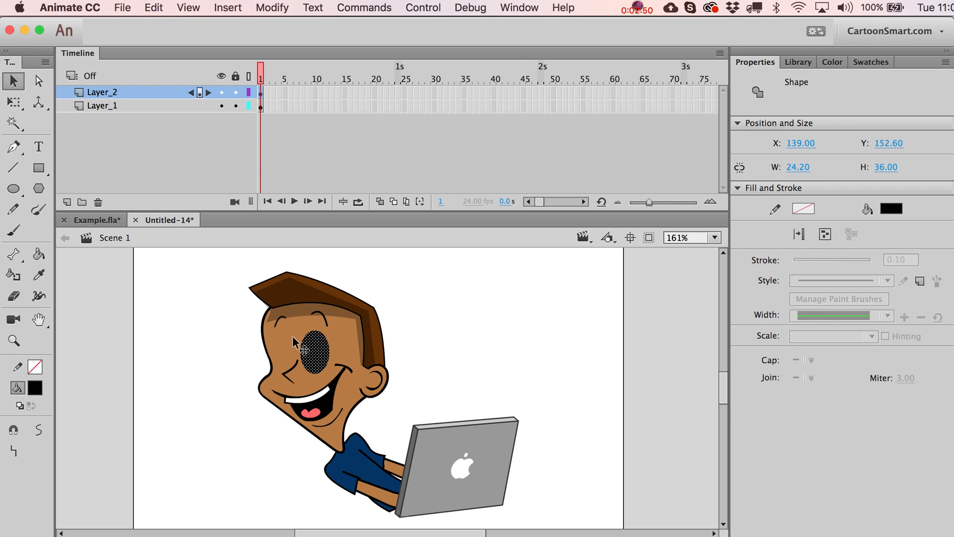
click(301, 286)
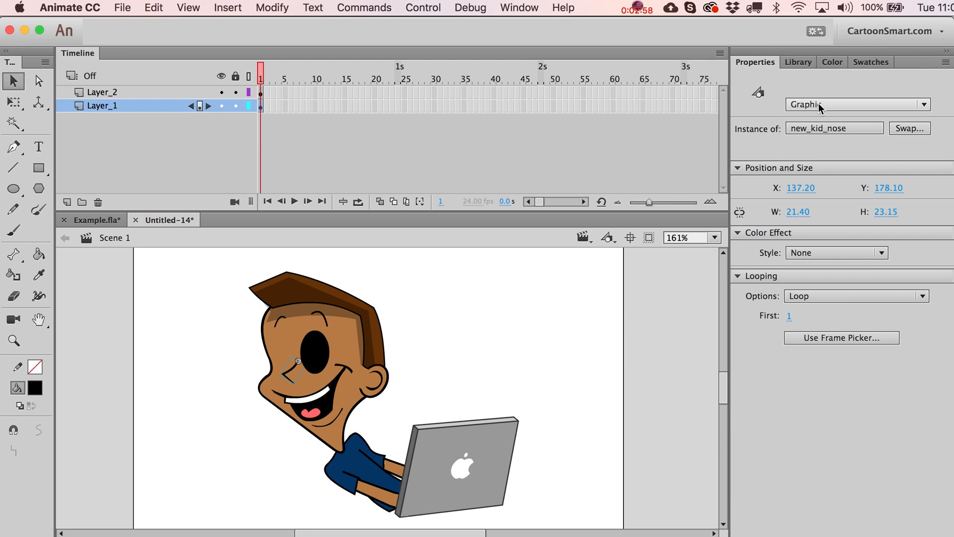
click(855, 104)
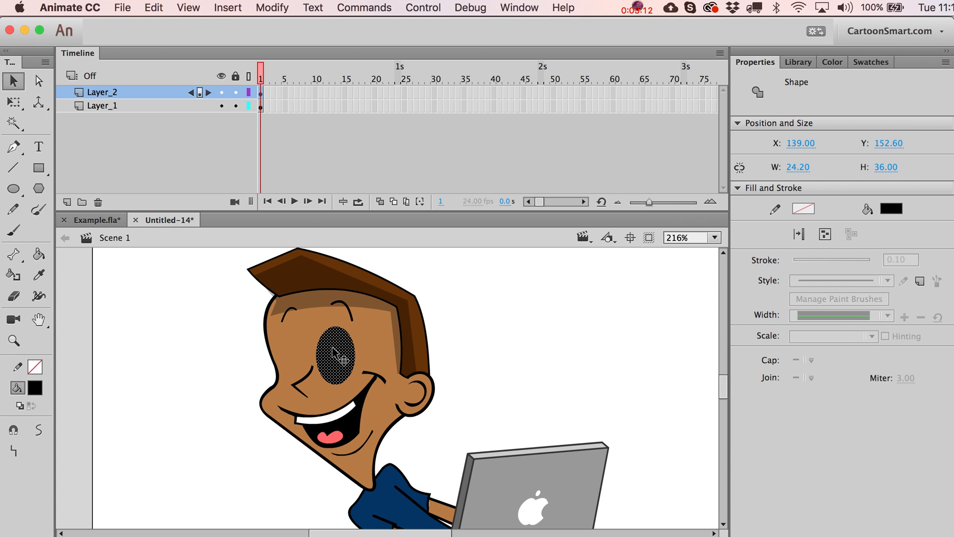
Copy the eye, add Layer_7 above and paste the copy in place for a white version
click(153, 7)
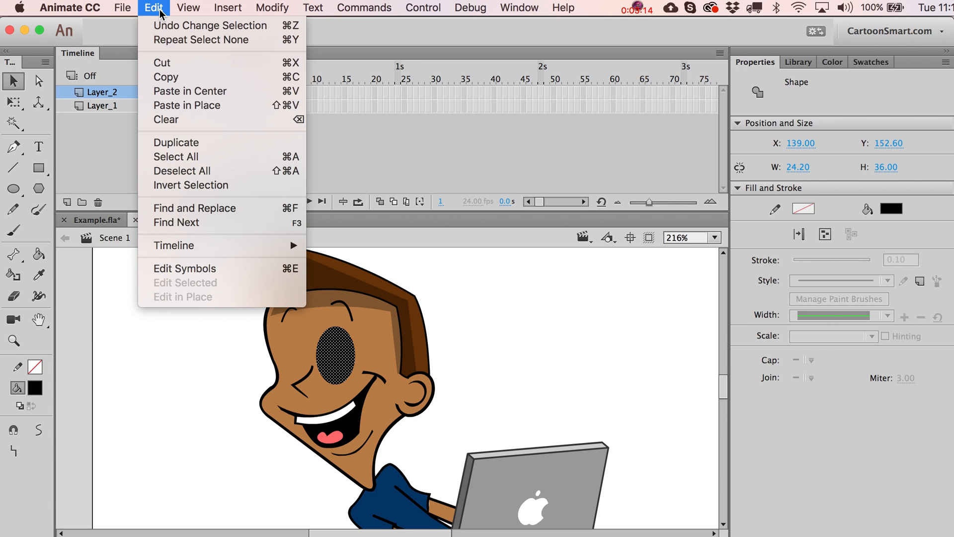
mouse_move(166, 77)
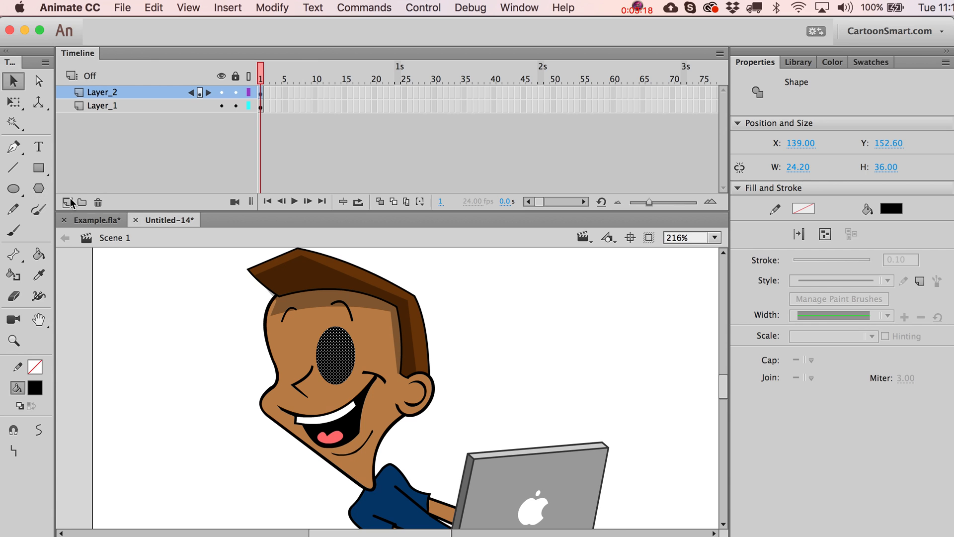
click(69, 202)
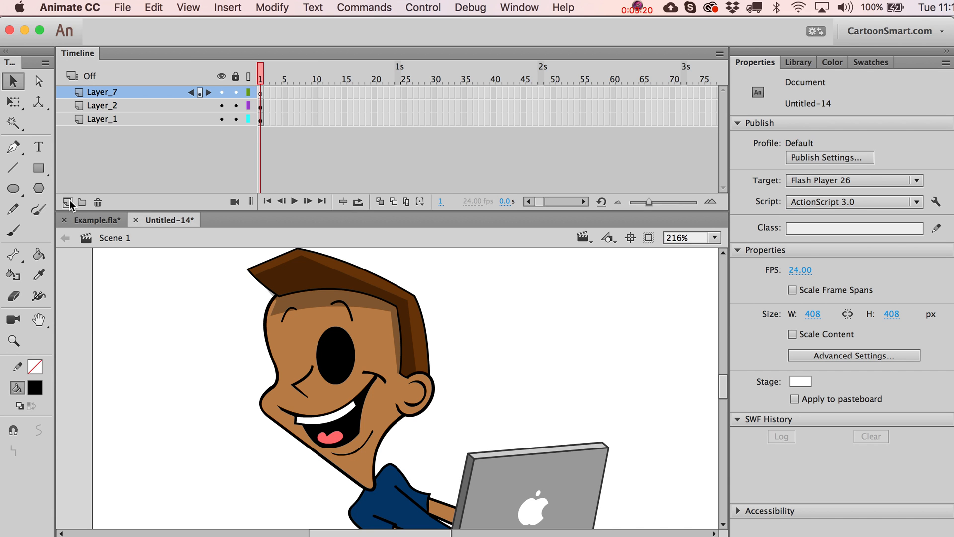
click(153, 7)
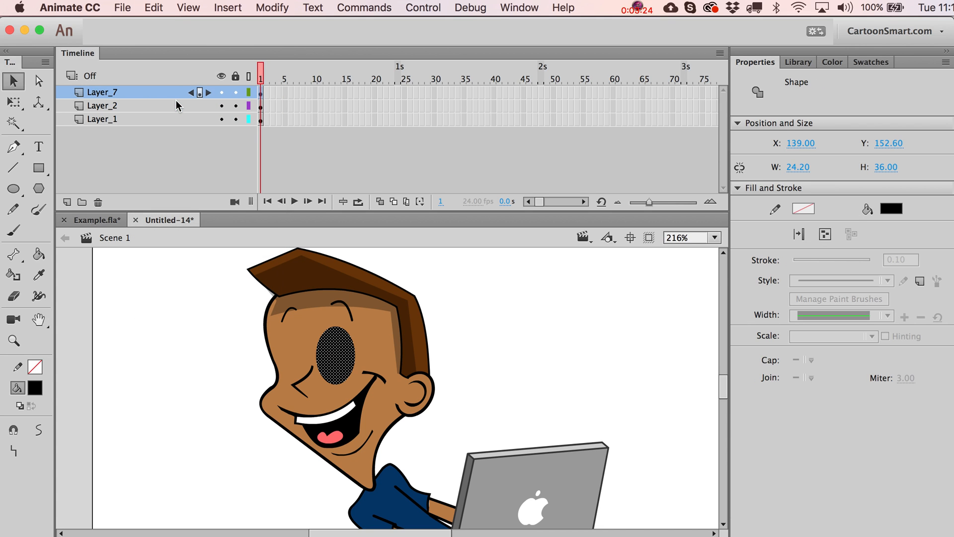
mouse_move(57, 398)
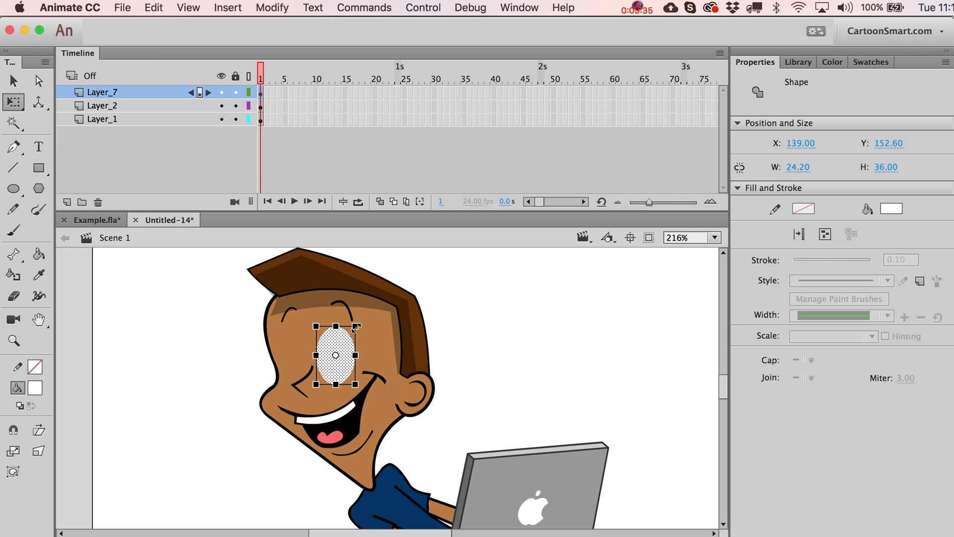
Scale the white eye copy to 90% then 97% via Scale and Rotate, leaving a black rim
drag(354, 329, 348, 335)
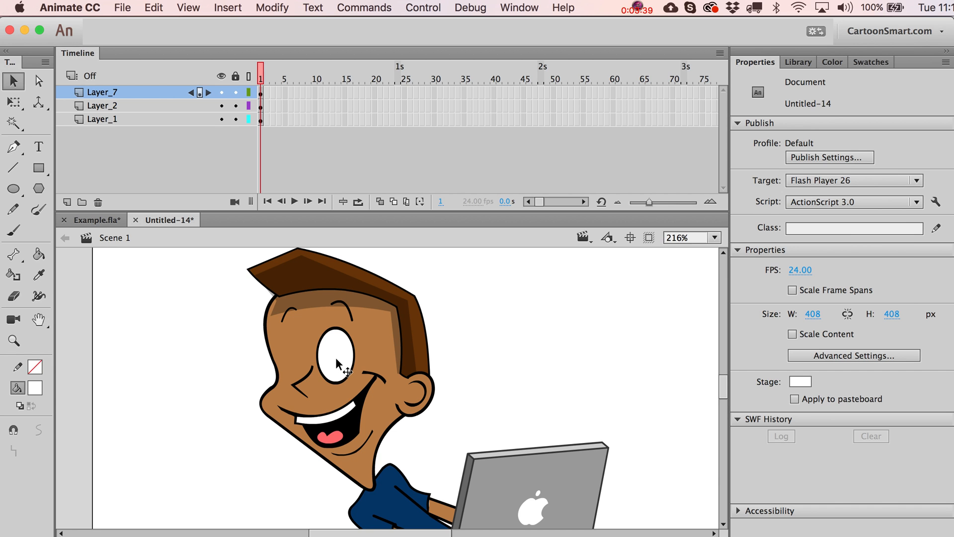
click(334, 356)
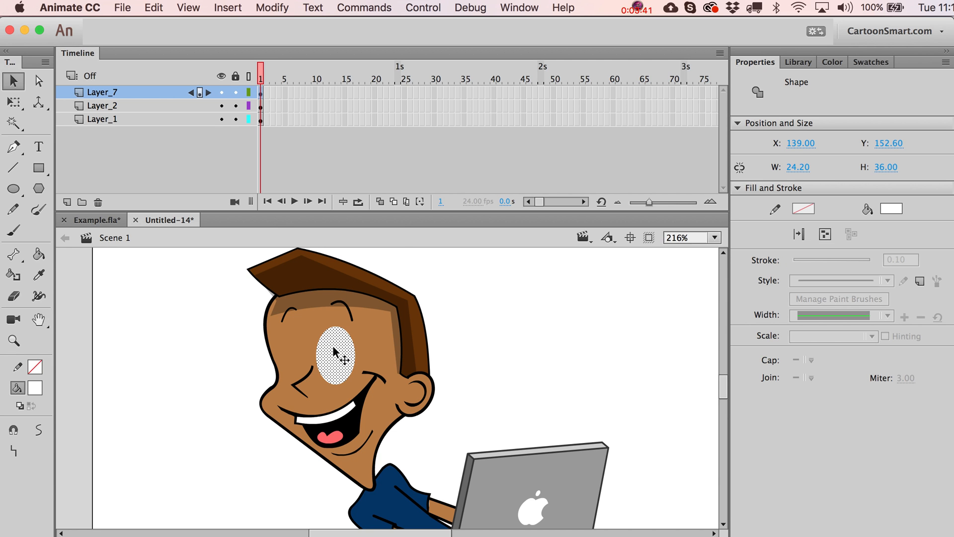
click(272, 7)
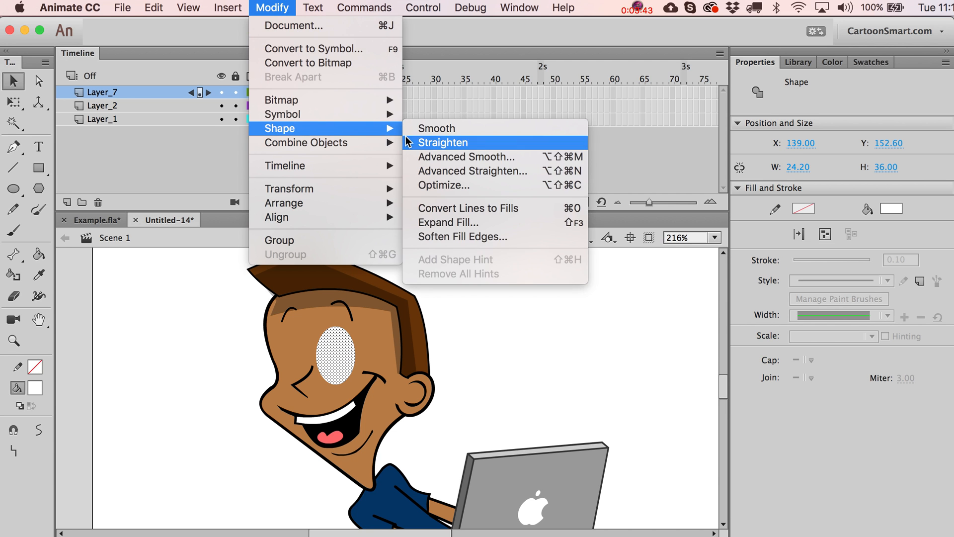
mouse_move(289, 188)
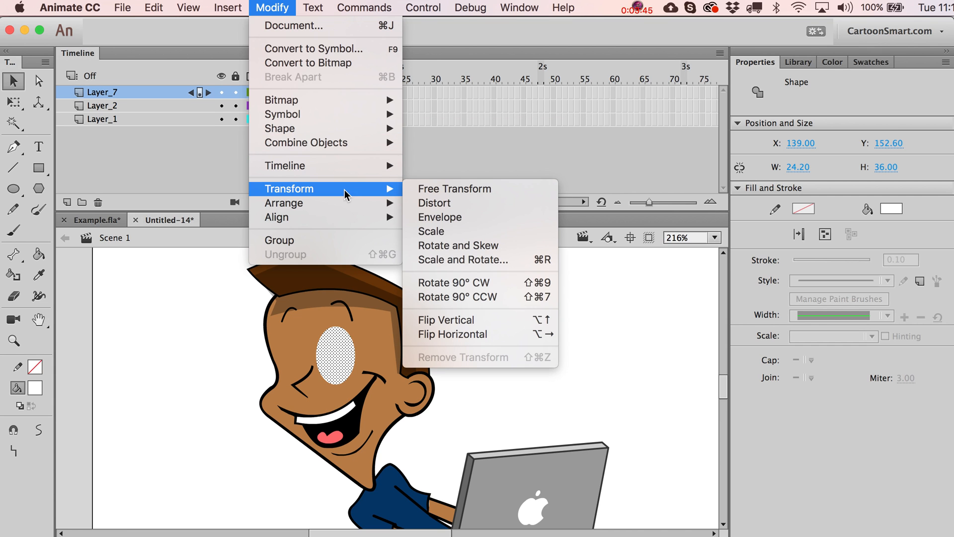
mouse_move(462, 259)
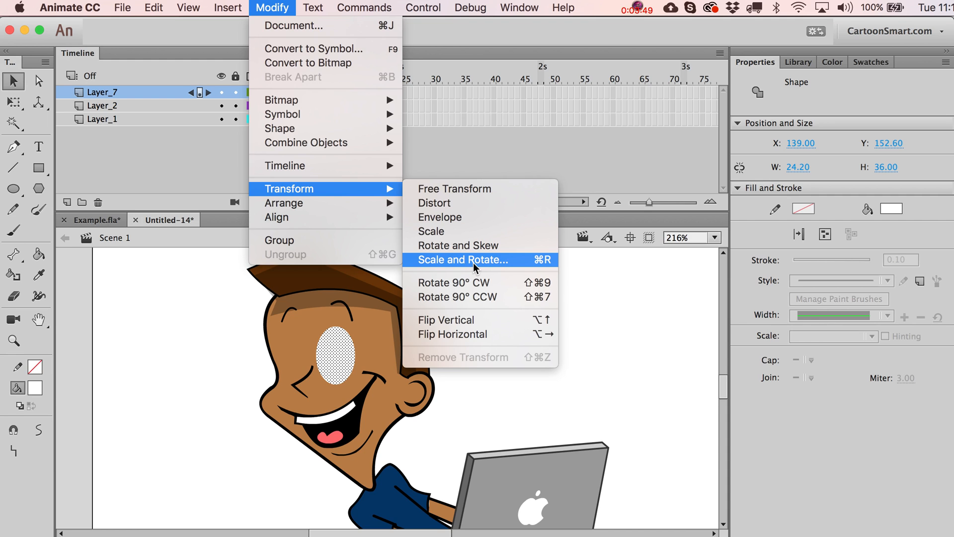
mouse_move(547, 262)
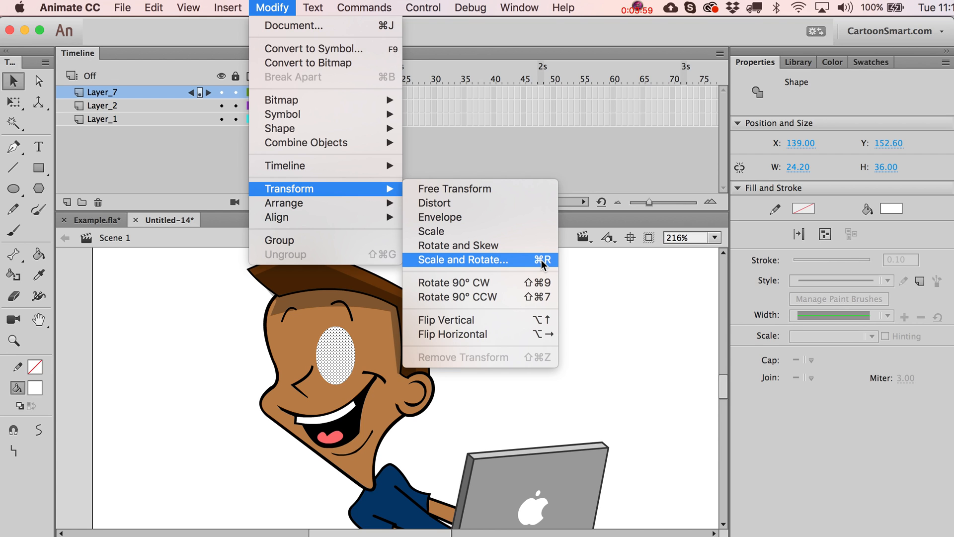
click(462, 259)
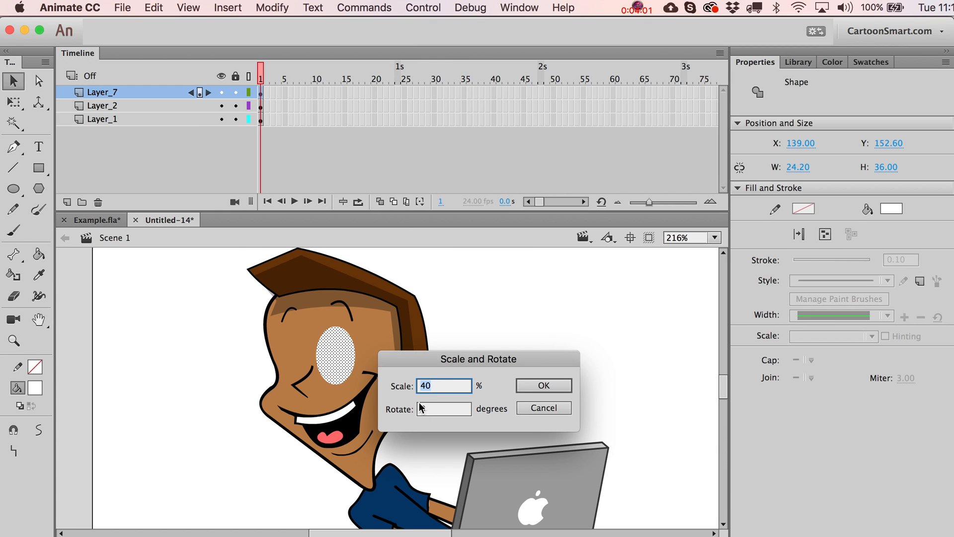
text(90)
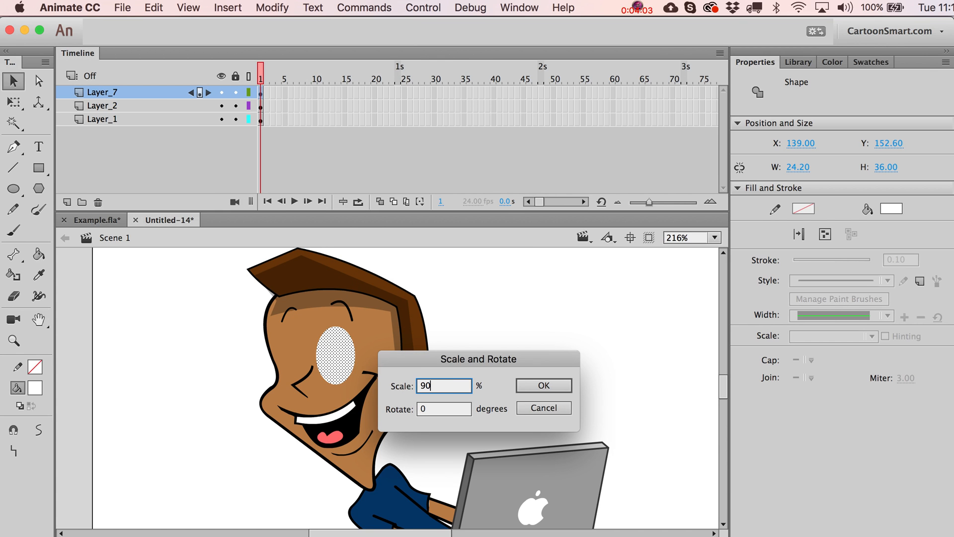
click(543, 385)
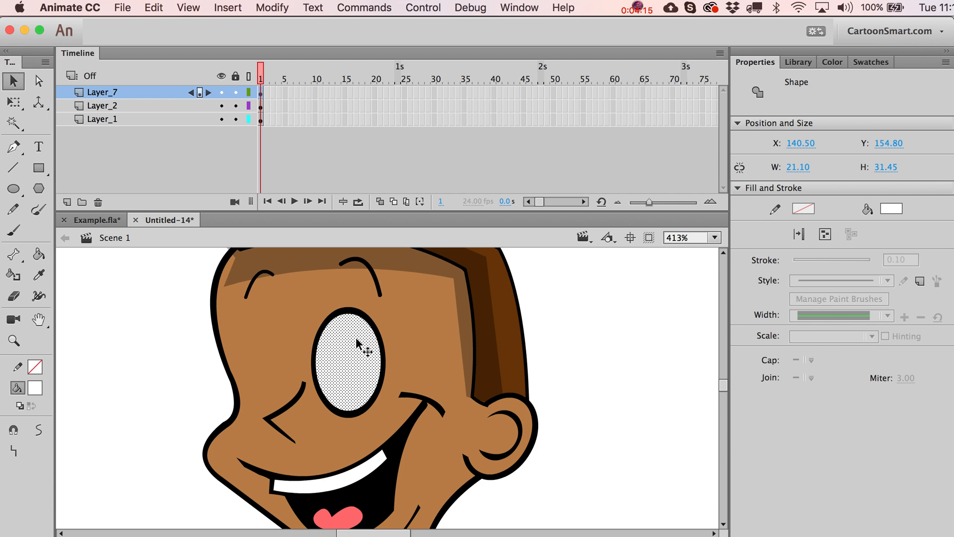
mouse_move(481, 369)
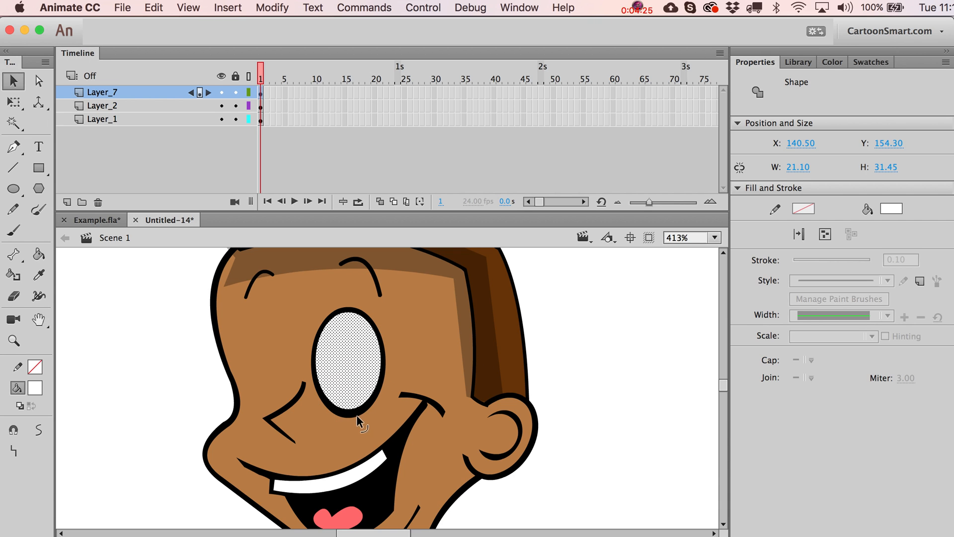
mouse_move(386, 396)
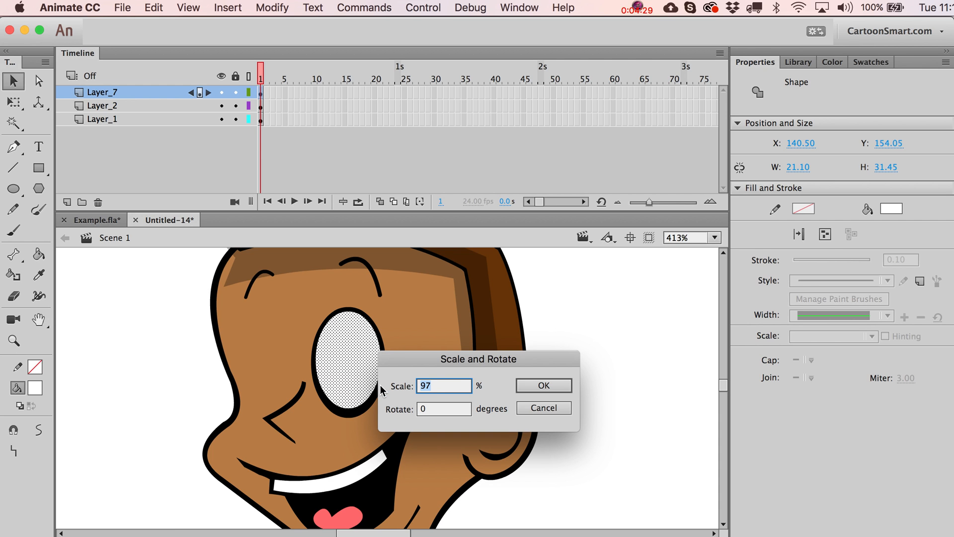
click(543, 384)
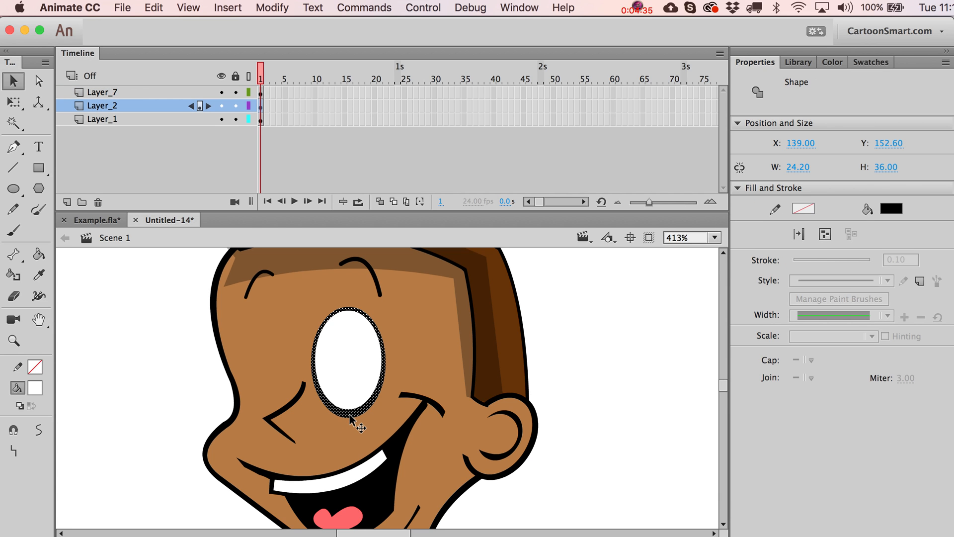
mouse_move(355, 391)
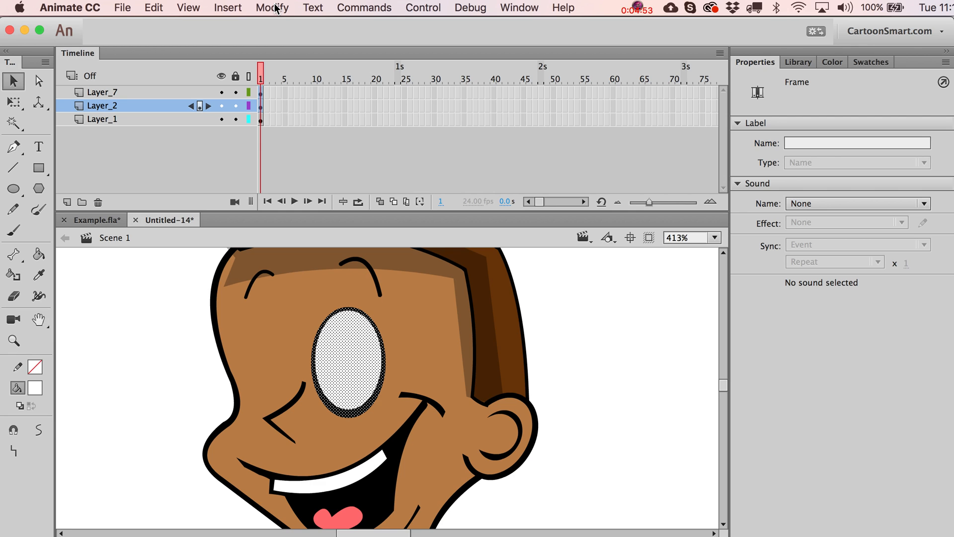
mouse_move(325, 374)
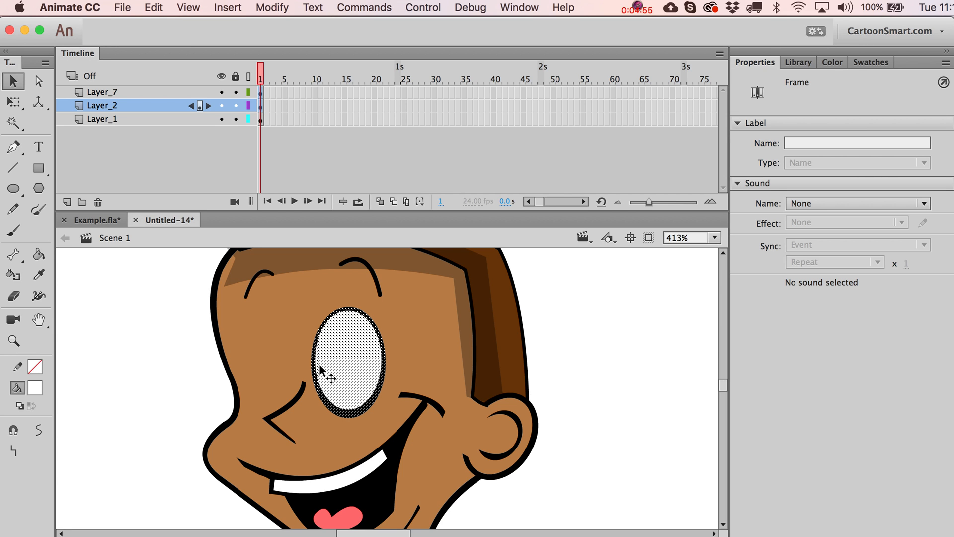
Select the black eye shape on Layer_2 and bring up its Convert to Symbol command
click(273, 7)
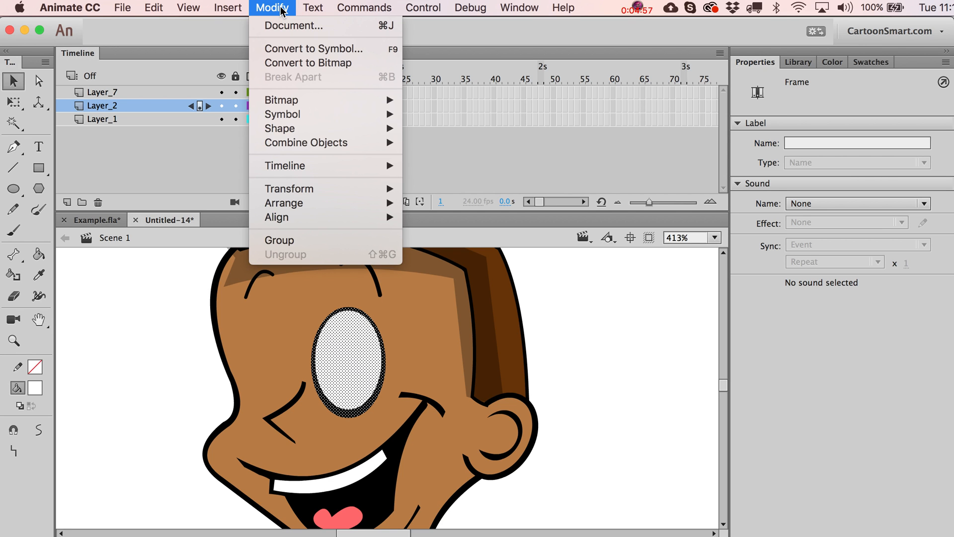
mouse_move(312, 49)
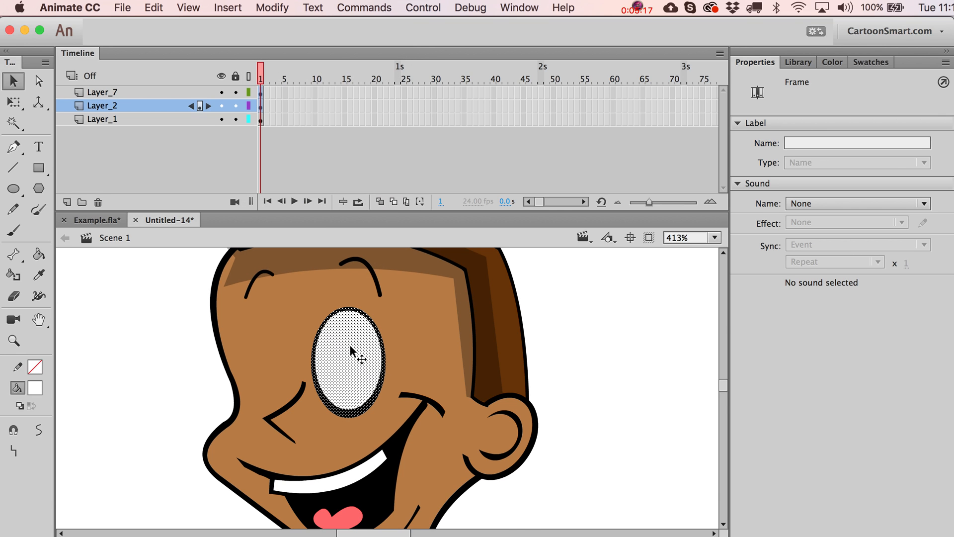
right_click(352, 352)
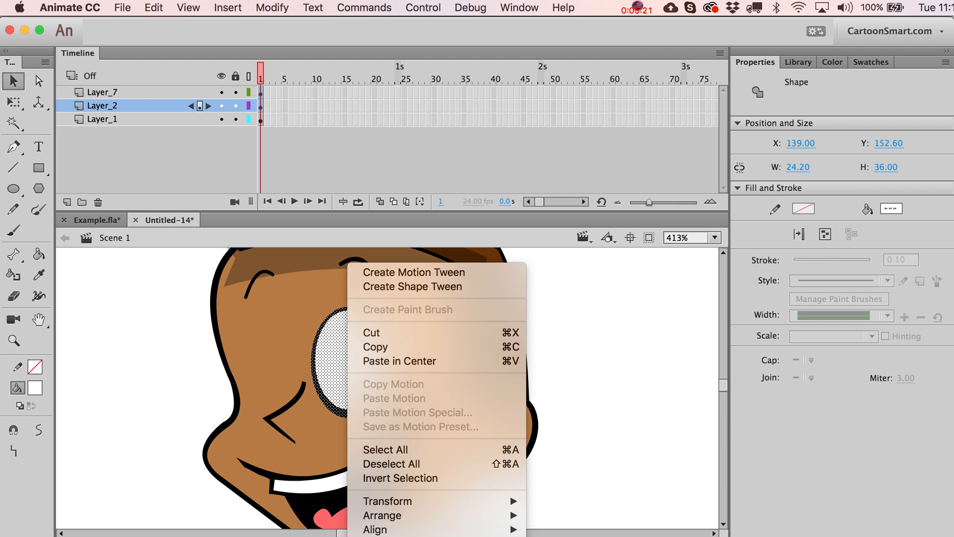
mouse_move(545, 473)
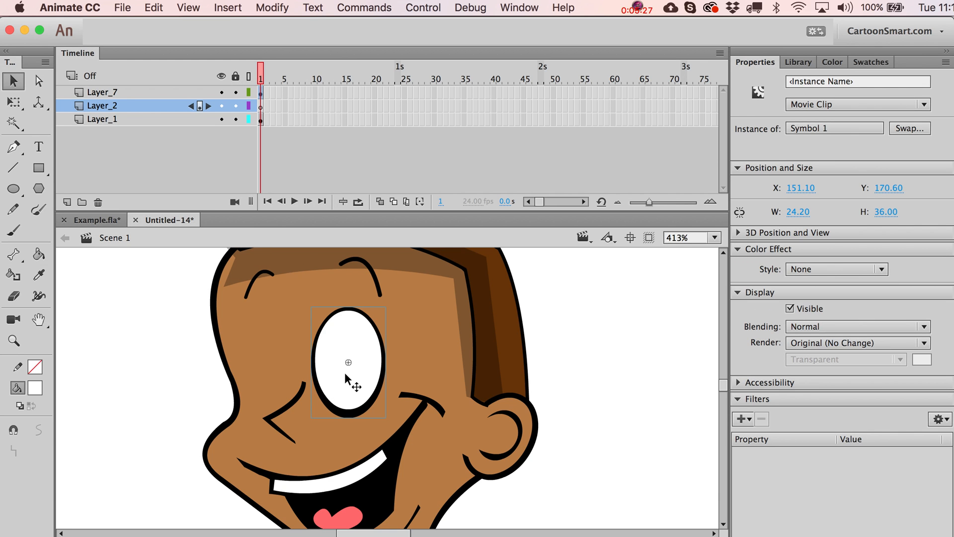
mouse_move(347, 379)
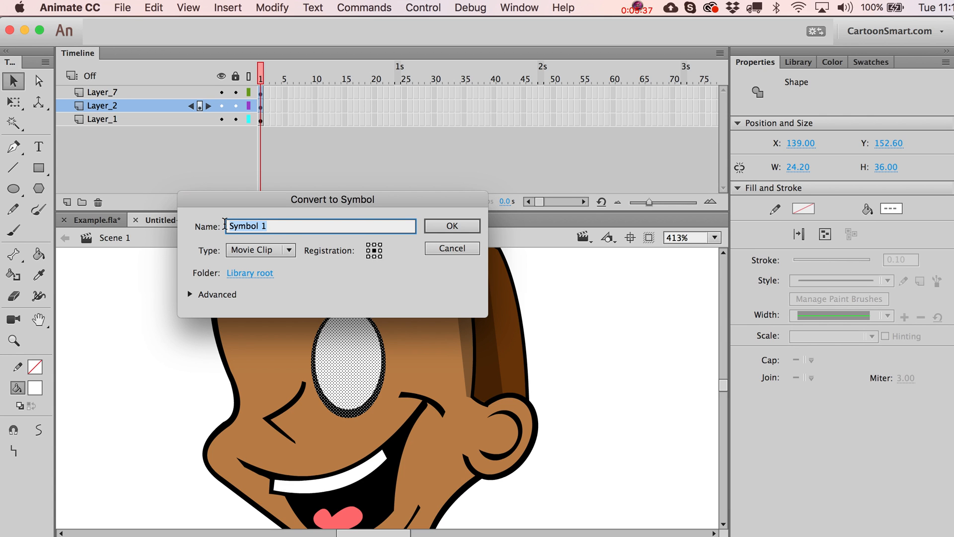
Name the symbol Eye with type Movie Clip and confirm its creation
text(Eye)
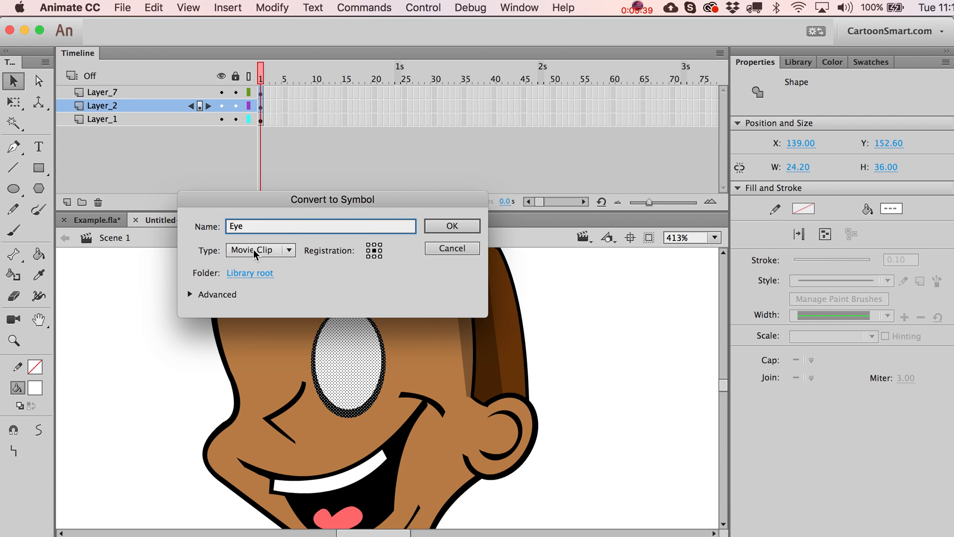
click(259, 249)
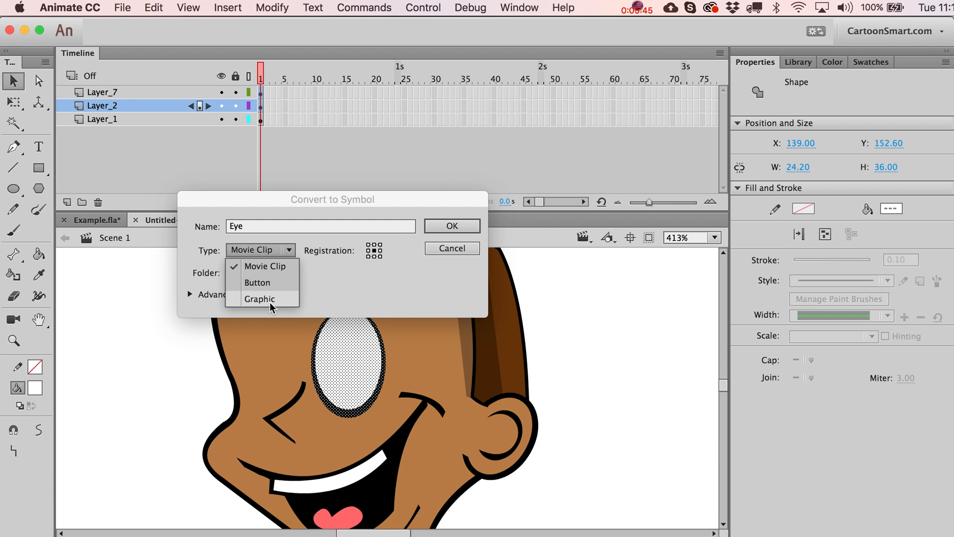
click(264, 267)
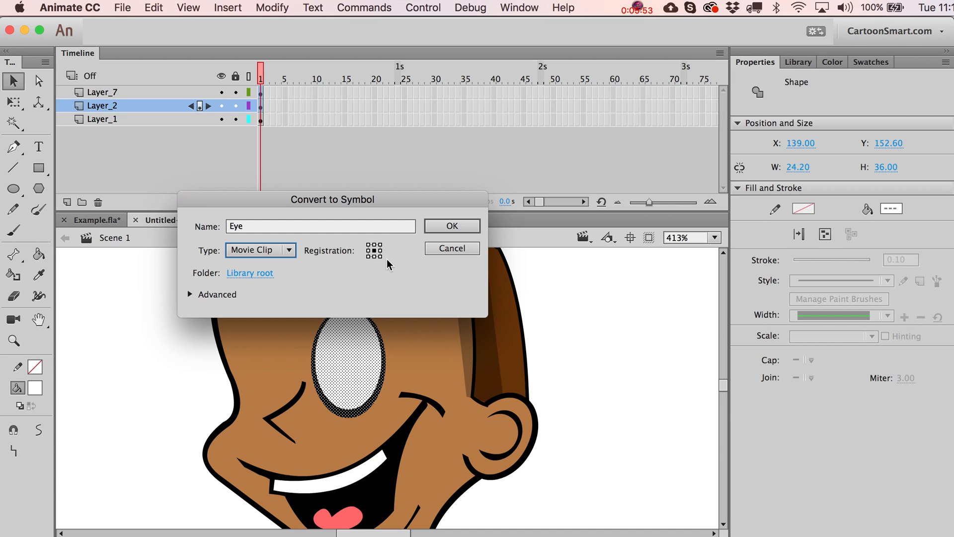
mouse_move(359, 386)
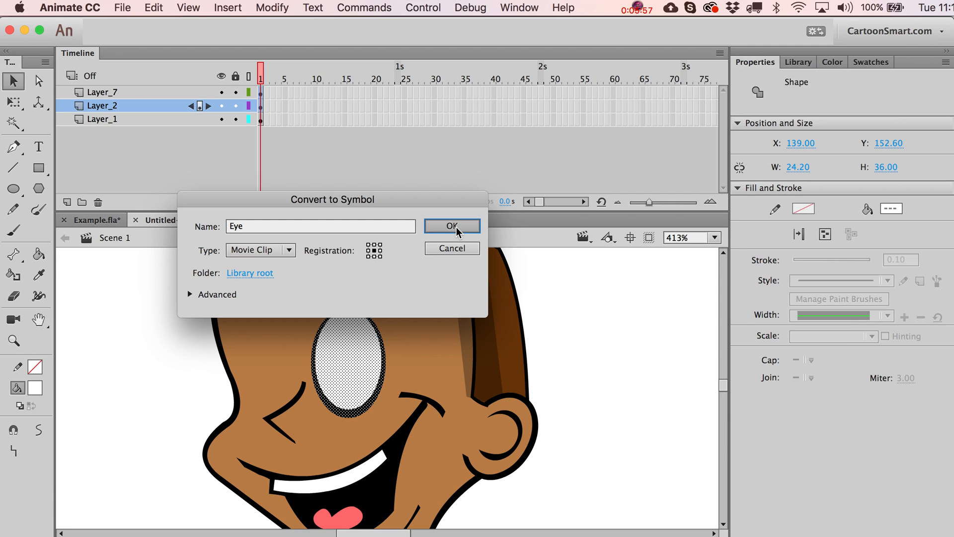
click(451, 226)
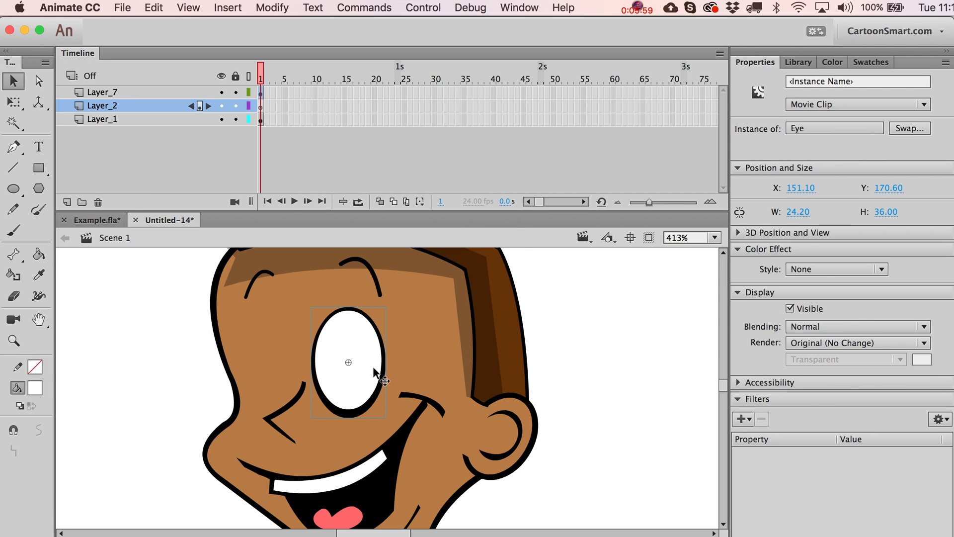
mouse_move(394, 424)
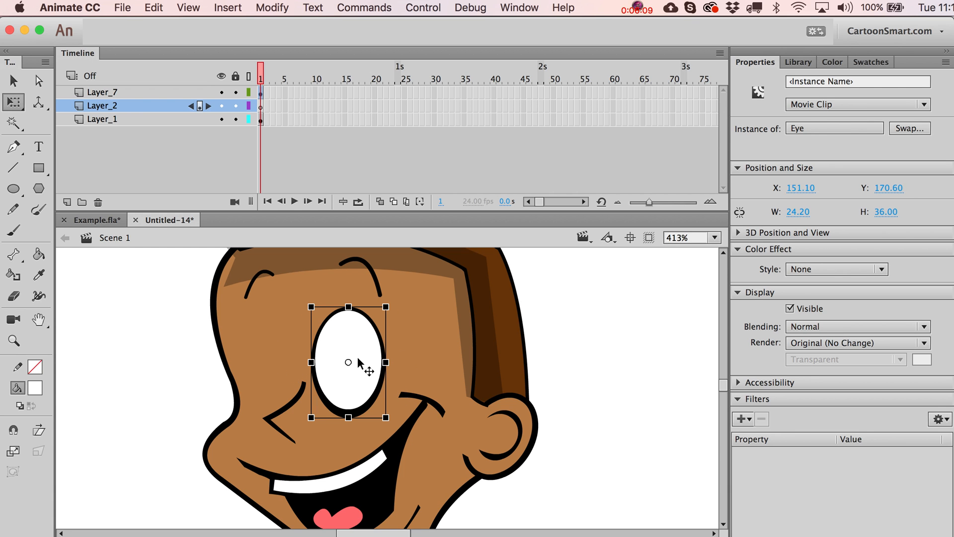
mouse_move(319, 319)
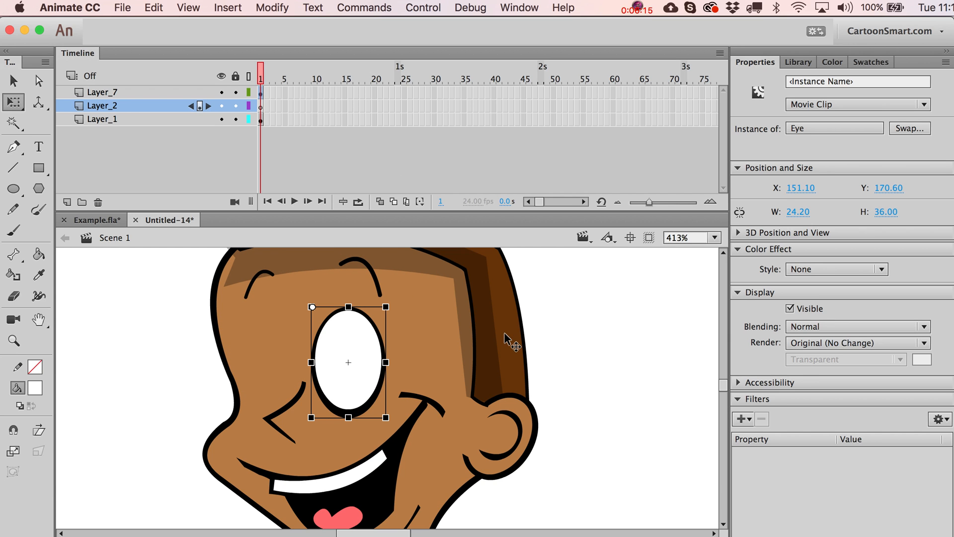
On Layer_7, Alt-drag the Eye instance to pull out a duplicate beside it
click(102, 91)
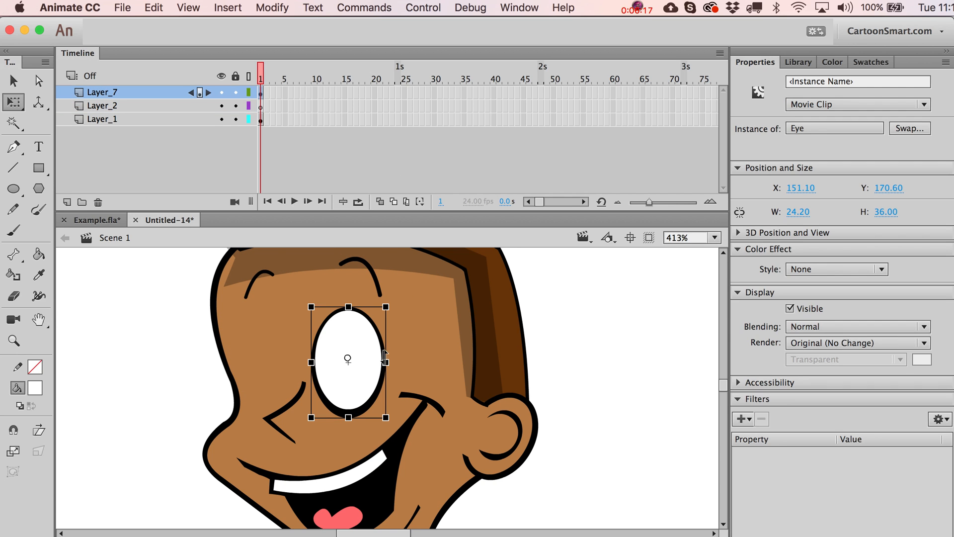
drag(347, 358, 263, 358)
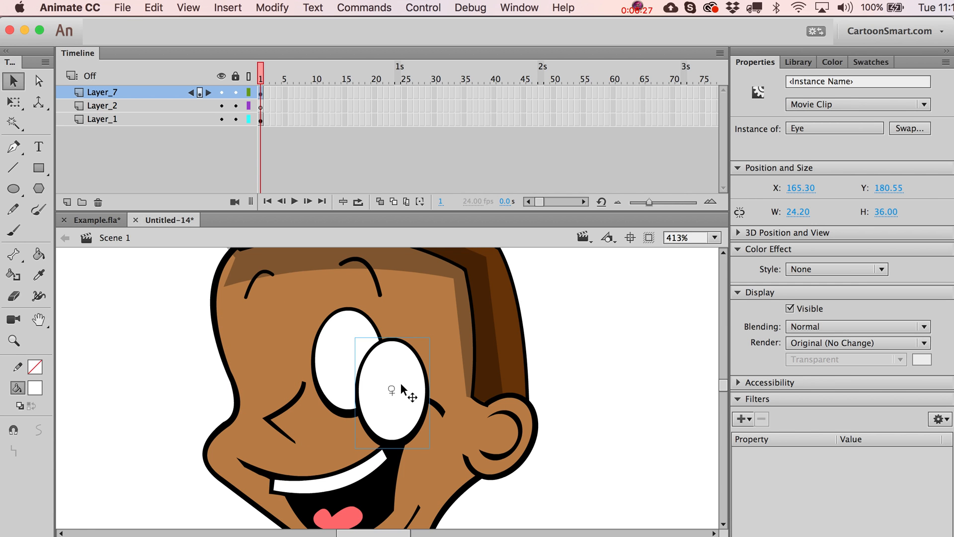
Move the duplicate Eye to the left and Free Transform it smaller and tilted to fit the face
drag(405, 390, 350, 364)
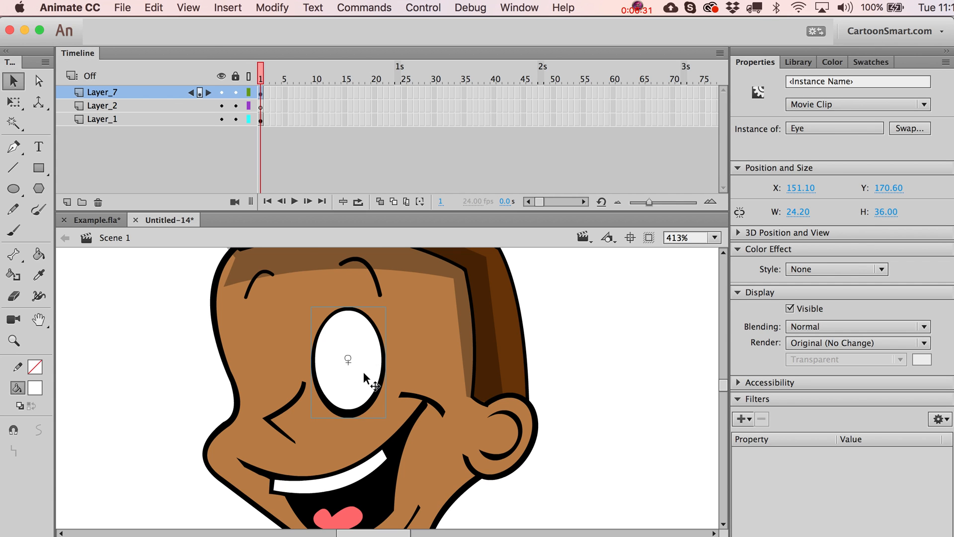
click(153, 7)
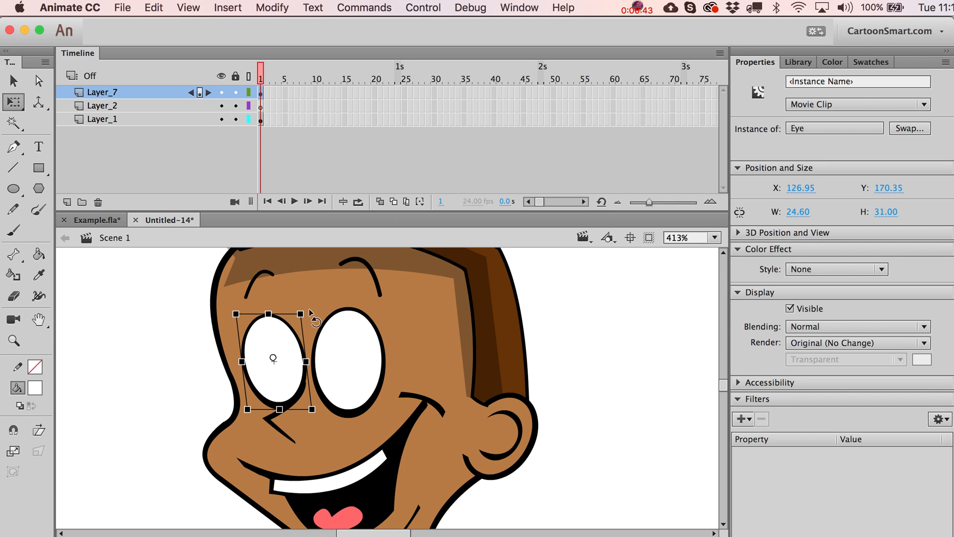
drag(313, 315, 307, 322)
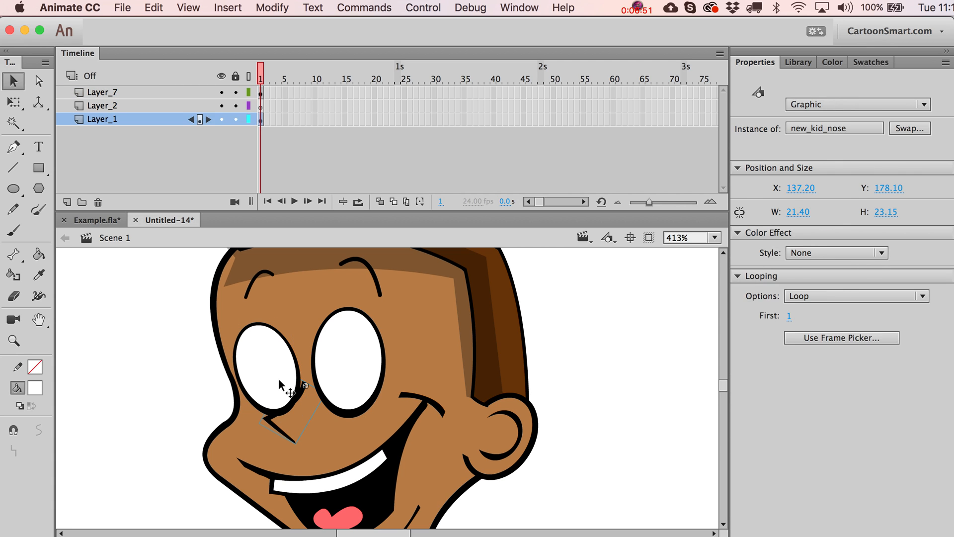
click(102, 91)
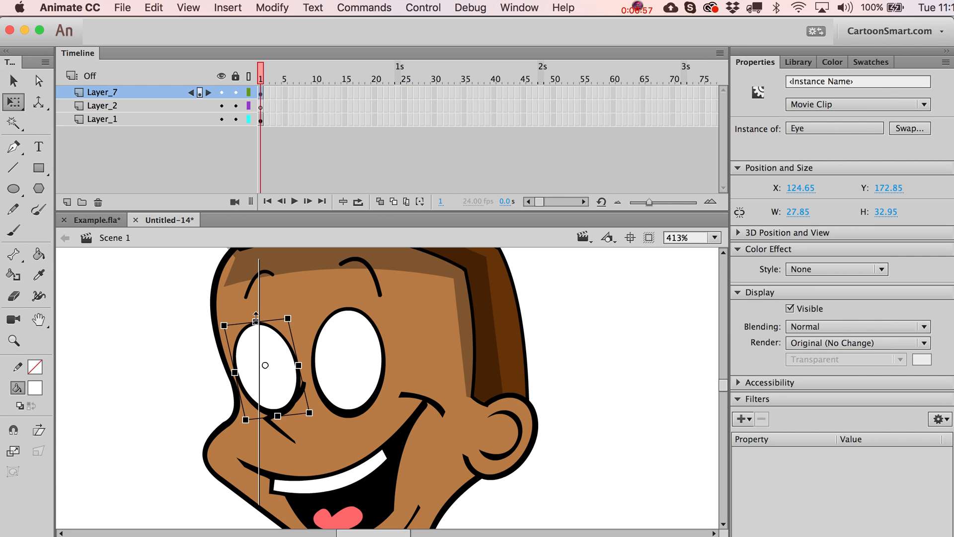
click(13, 81)
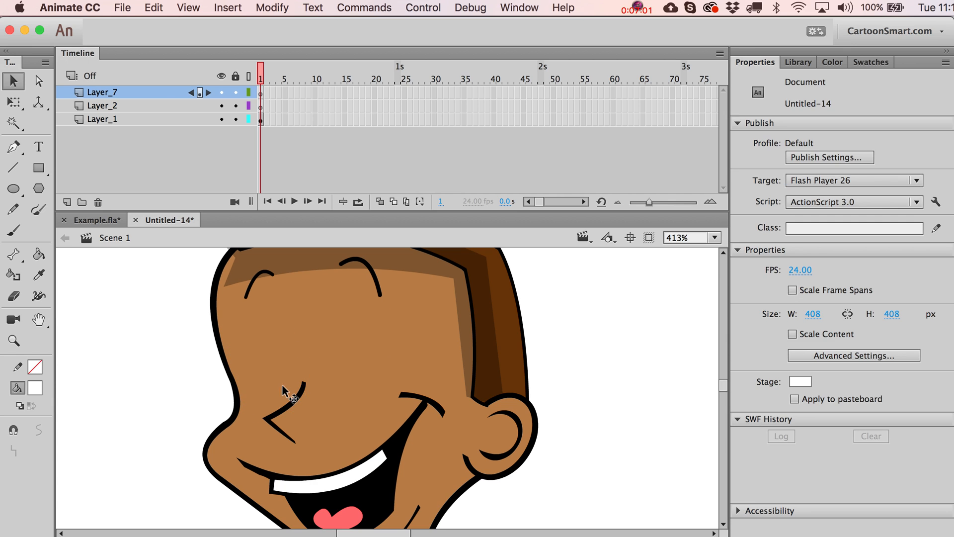
mouse_move(275, 353)
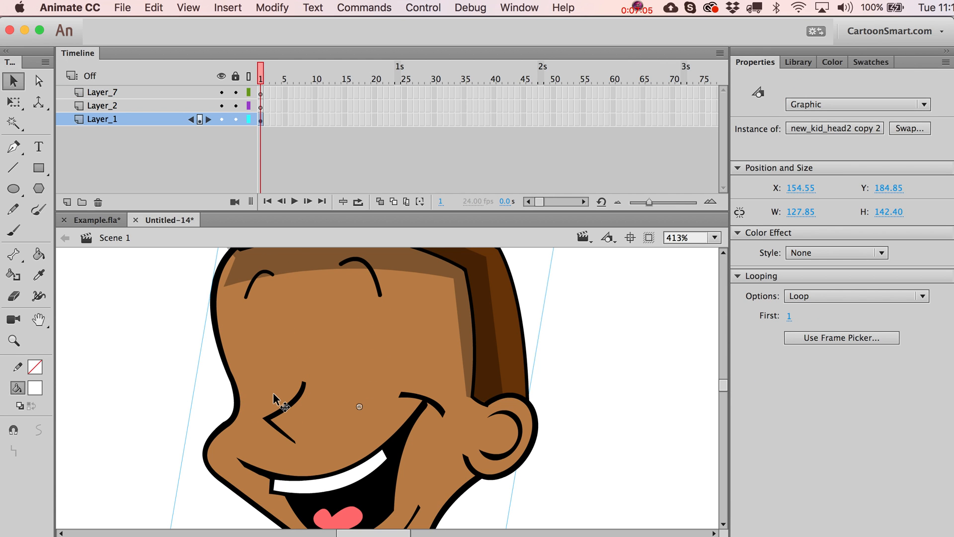
mouse_move(252, 157)
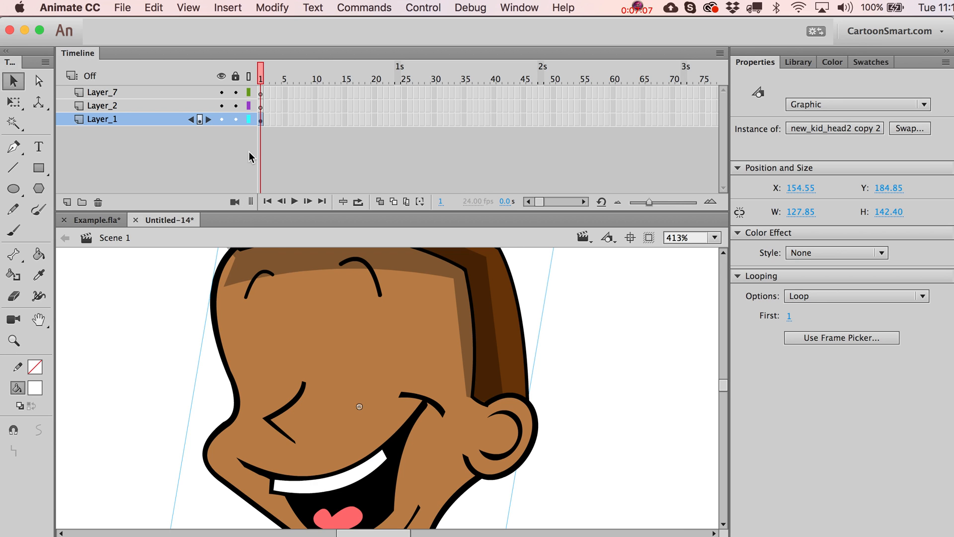
mouse_move(210, 240)
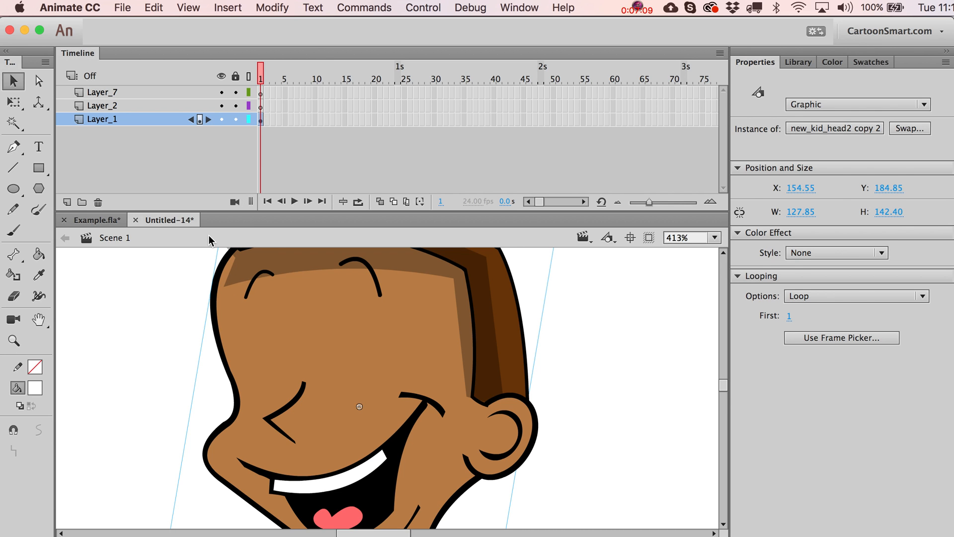
Undo the accidental removal so both Eye instances reappear on the face
click(102, 92)
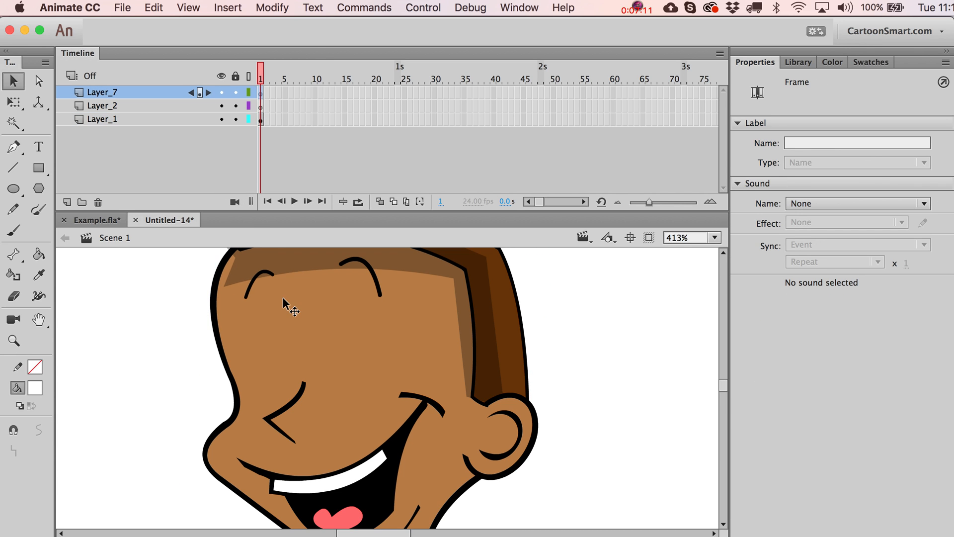
mouse_move(294, 351)
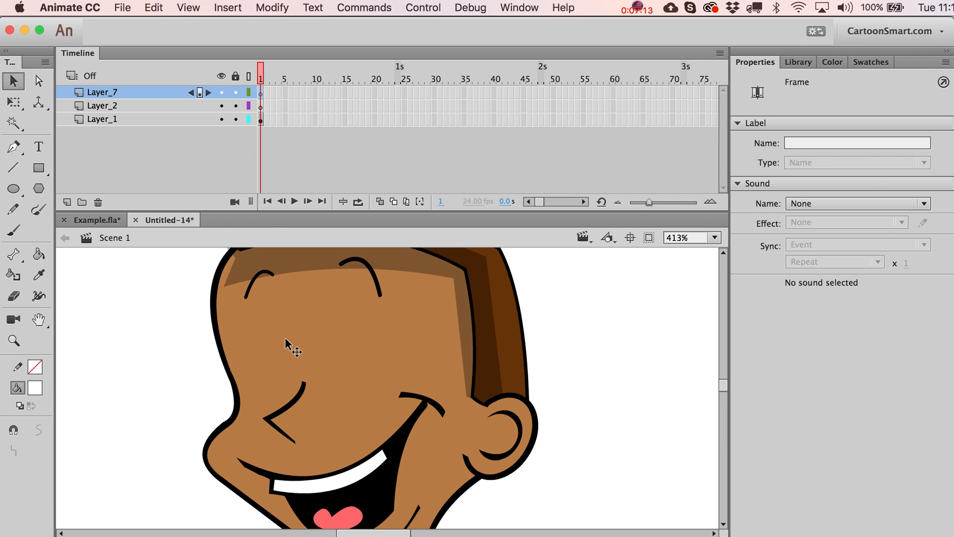
click(101, 119)
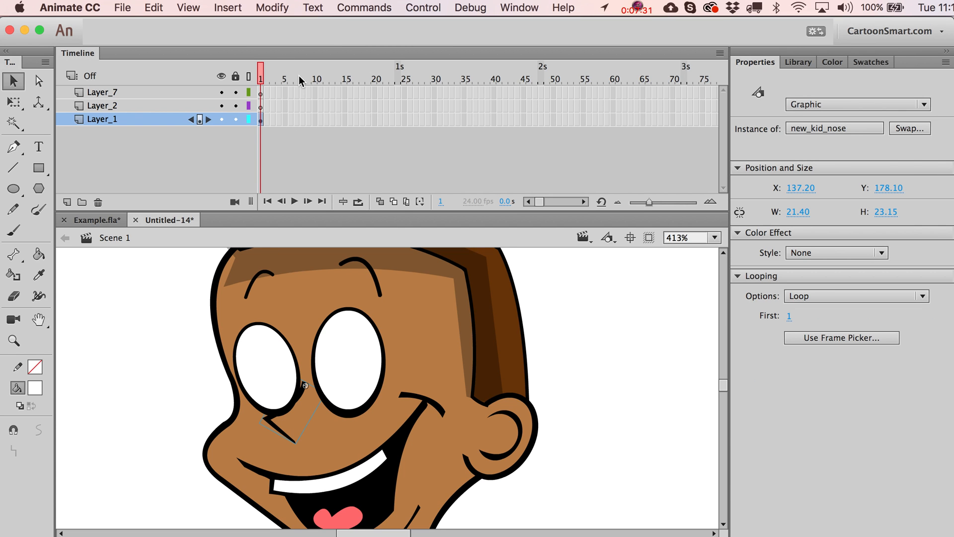
Bring the nose forward with Modify > Arrange and drag it off the face to the left
click(273, 7)
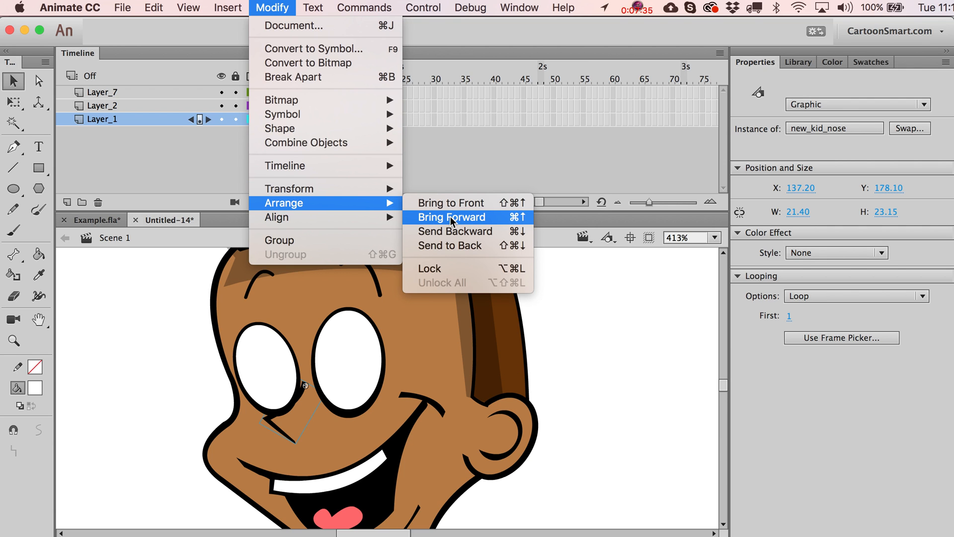
mouse_move(451, 202)
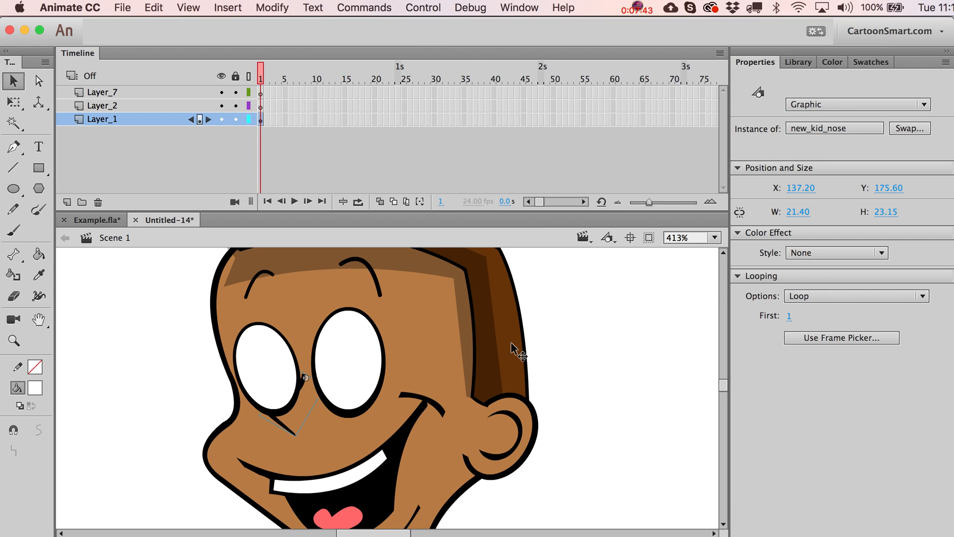
drag(304, 378, 305, 392)
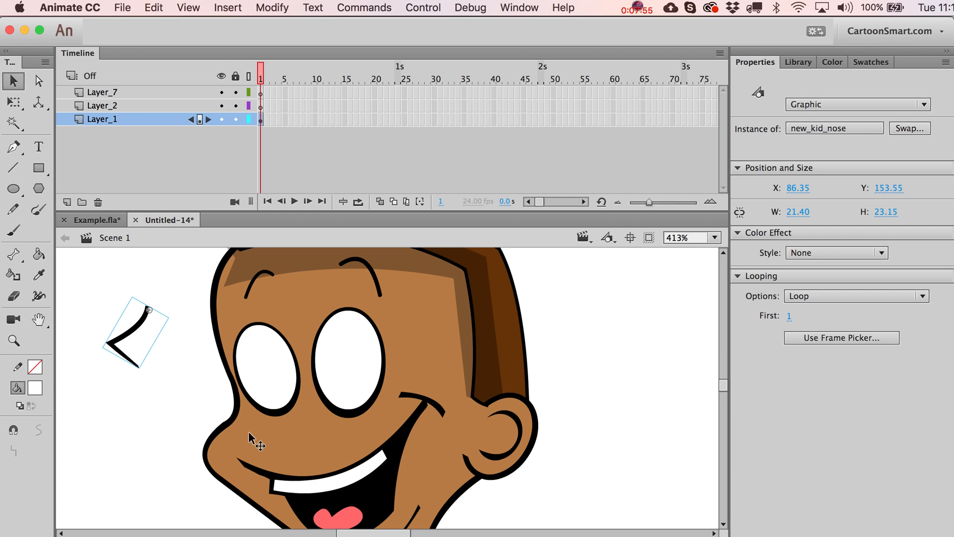
drag(140, 329, 277, 416)
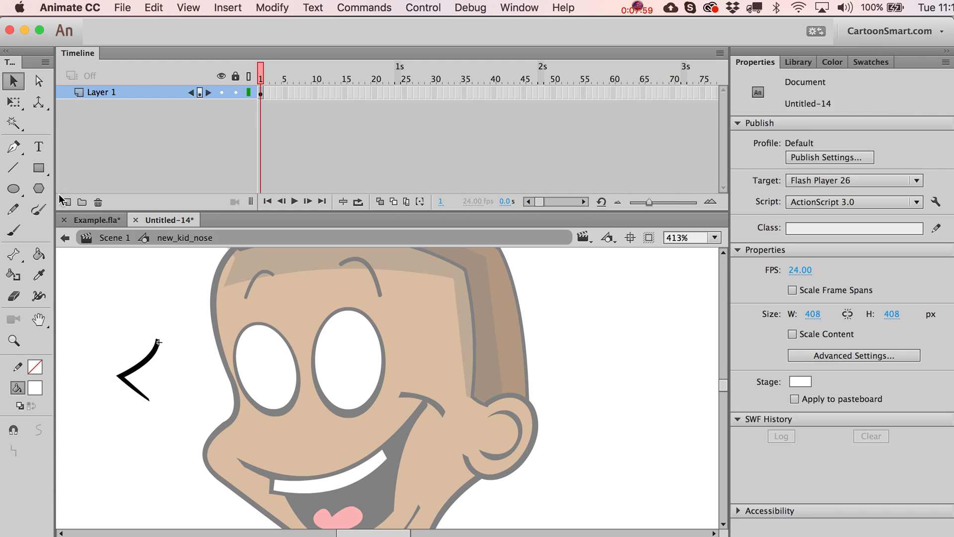
Sample the brown skin tone as fill colour and draw a skin patch inside the nose
click(39, 168)
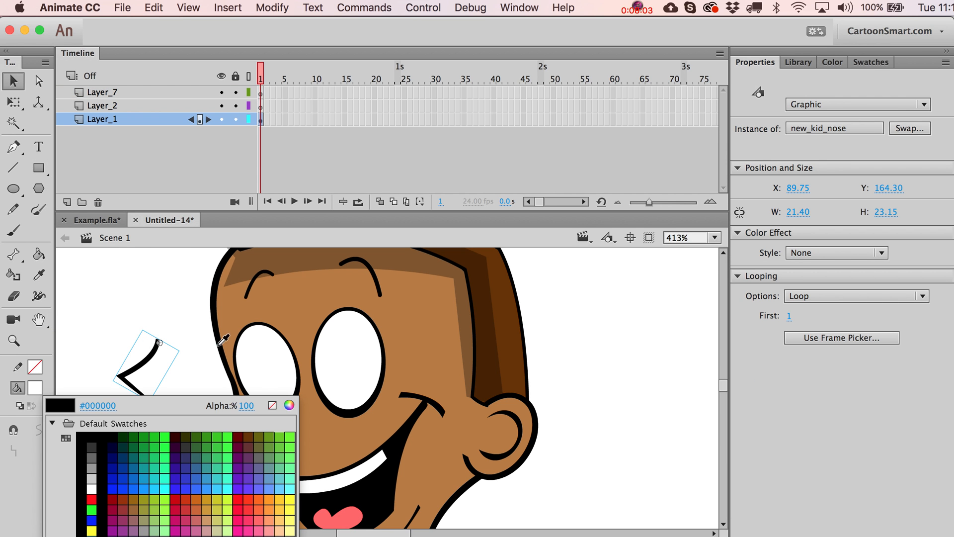
click(235, 313)
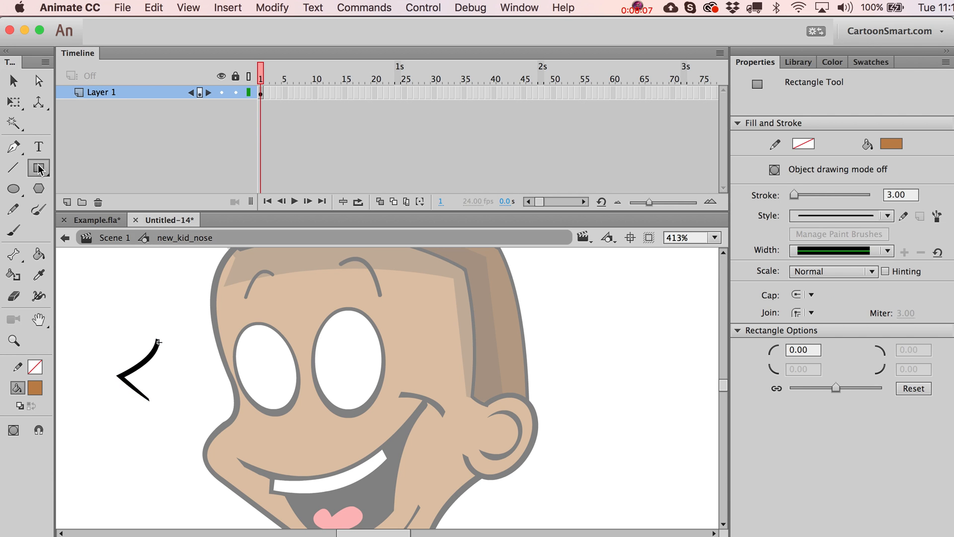
drag(139, 368, 169, 398)
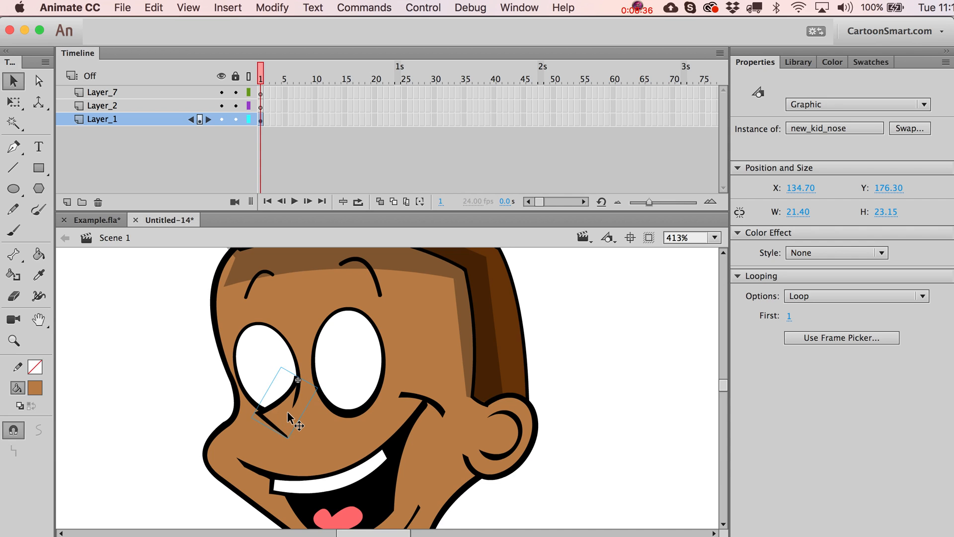
Drag the new_kid_nose instance back onto the face just below the left eye
drag(298, 401, 292, 414)
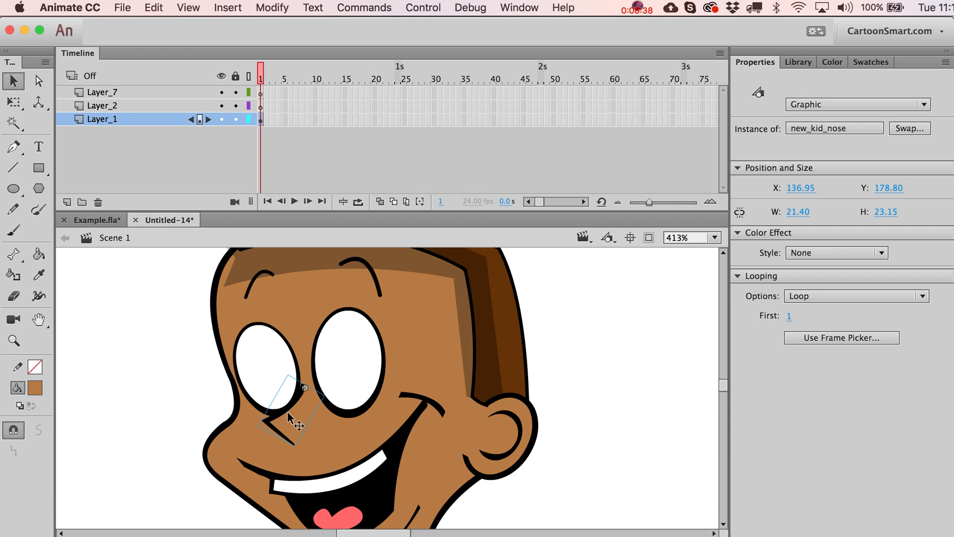
drag(299, 414, 291, 402)
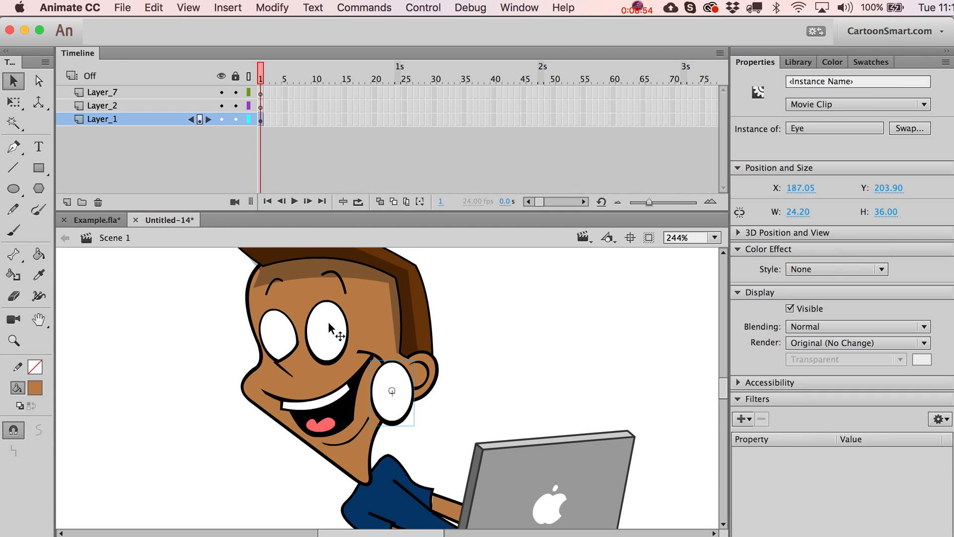
Move an Eye copy beside the head, Break Apart it and fill the shape solid black
drag(392, 390, 496, 329)
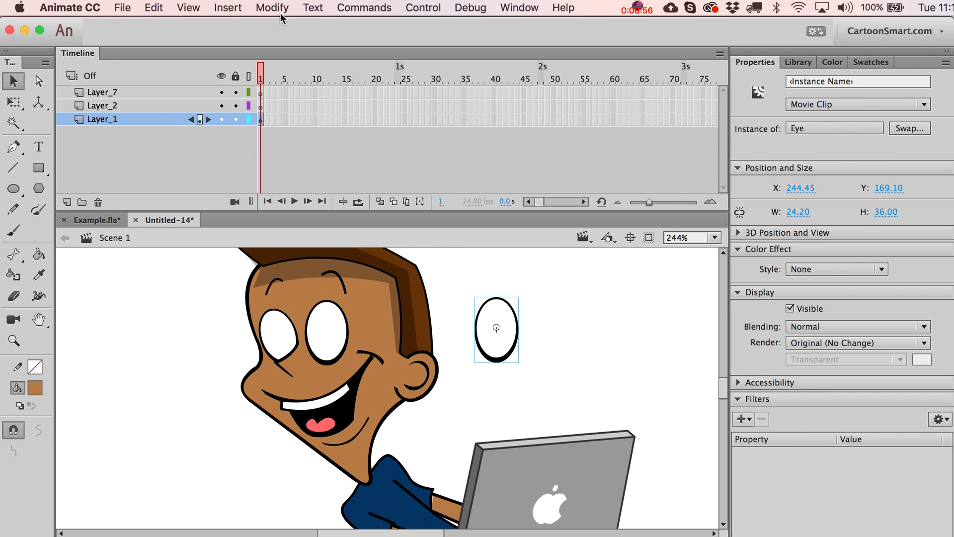
mouse_move(527, 412)
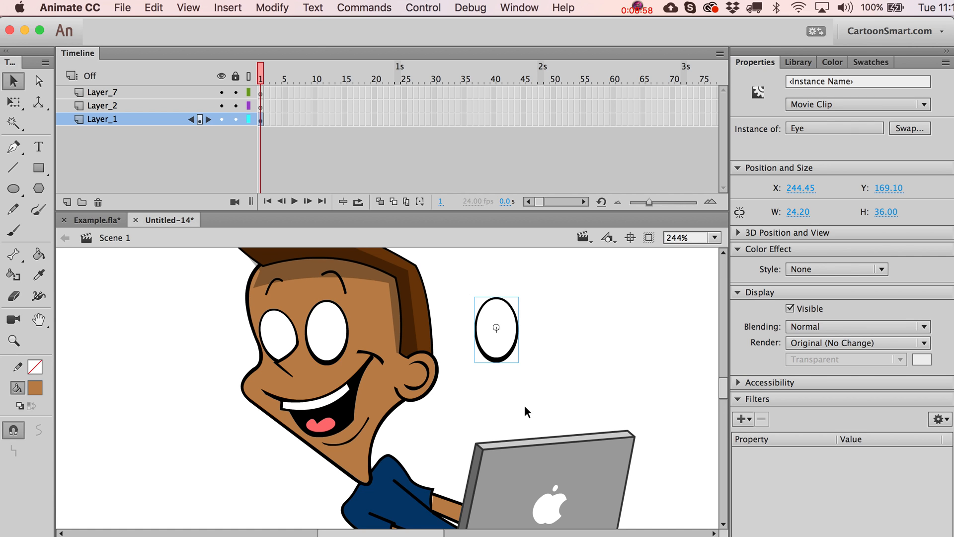
mouse_move(280, 25)
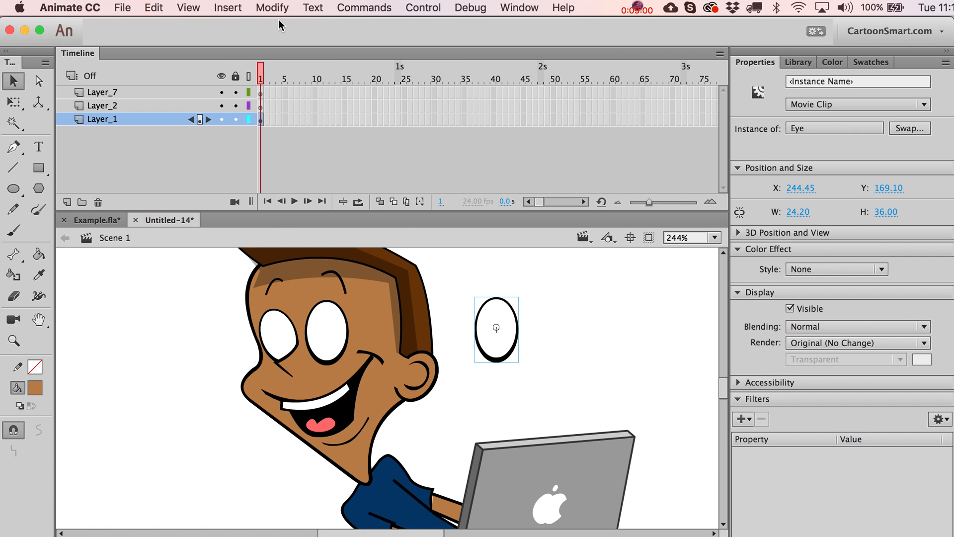
click(272, 7)
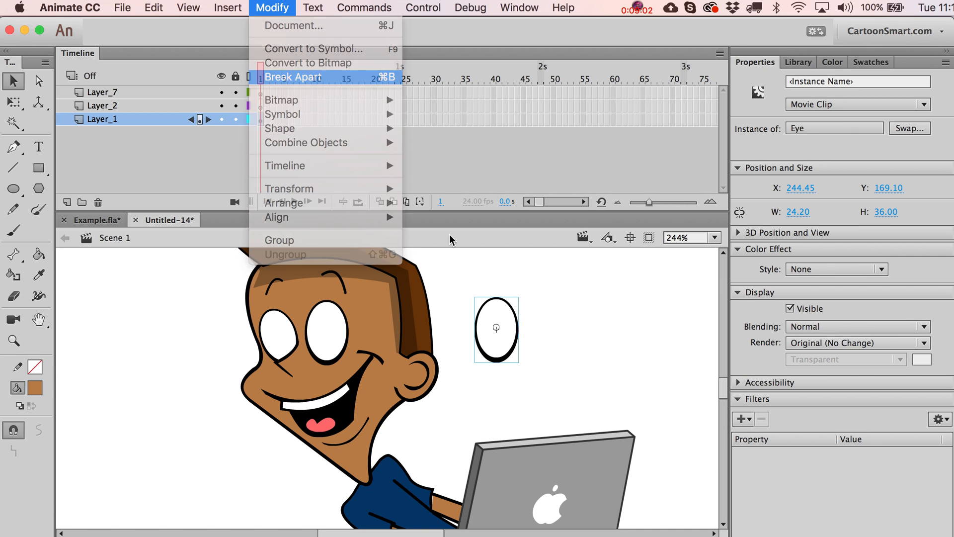
click(294, 77)
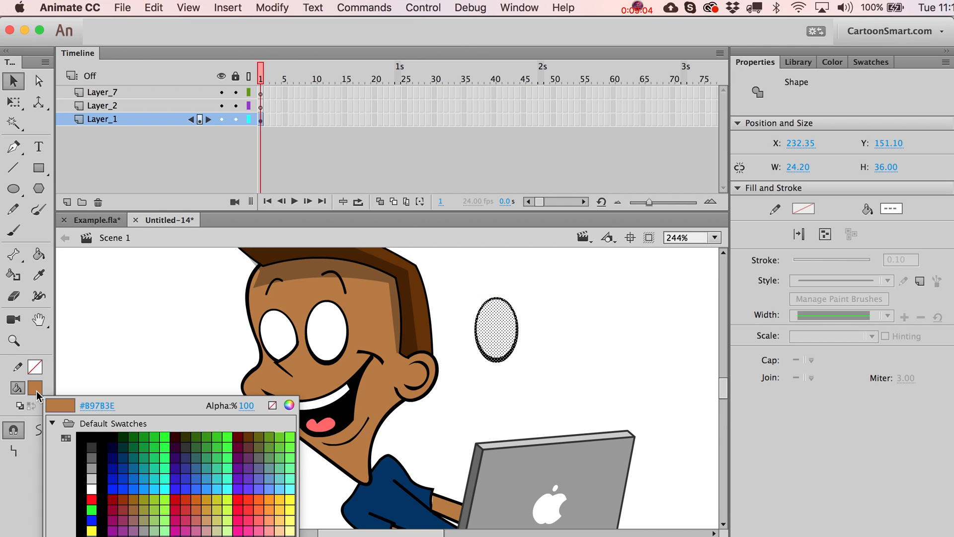
click(87, 441)
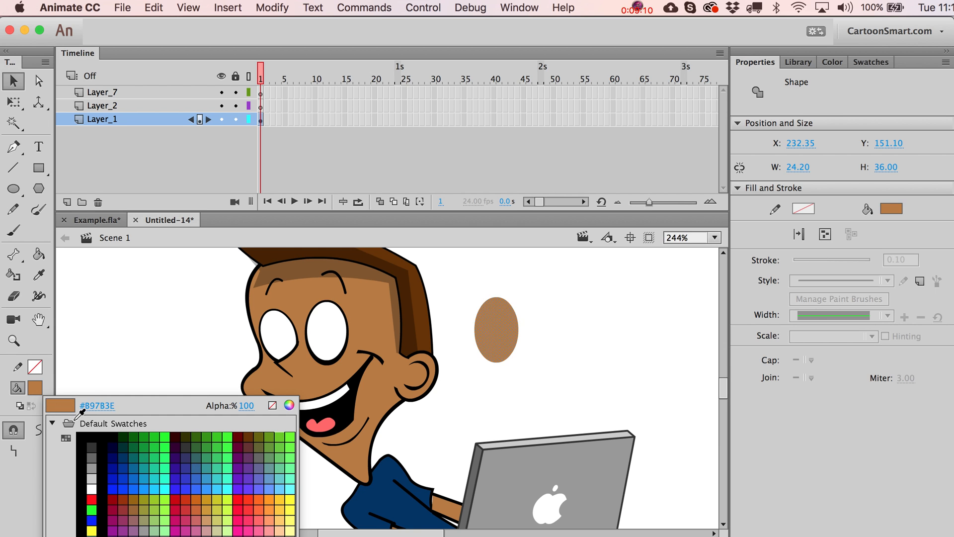
click(169, 524)
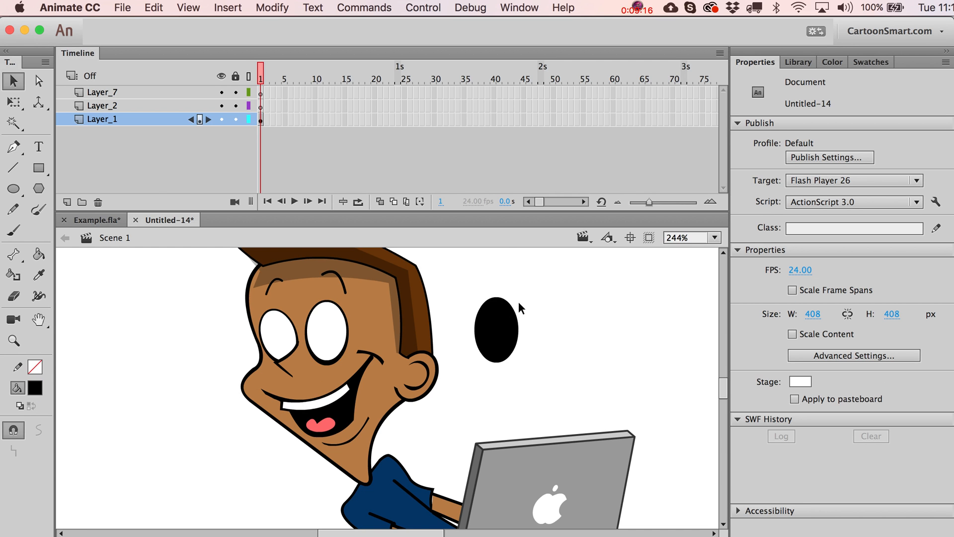
mouse_move(102, 232)
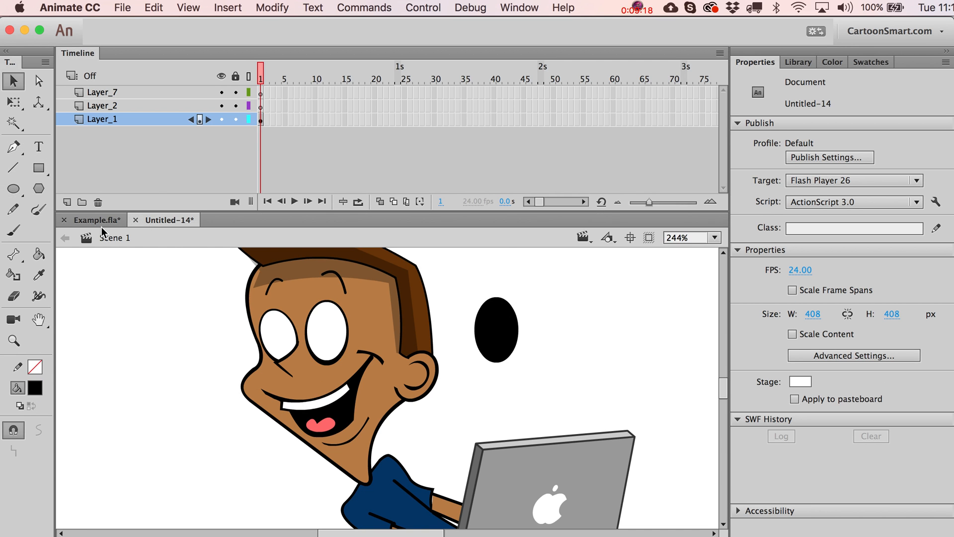
click(92, 220)
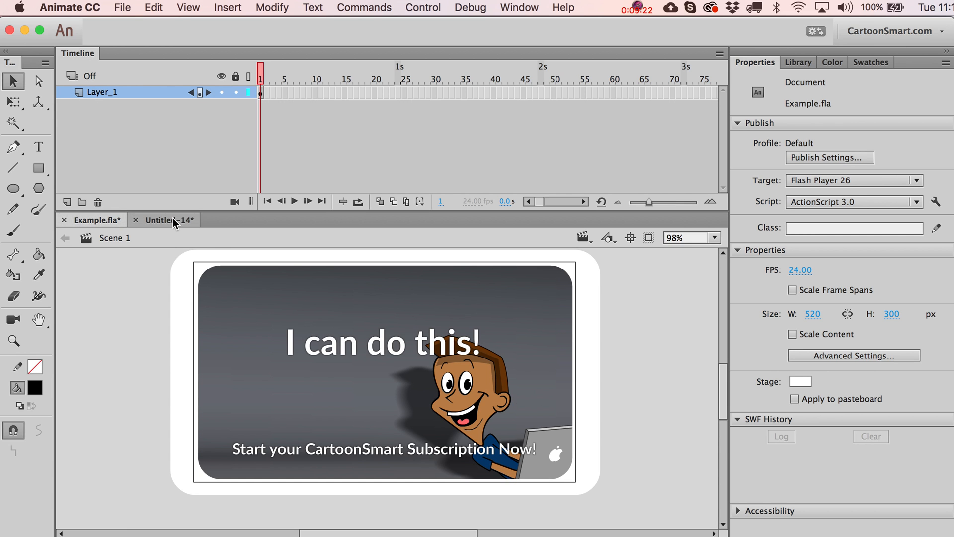
click(163, 219)
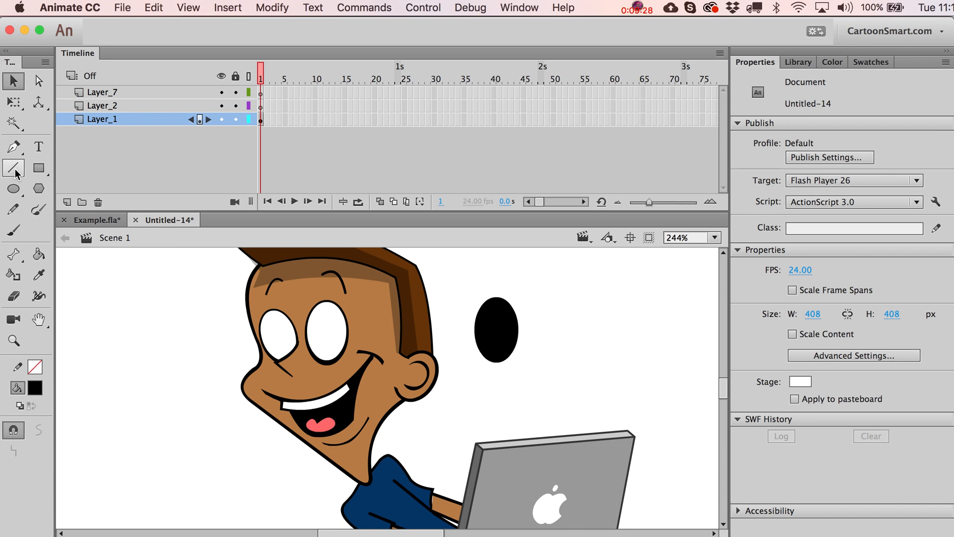
With the Line tool and a blue 1 px stroke, draw cutting lines across the oval's top
click(13, 169)
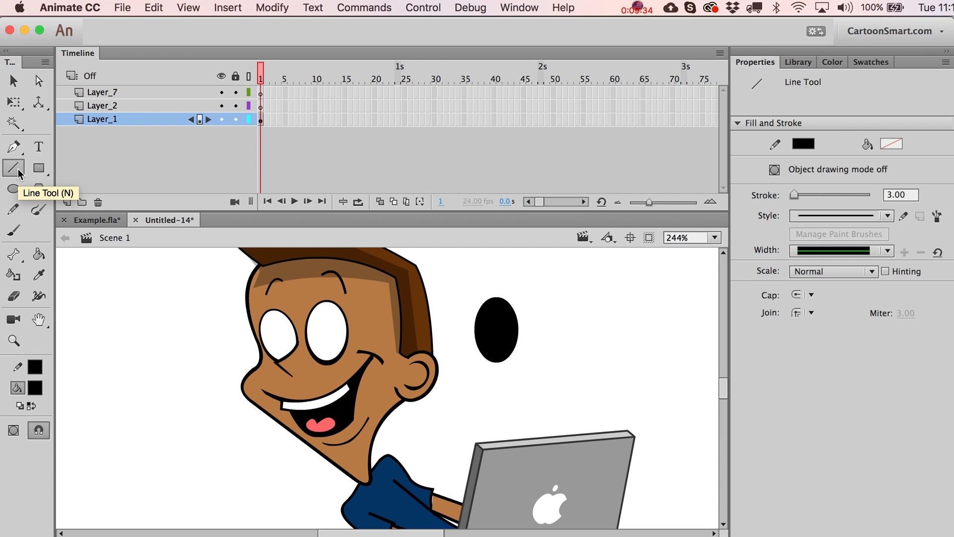
click(803, 144)
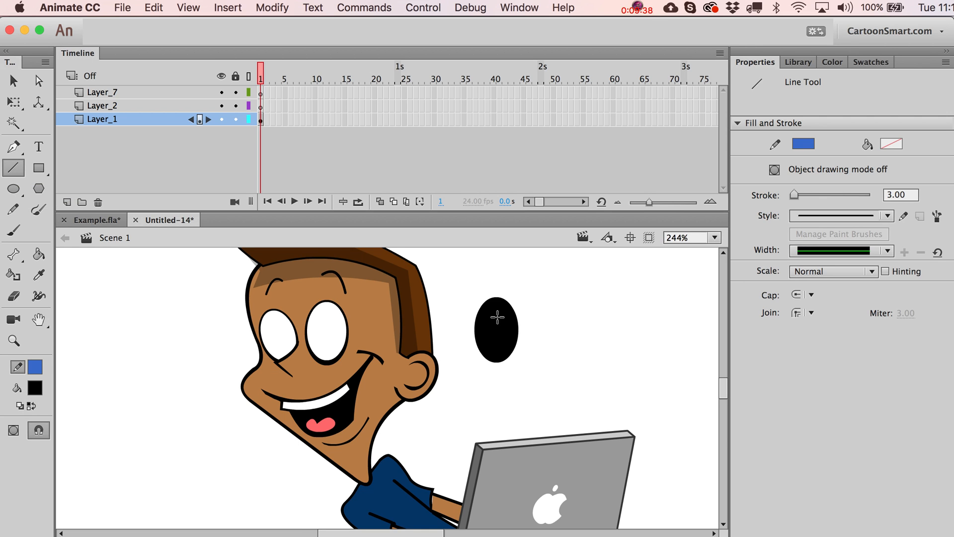
drag(494, 321, 519, 272)
text(1)
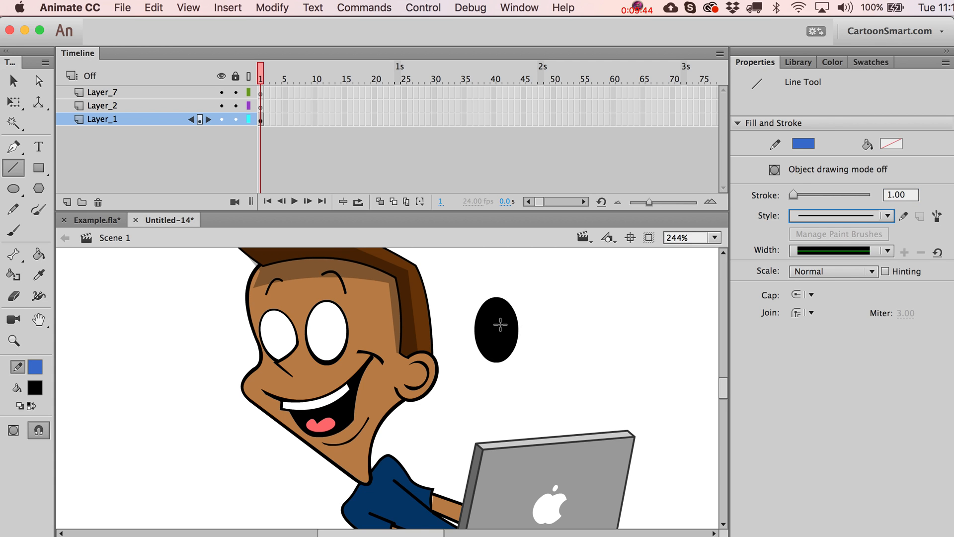
drag(496, 319, 510, 283)
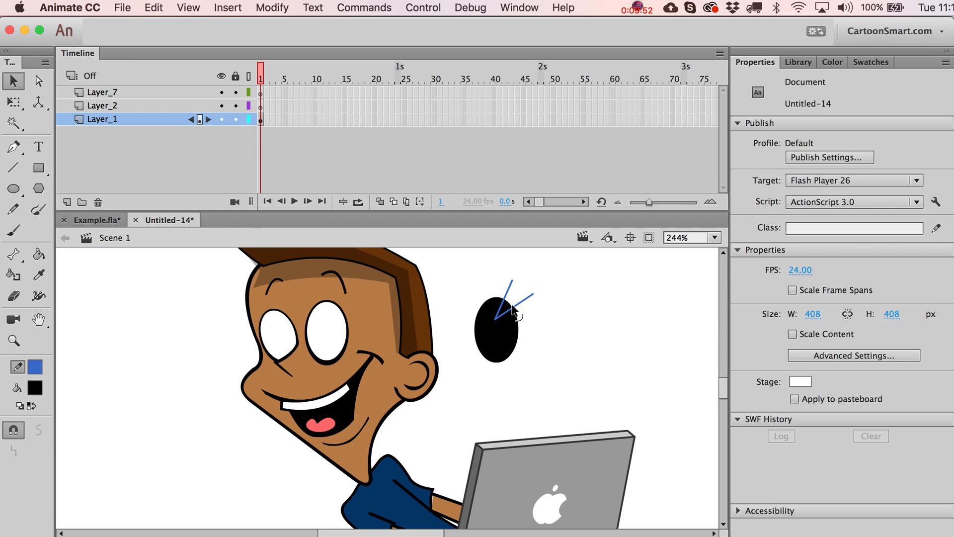
Select the wedge between the blue lines and remove it to notch the pupil
click(512, 313)
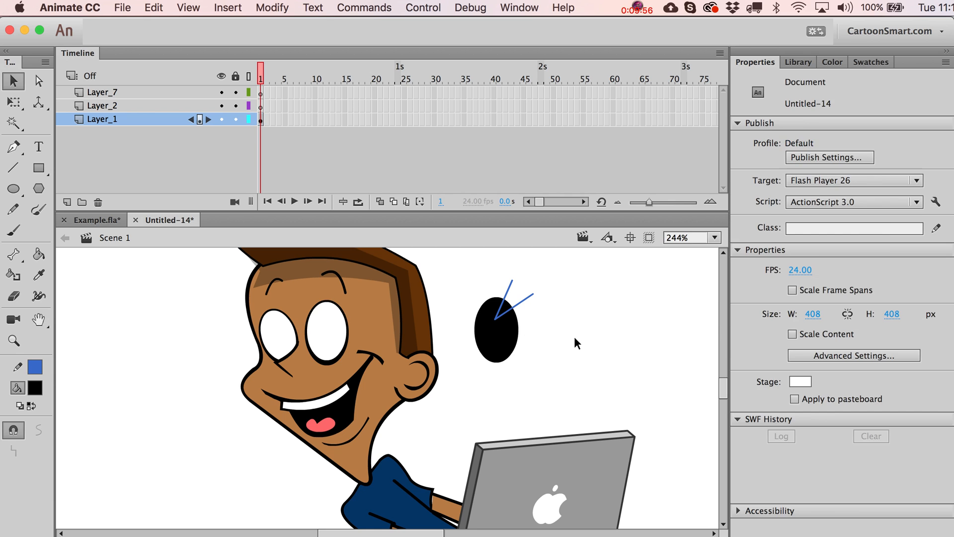
click(507, 321)
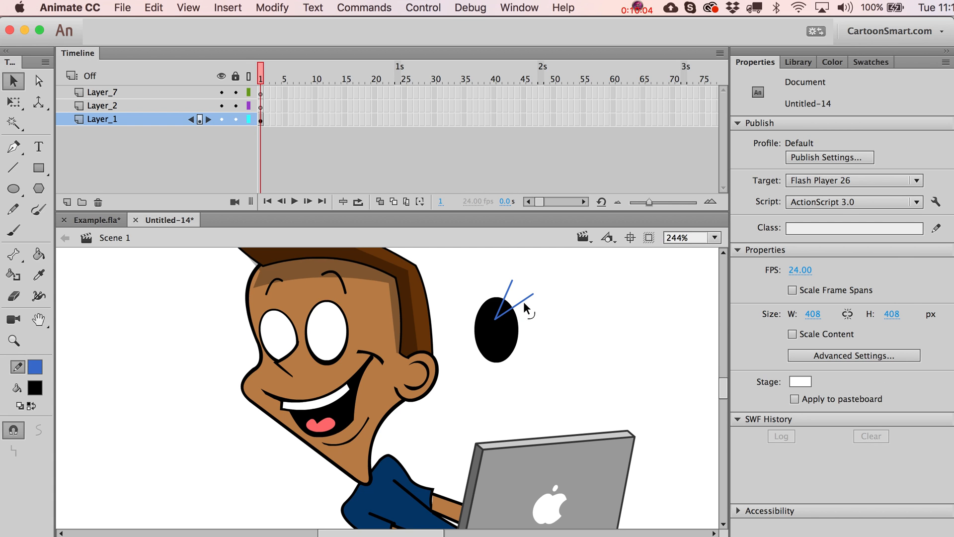
click(508, 308)
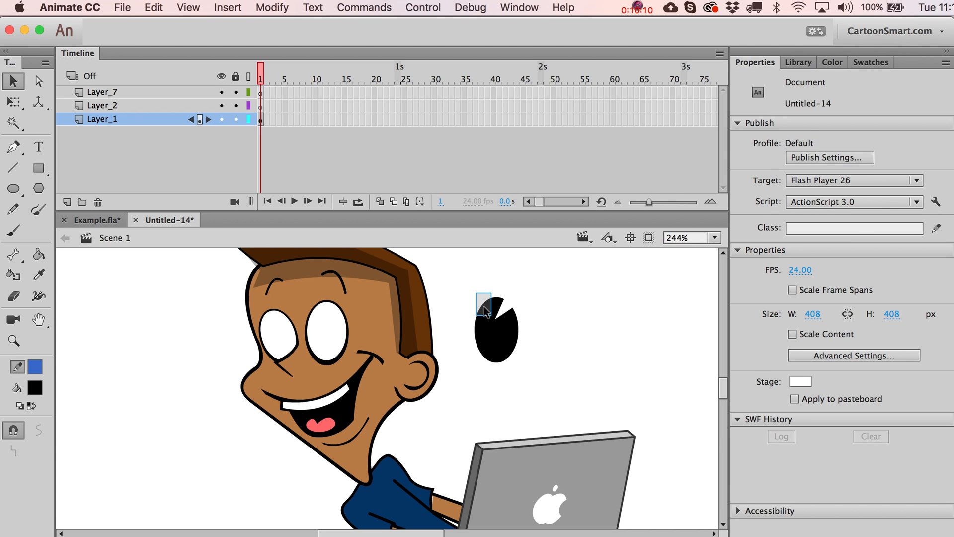
Move the notched pupil into the right eye, convert it to a Movie Clip, copy one into the left eye
click(495, 329)
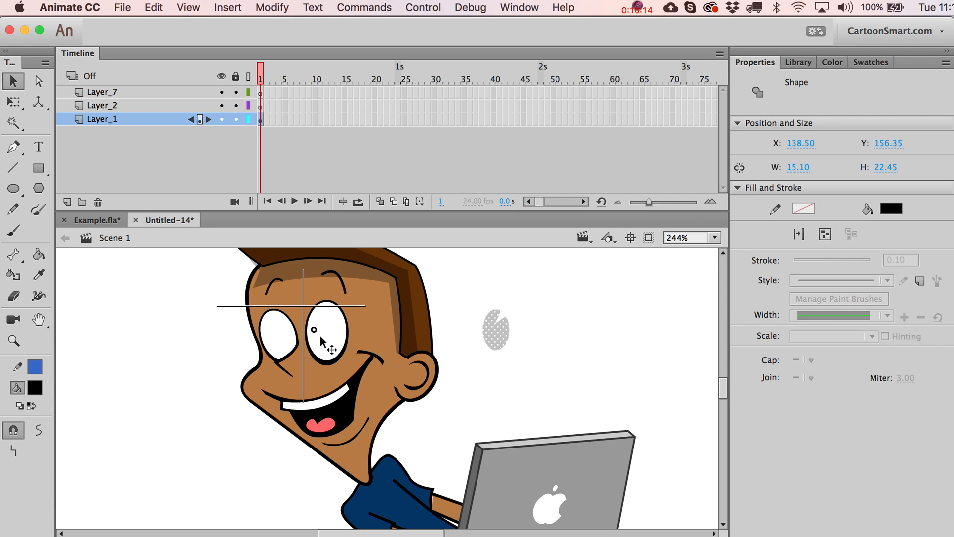
drag(326, 344, 350, 349)
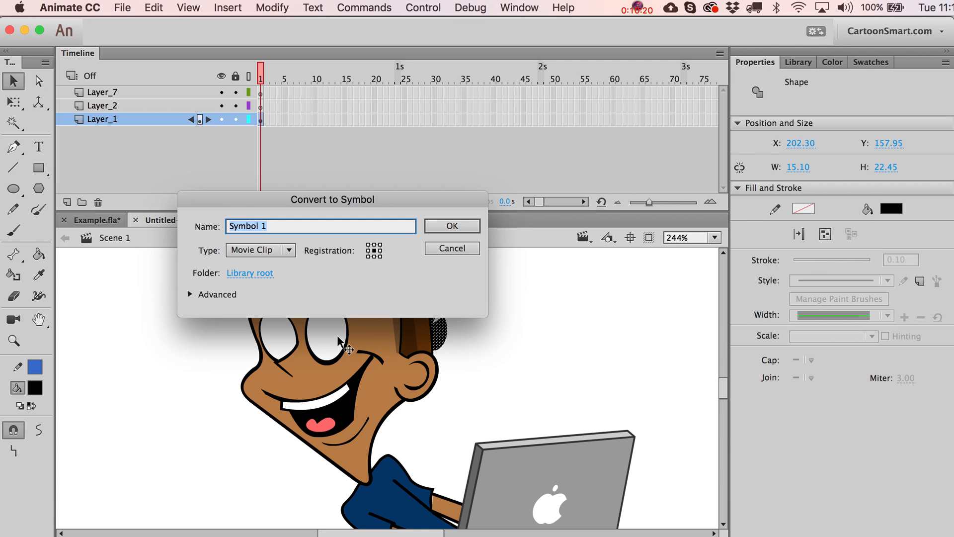
click(451, 226)
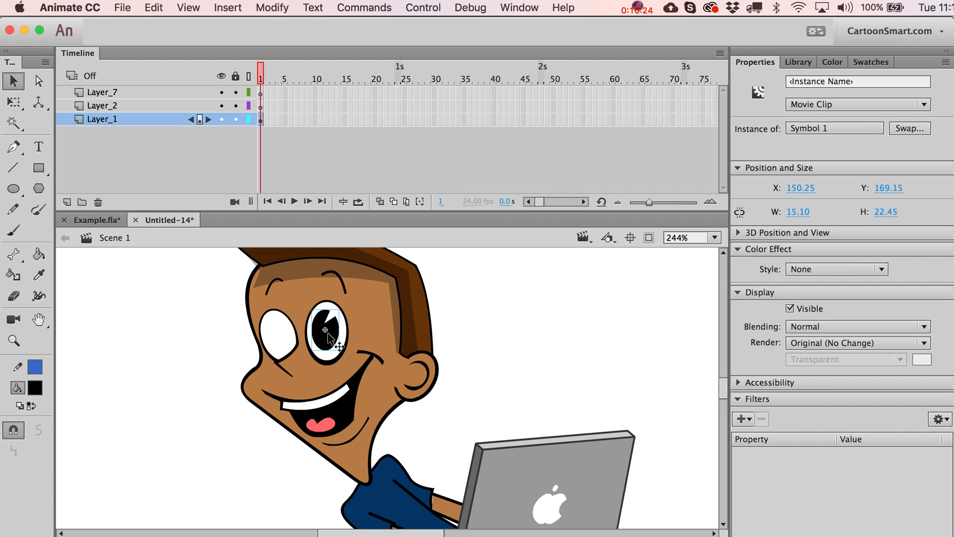
drag(329, 338, 281, 341)
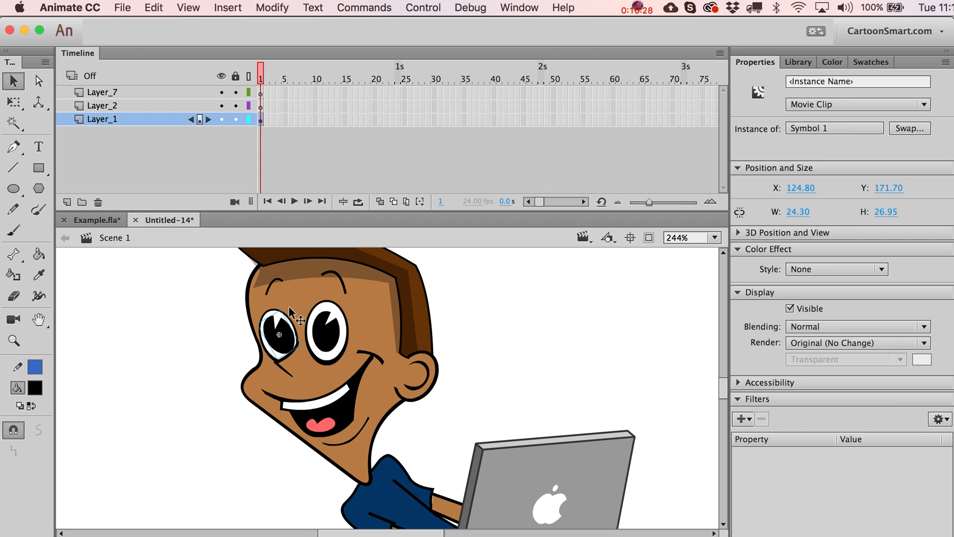
Scale each pupil down to 79% with Scale and Rotate
click(13, 101)
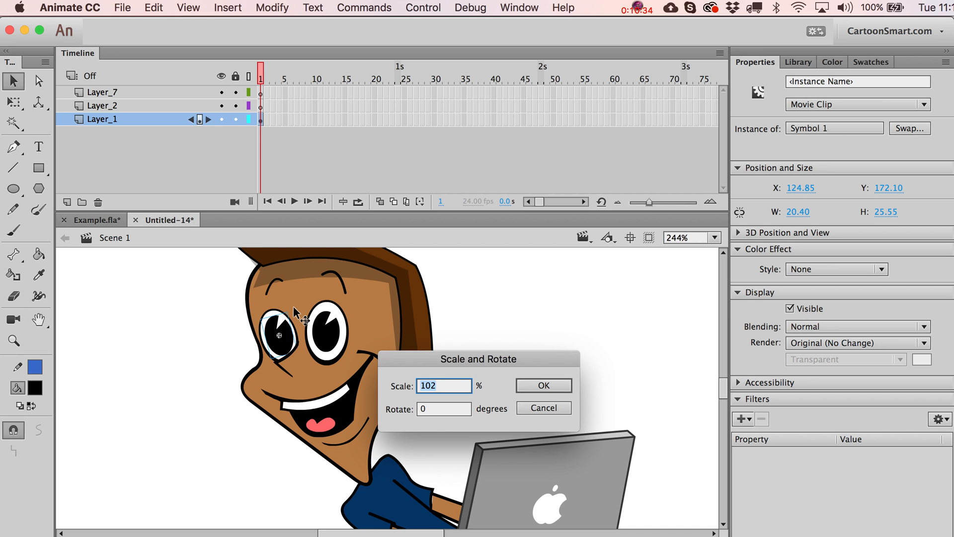
click(542, 384)
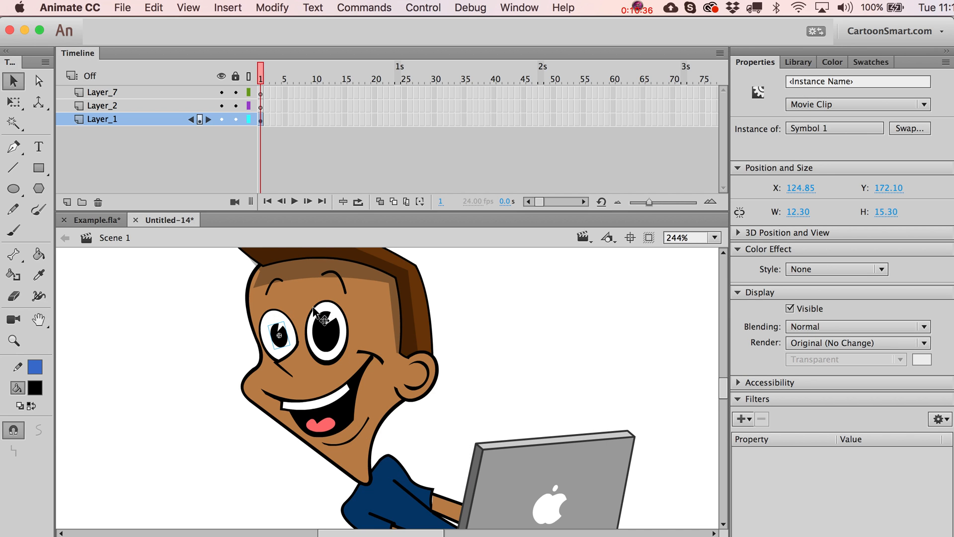
text(79)
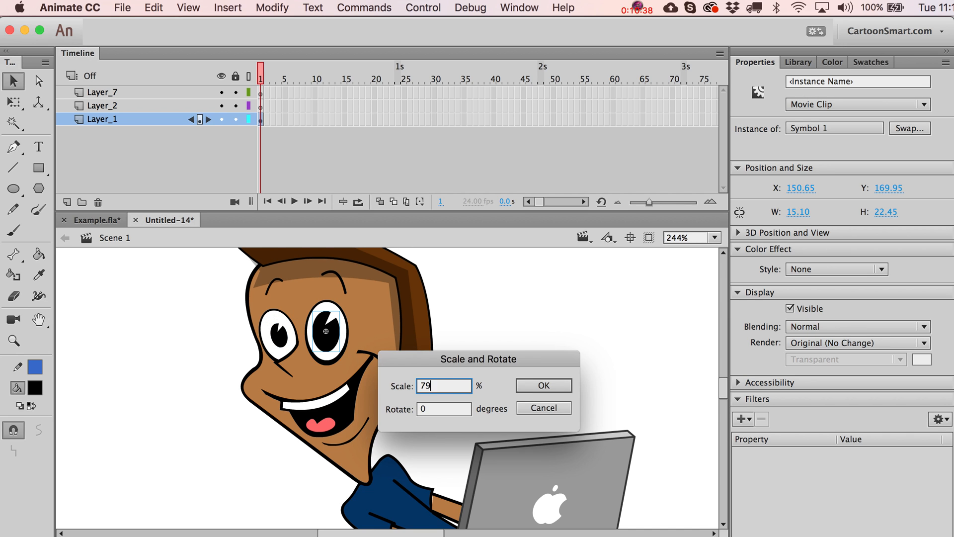
click(543, 386)
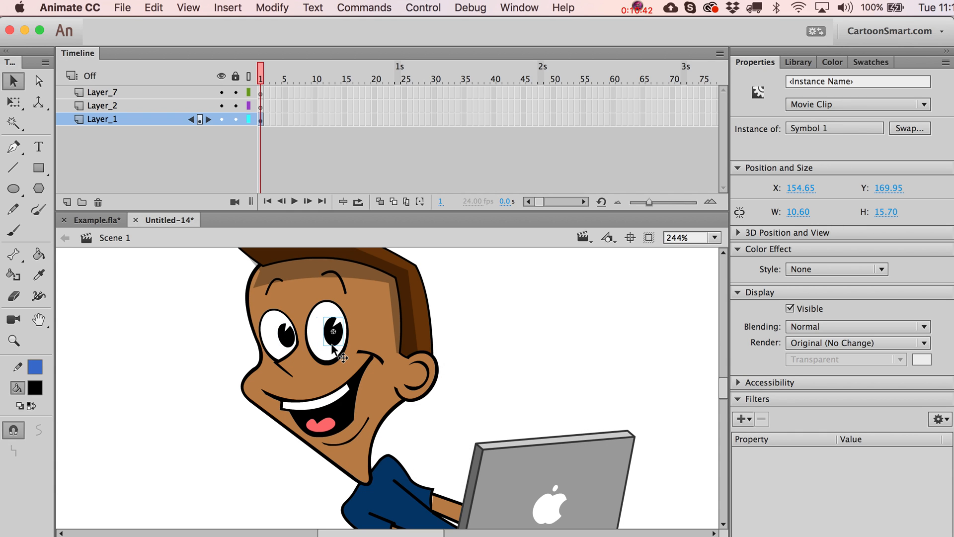
Nudge both pupils into position inside the boy's eyes
drag(332, 334, 287, 338)
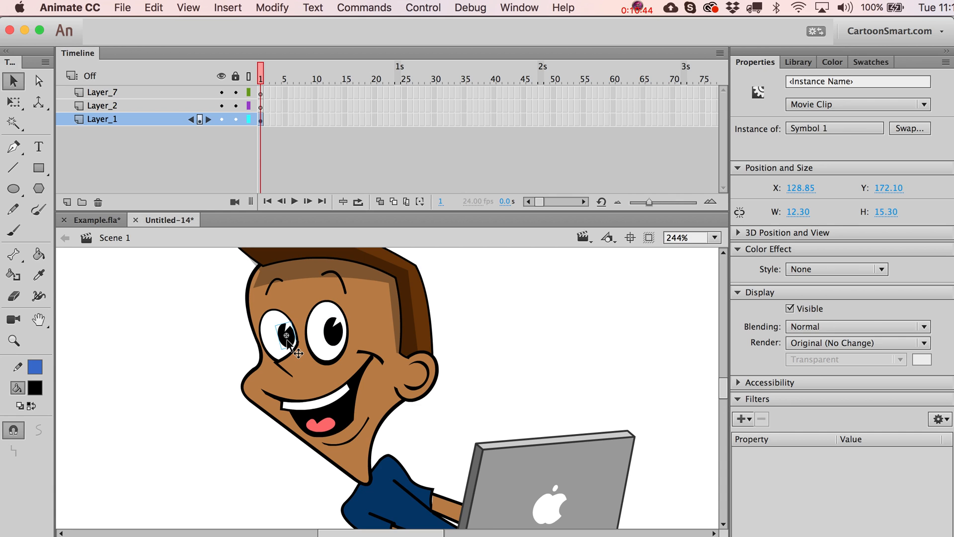
drag(286, 338, 334, 338)
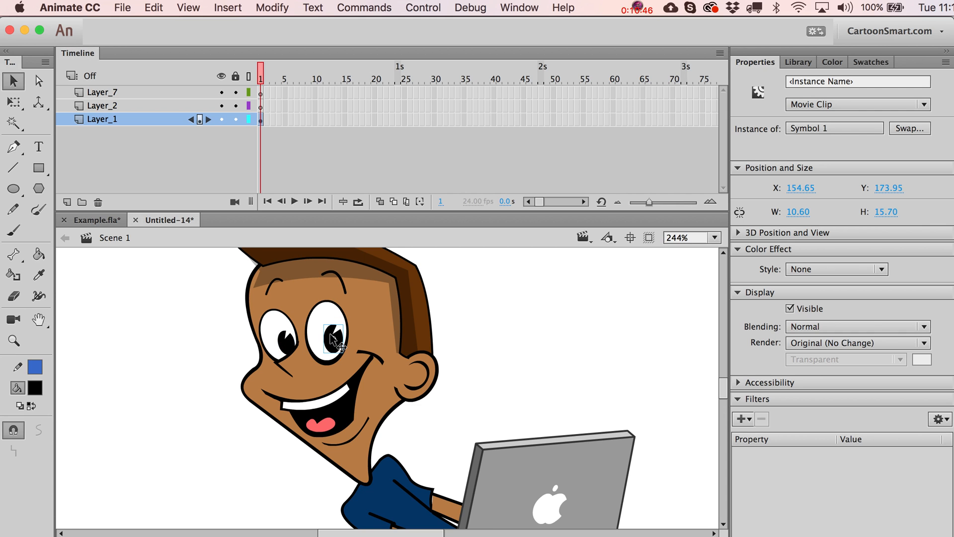
drag(334, 341, 292, 341)
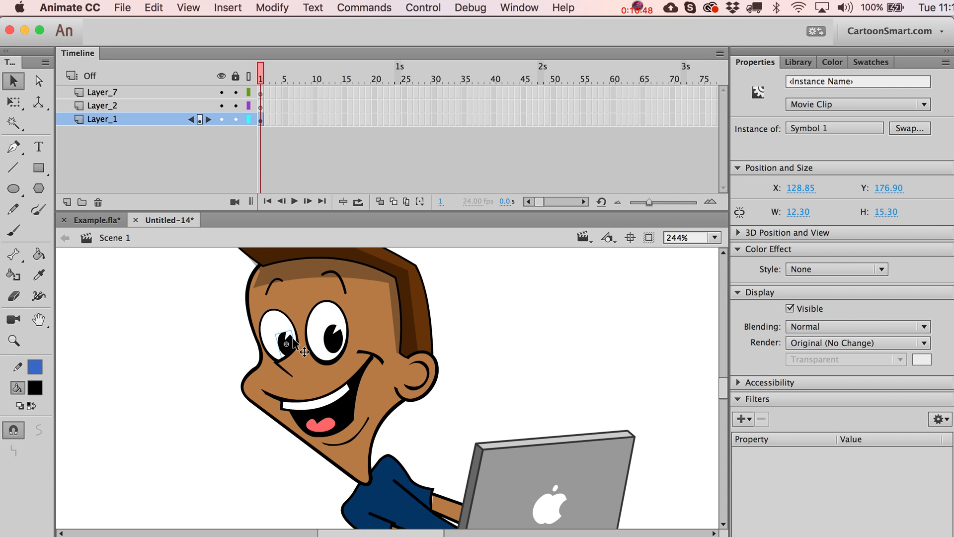
drag(299, 341, 332, 338)
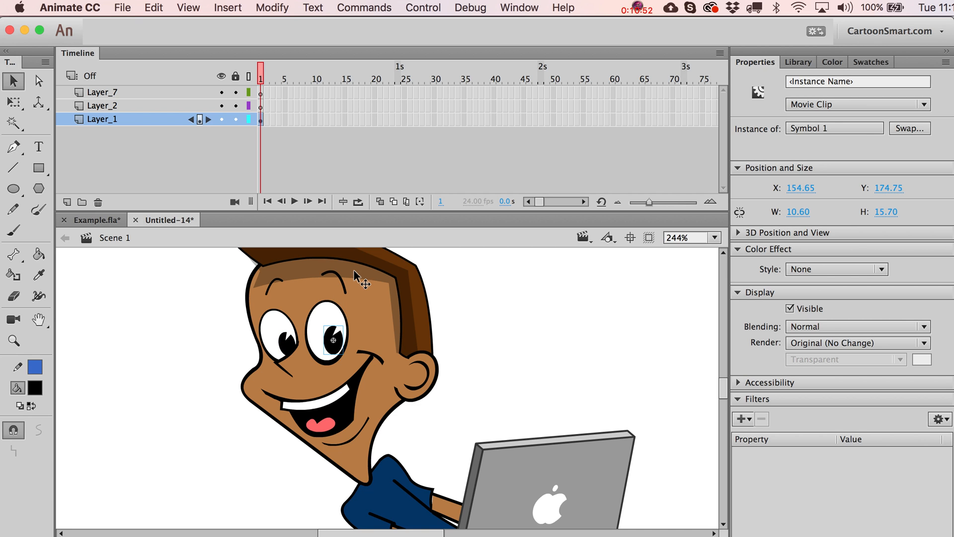
Rename Symbol 1 to 'pupil' in the Library and place an Eye instance beside the head
click(799, 62)
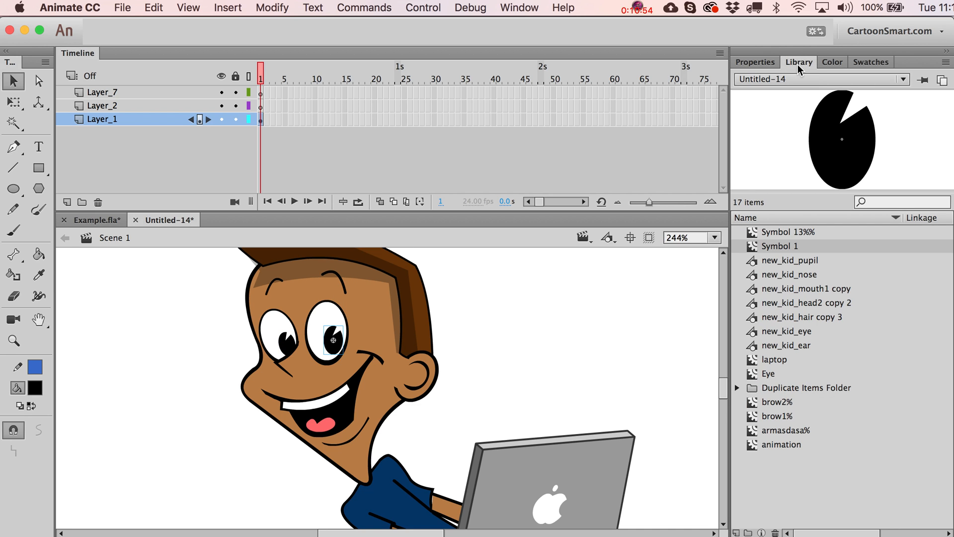
mouse_move(756, 279)
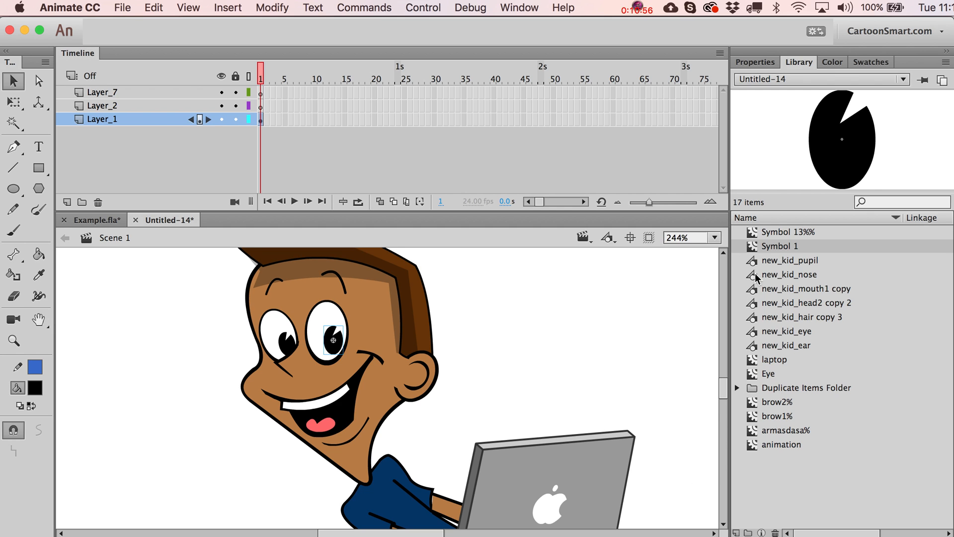
mouse_move(757, 253)
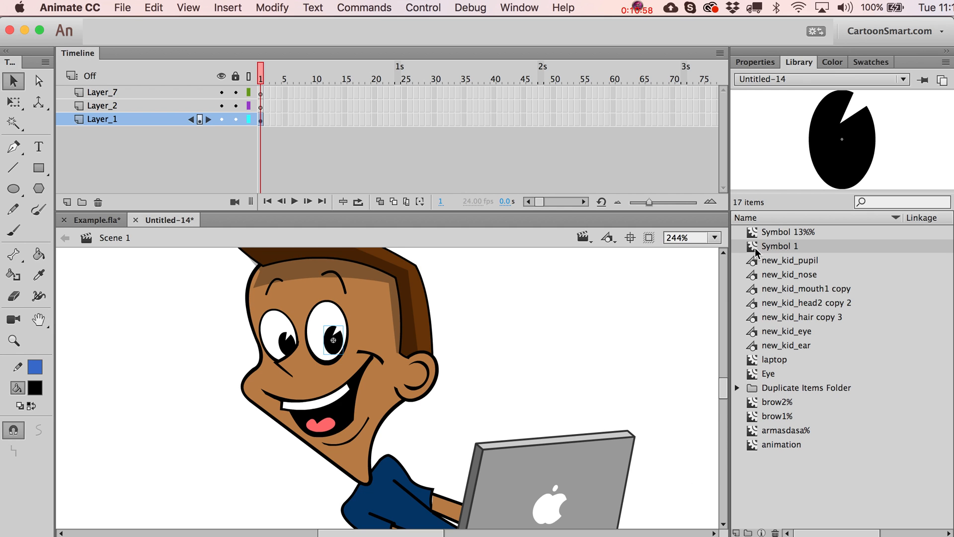
click(768, 373)
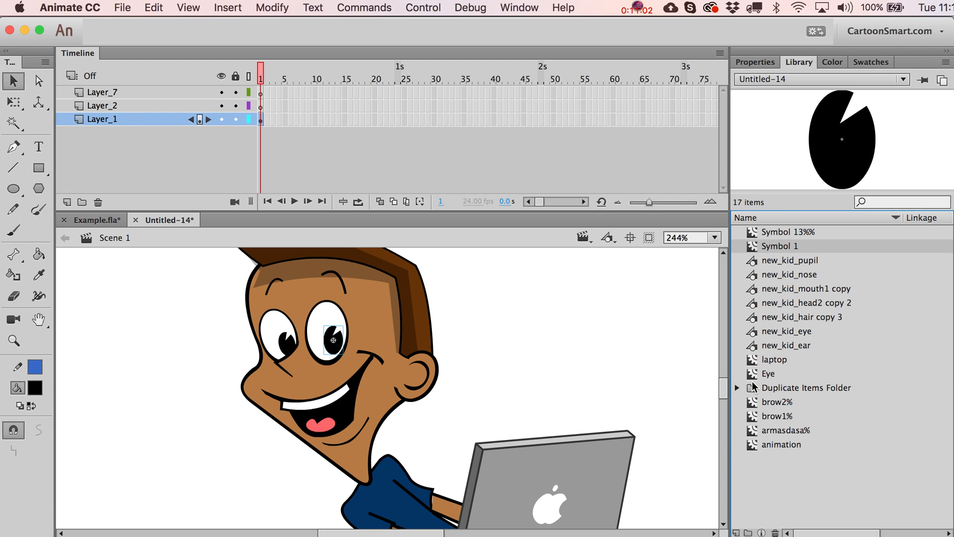
mouse_move(773, 378)
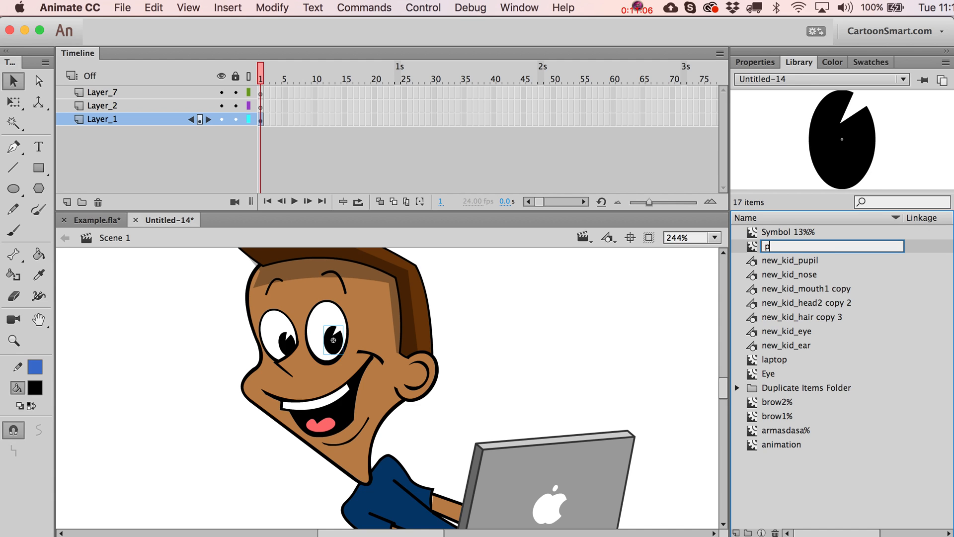
text(pupil)
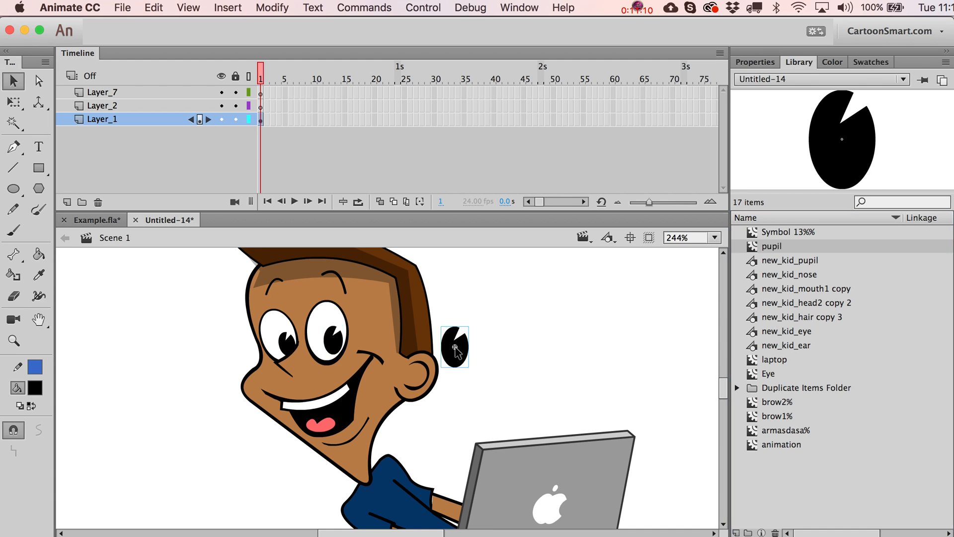
click(770, 374)
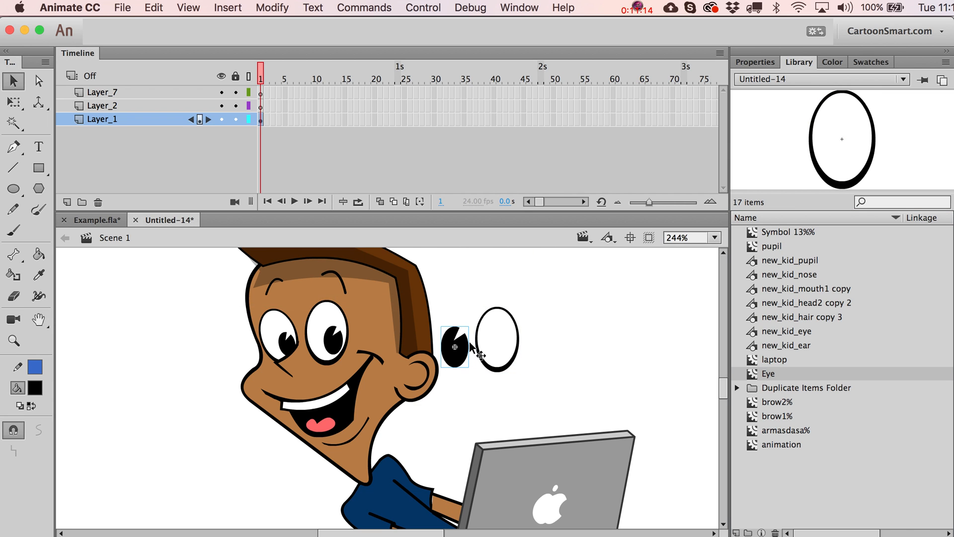
drag(455, 348, 532, 347)
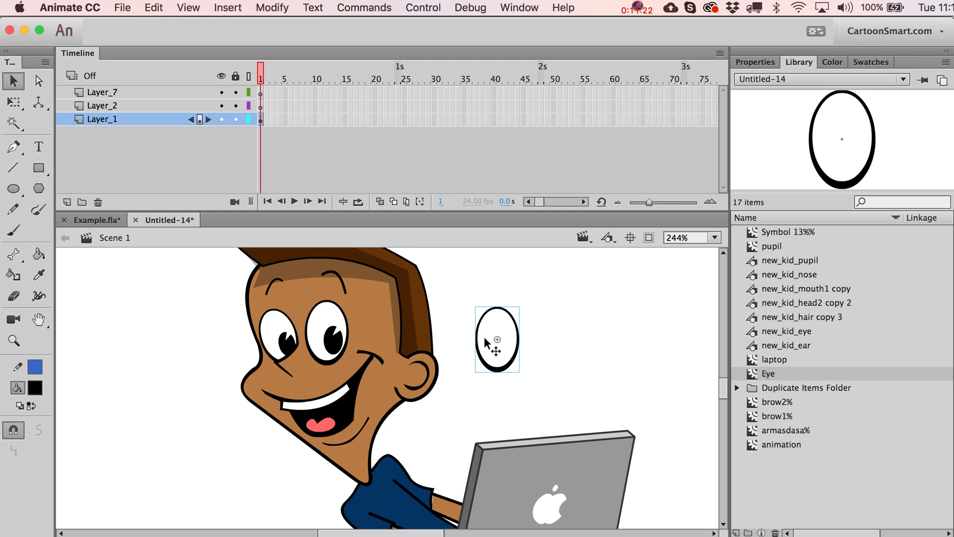
Edit the Eye symbol and fill its inside with red so both eyes turn red
double_click(497, 339)
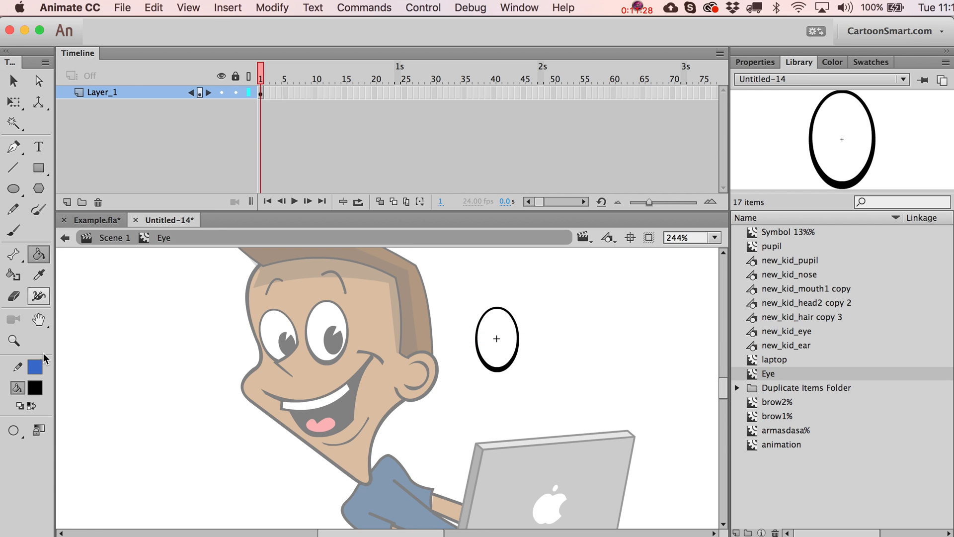
click(35, 388)
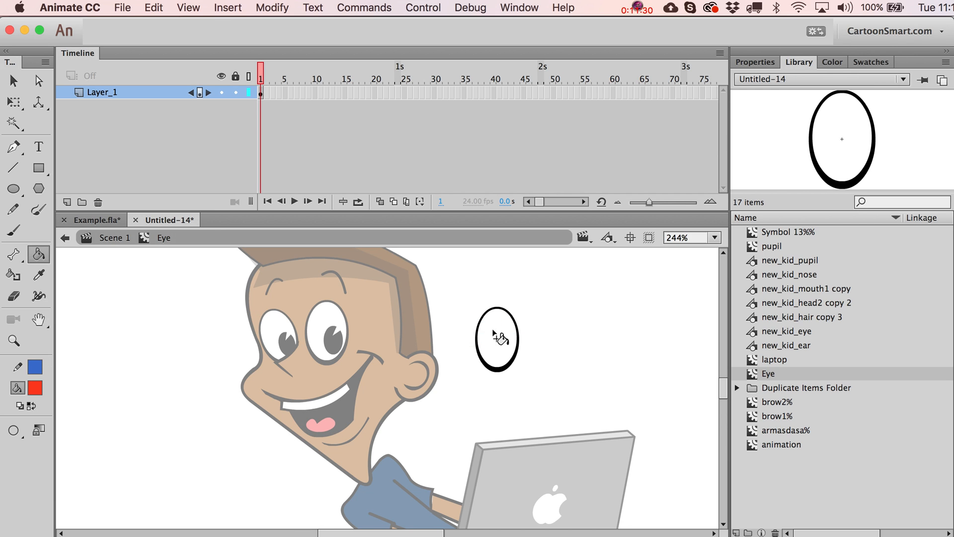
click(496, 338)
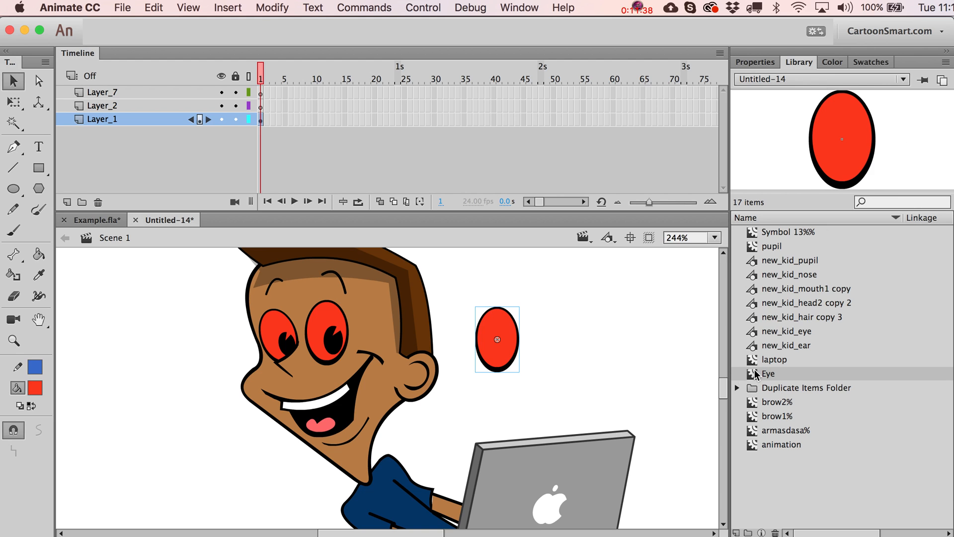
mouse_move(577, 347)
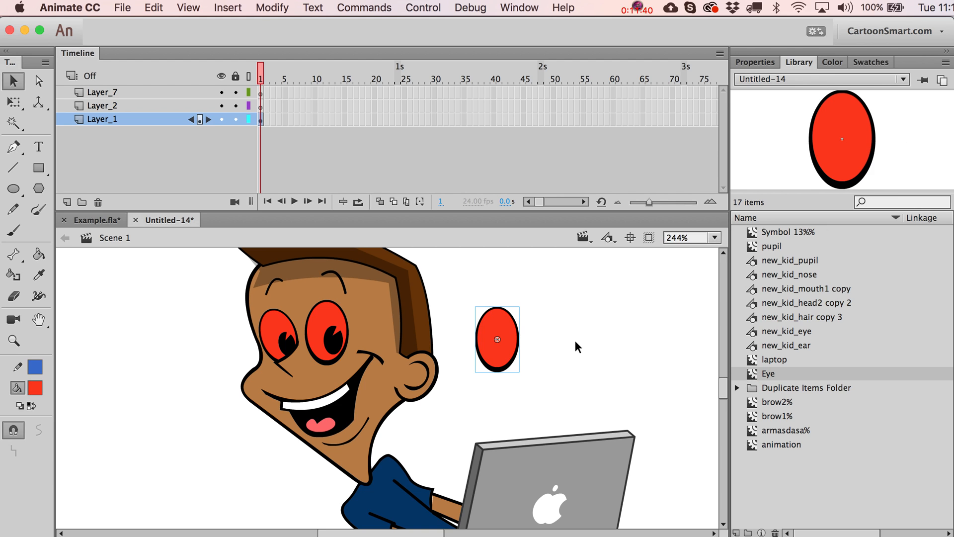
mouse_move(764, 372)
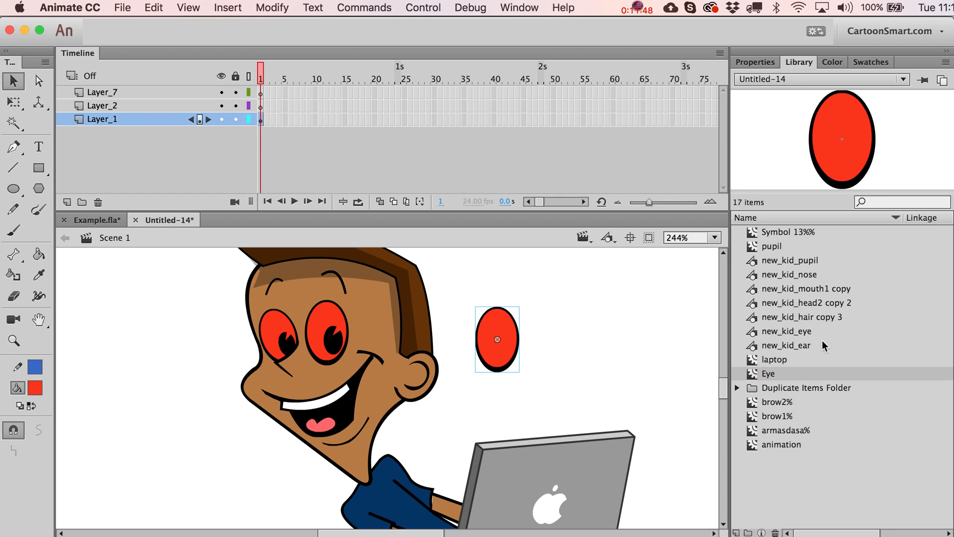
mouse_move(762, 381)
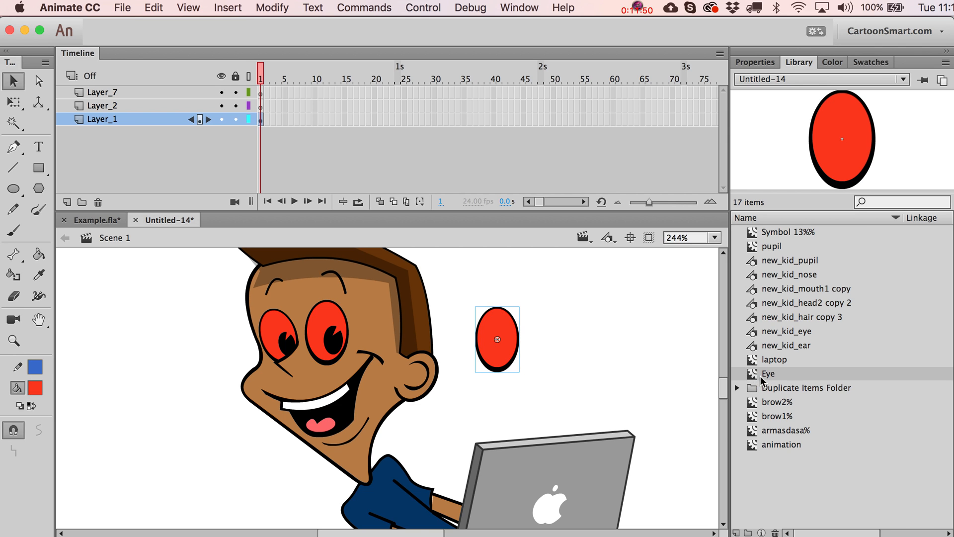
mouse_move(560, 367)
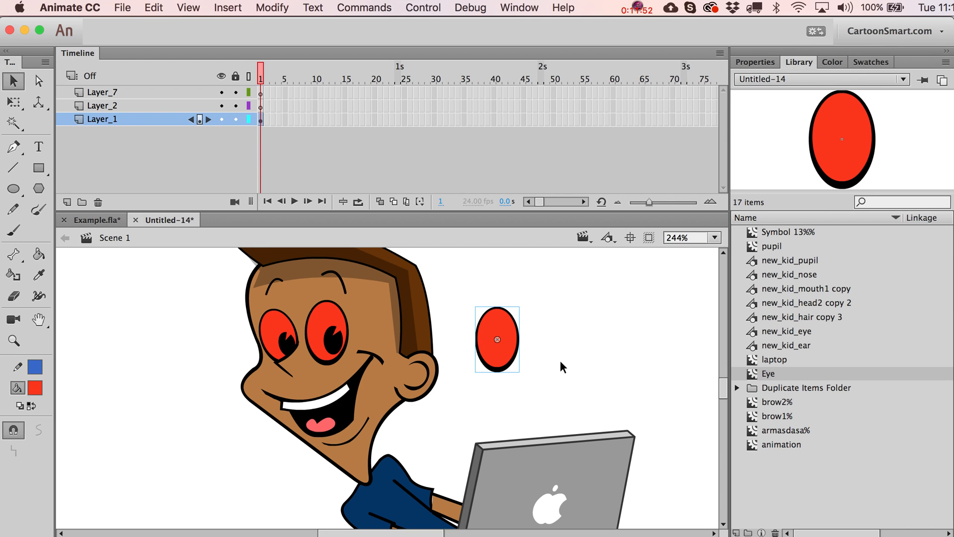
mouse_move(549, 365)
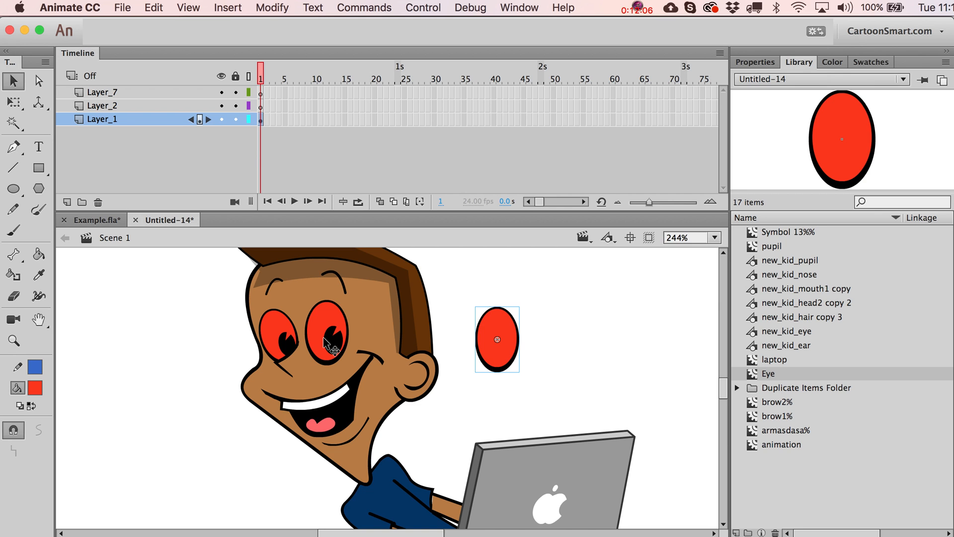
mouse_move(218, 395)
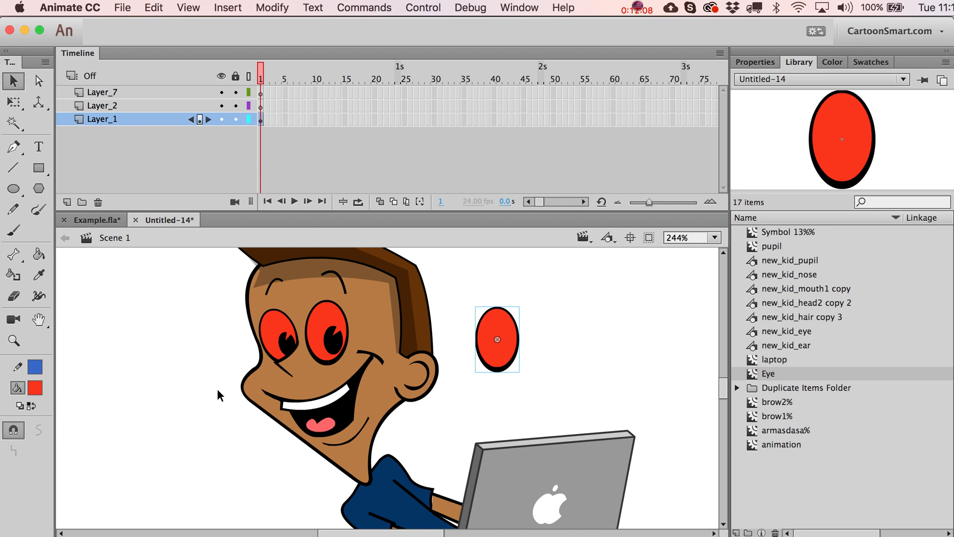
mouse_move(422, 399)
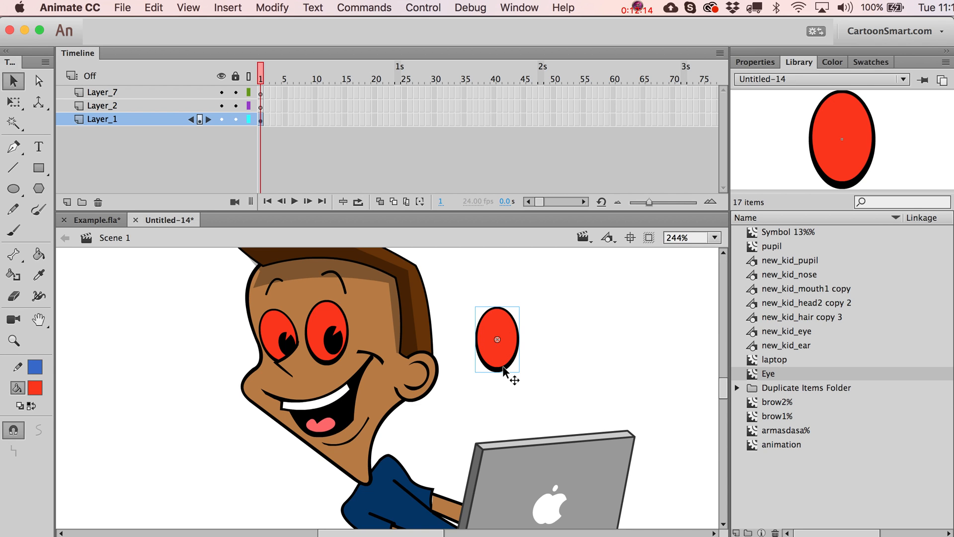
mouse_move(291, 125)
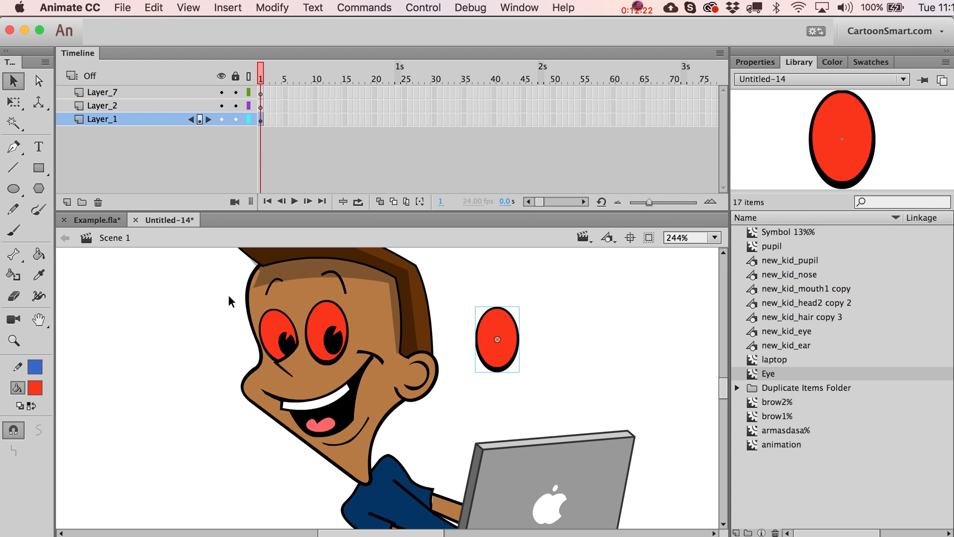
double_click(497, 338)
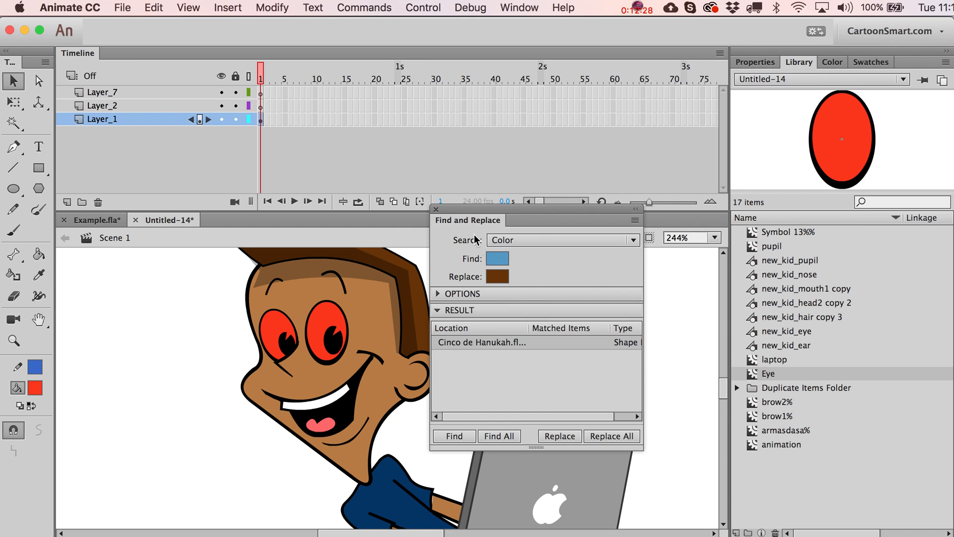
click(497, 259)
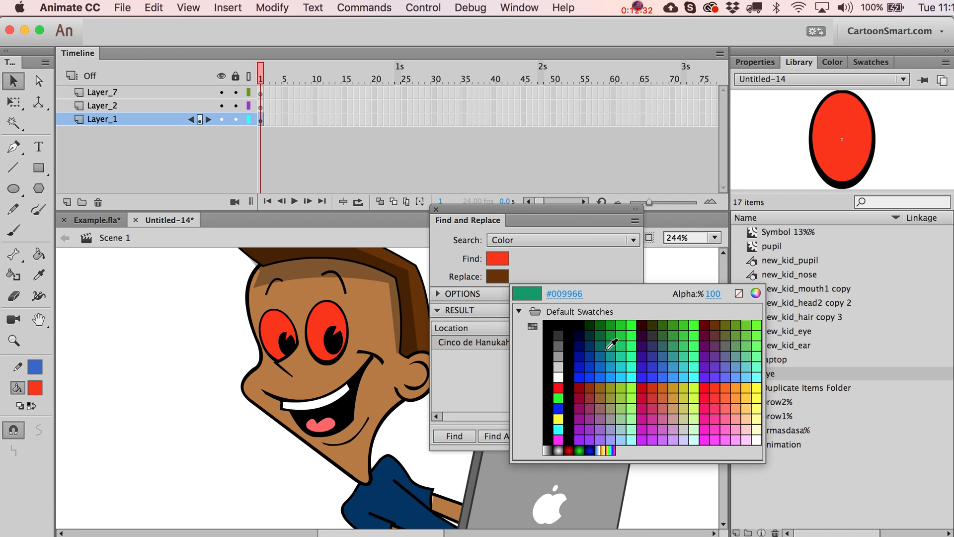
click(610, 435)
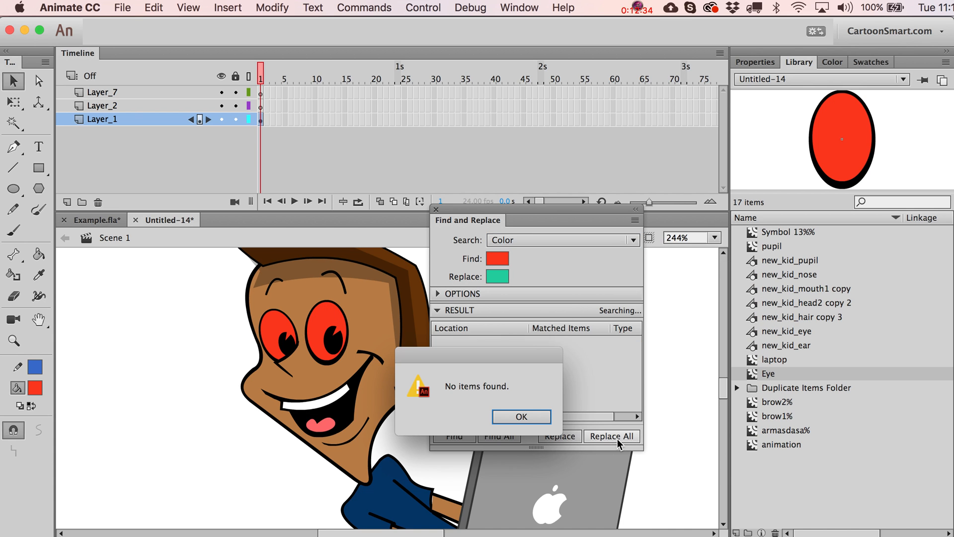
click(520, 417)
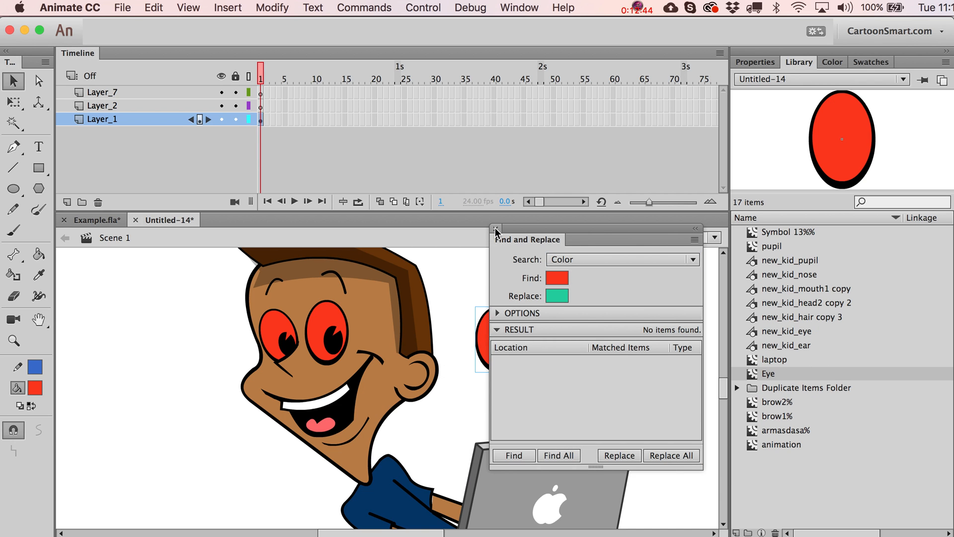
click(495, 229)
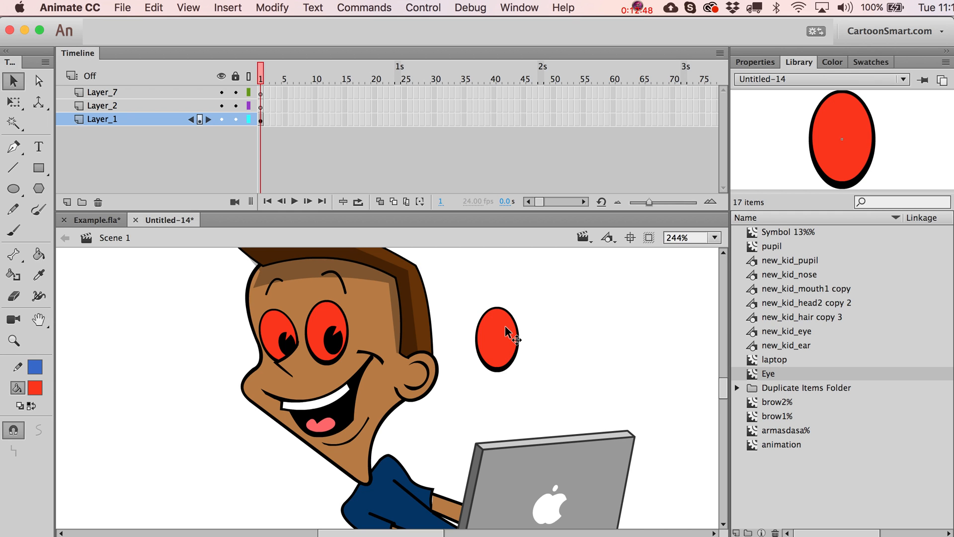
click(497, 339)
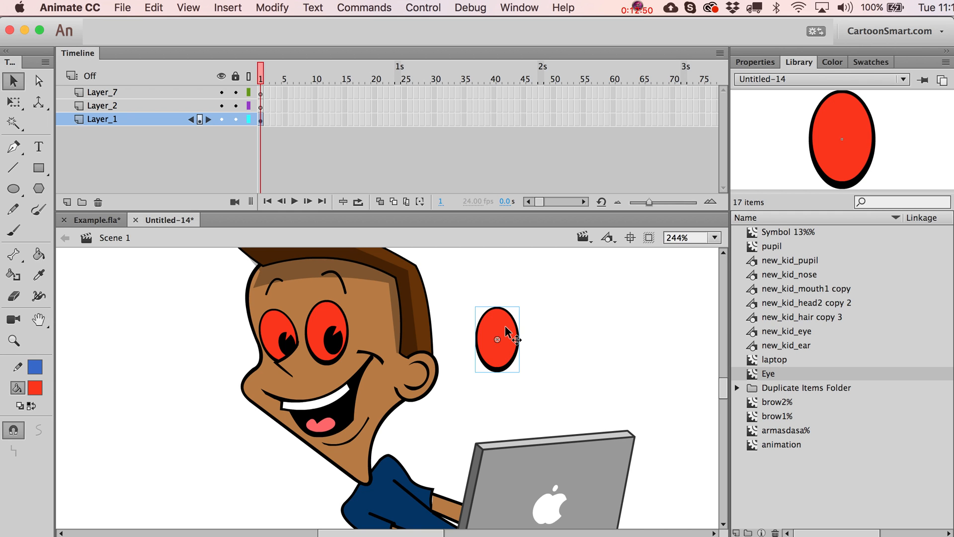
Revert the Eye symbol's fill from red back to white
click(35, 389)
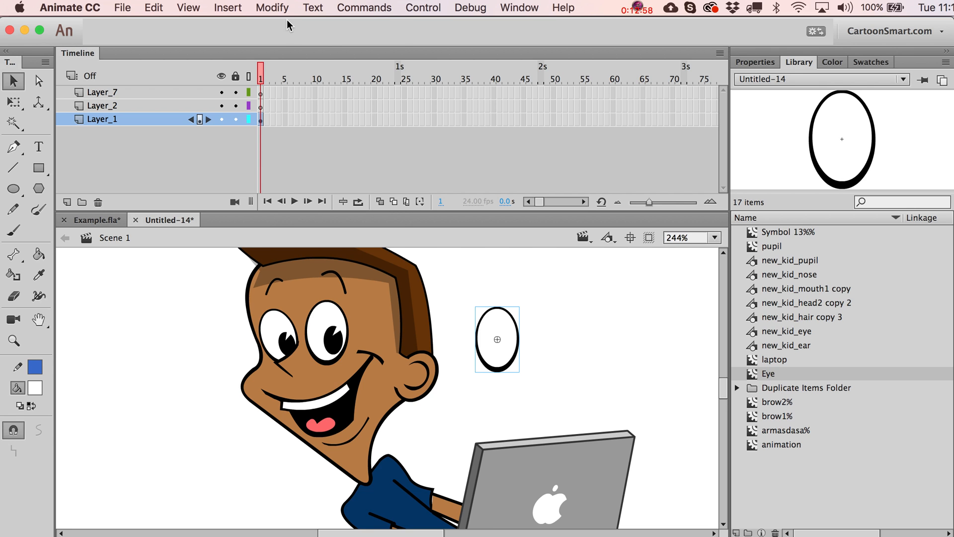
Duplicate the Eye symbol as Eye2 for the loose stage instance
click(273, 7)
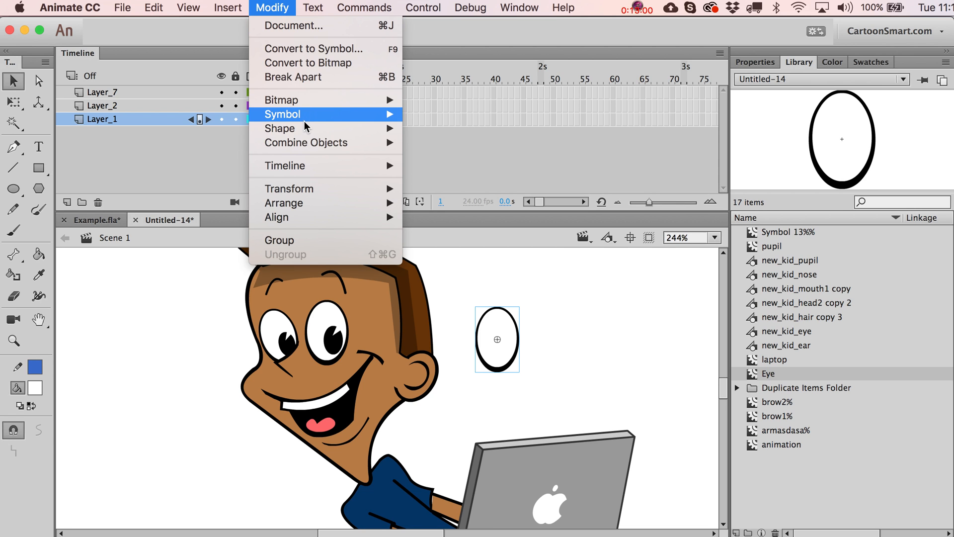
mouse_move(282, 114)
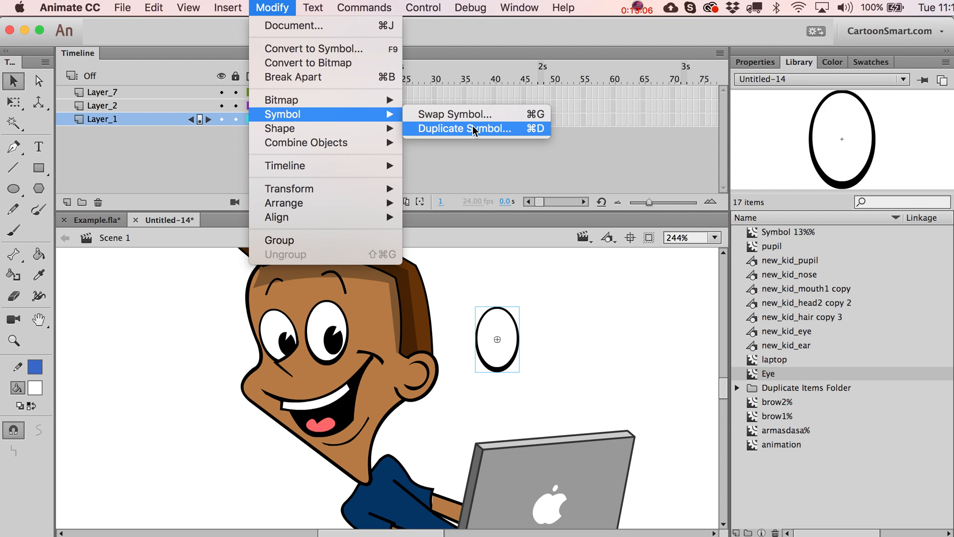
click(465, 128)
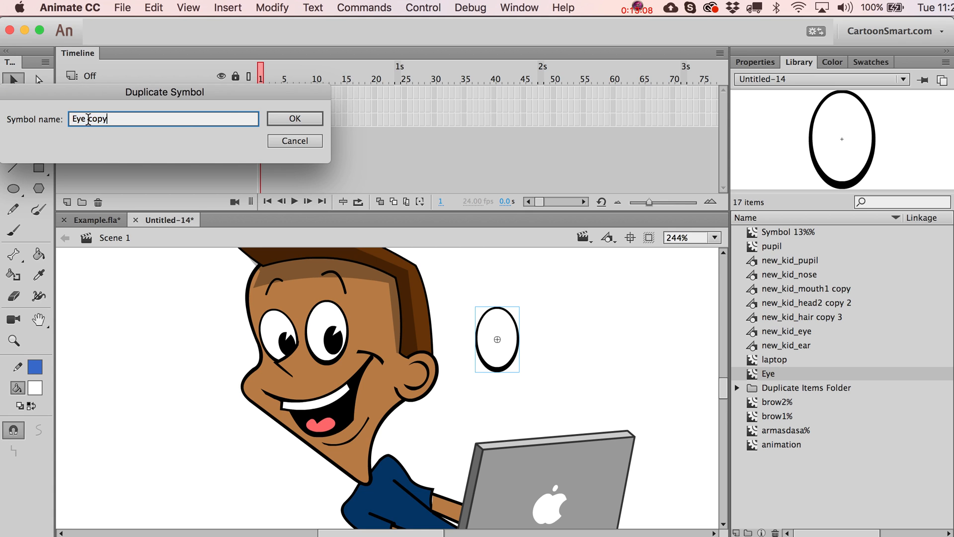
click(294, 119)
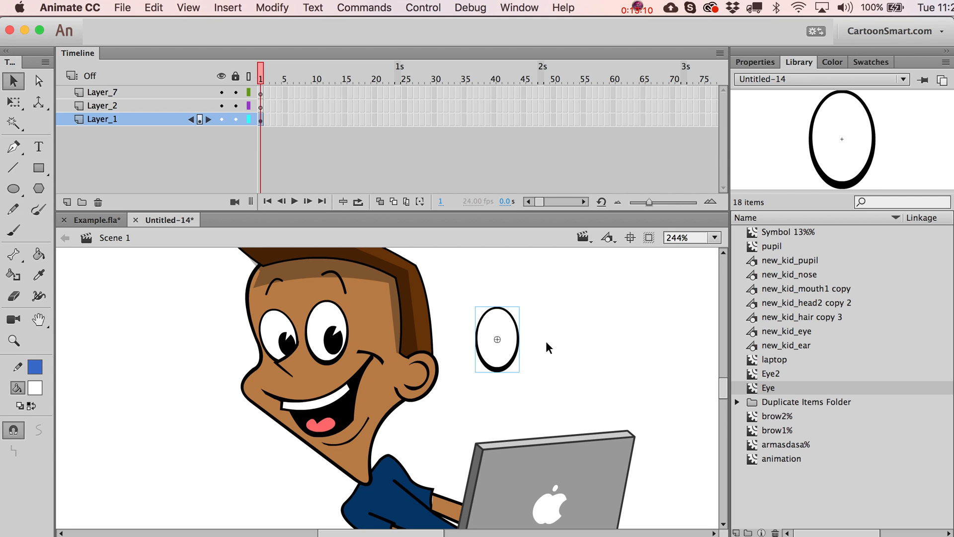
Fill the Eye2 symbol green with the Paint Bucket, then check and cancel its symbol properties
double_click(497, 339)
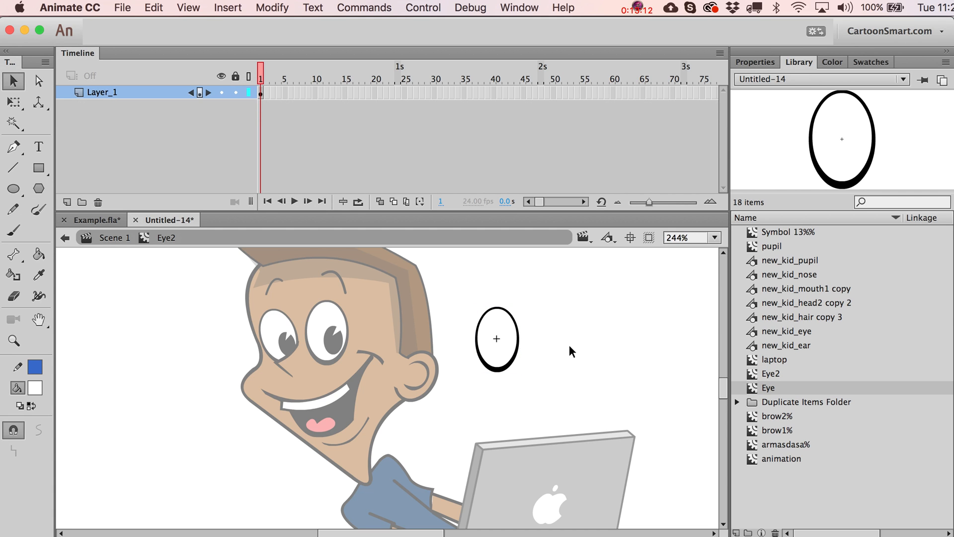
click(13, 255)
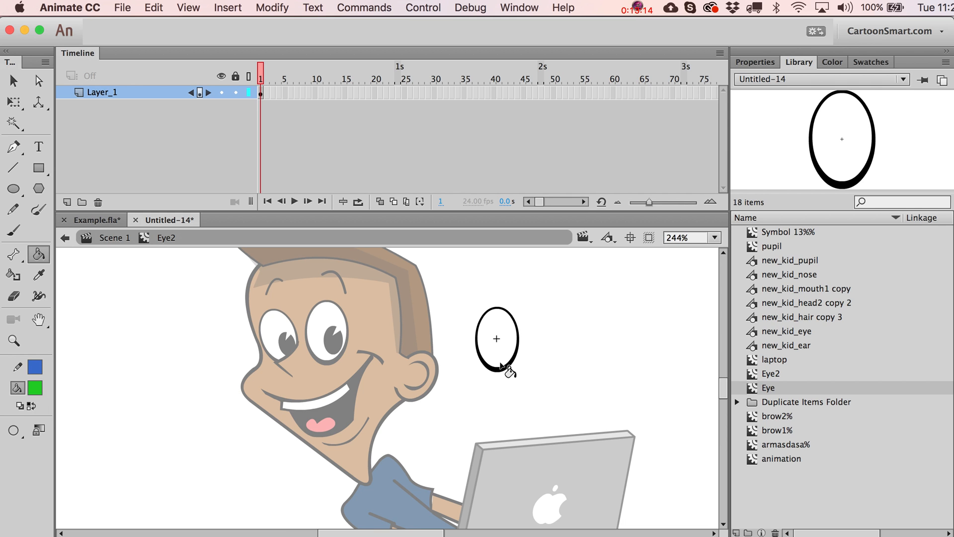
click(496, 338)
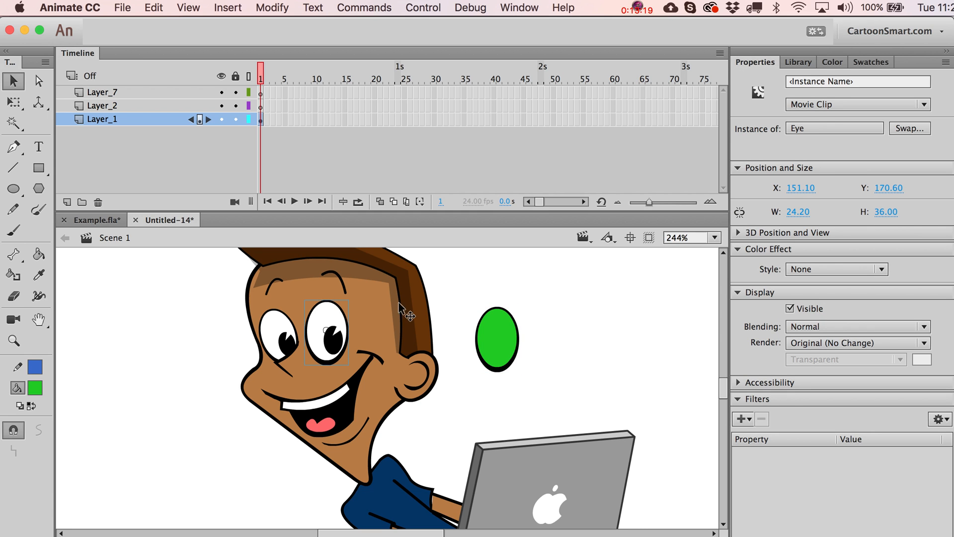
click(497, 339)
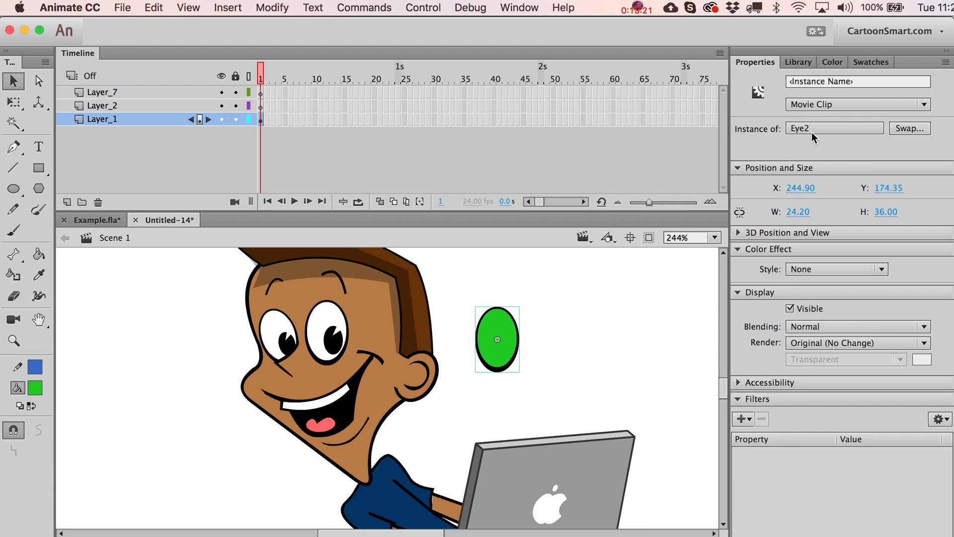
click(834, 128)
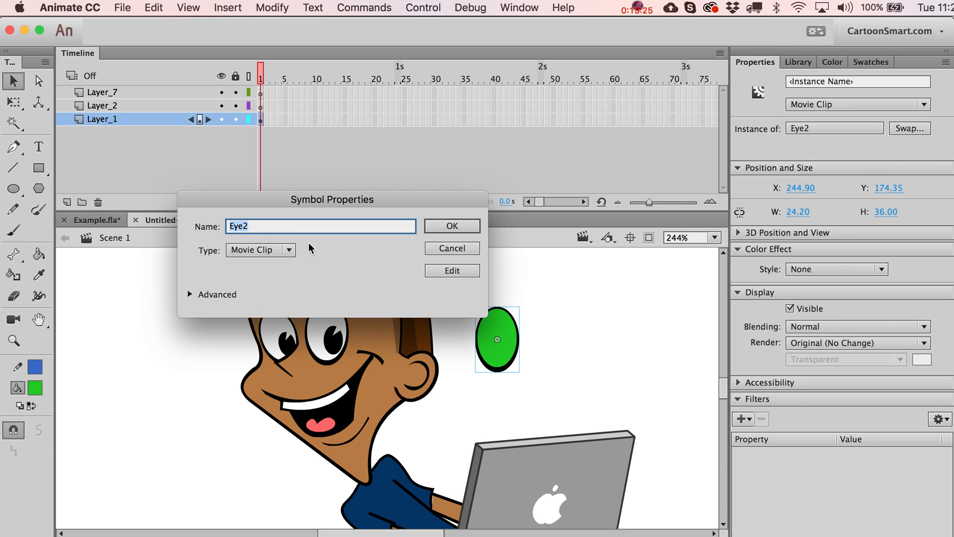
click(260, 250)
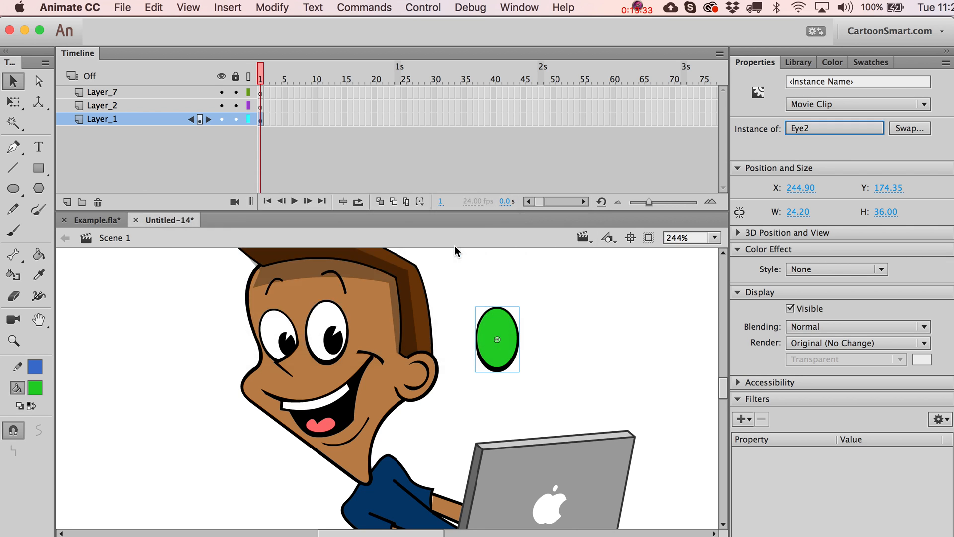
mouse_move(511, 358)
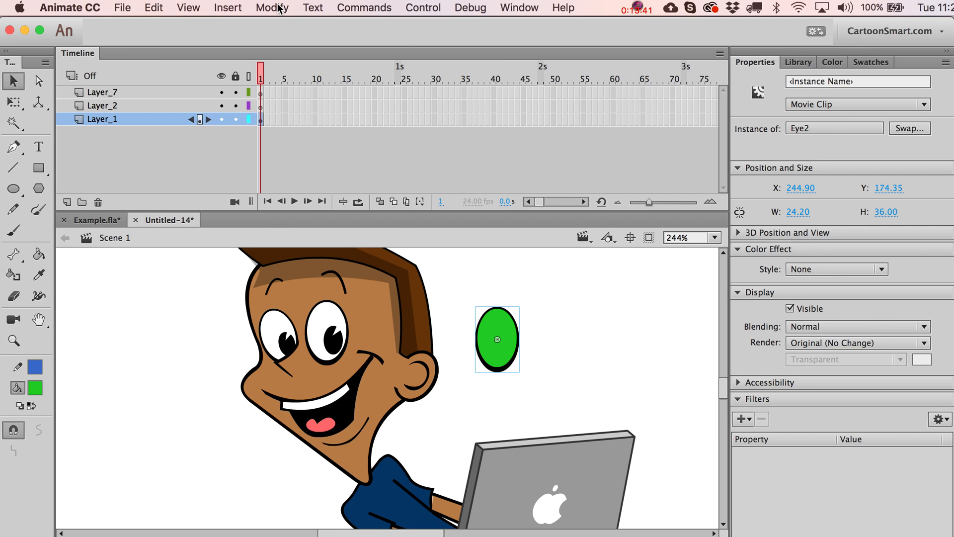
Swap the spare green eye instance from Eye2 back to the white Eye symbol via Modify > Symbol
click(272, 7)
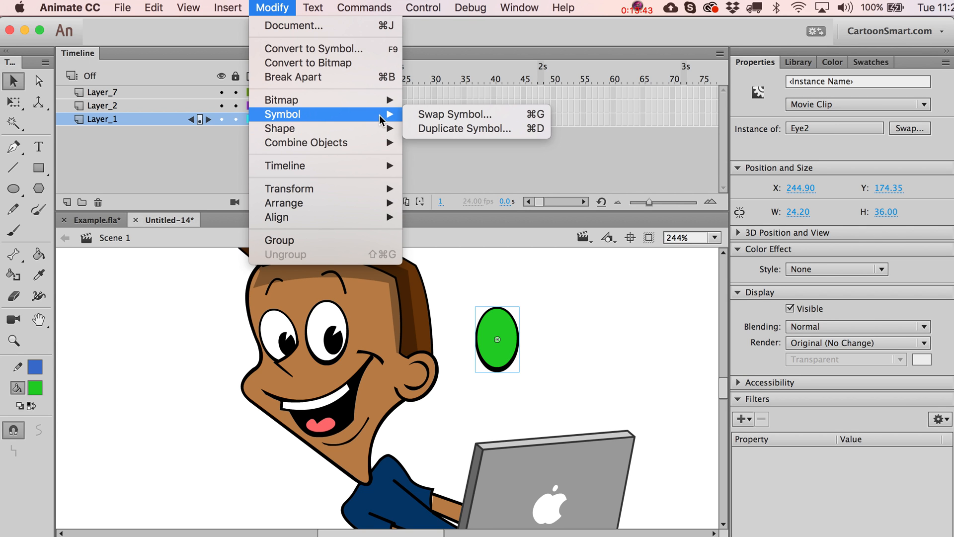
mouse_move(456, 115)
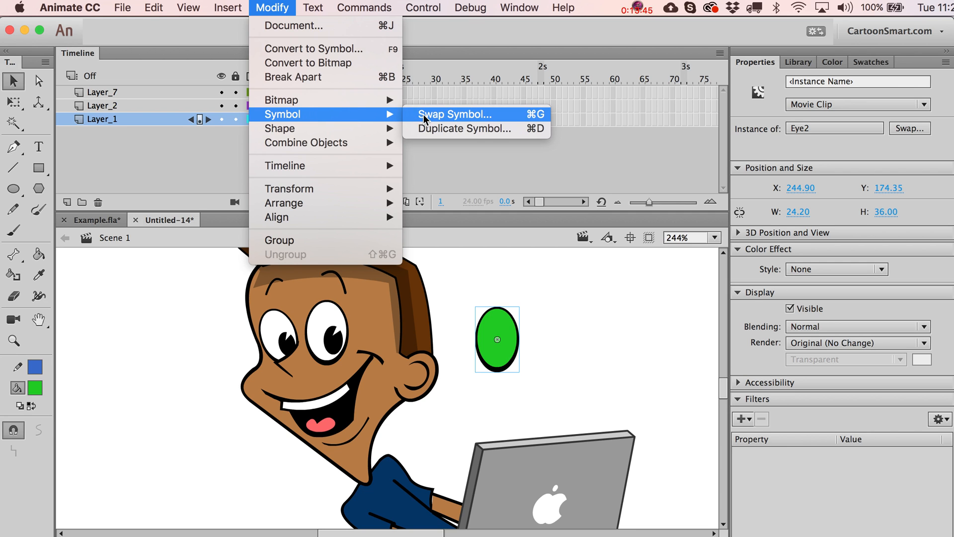
mouse_move(447, 124)
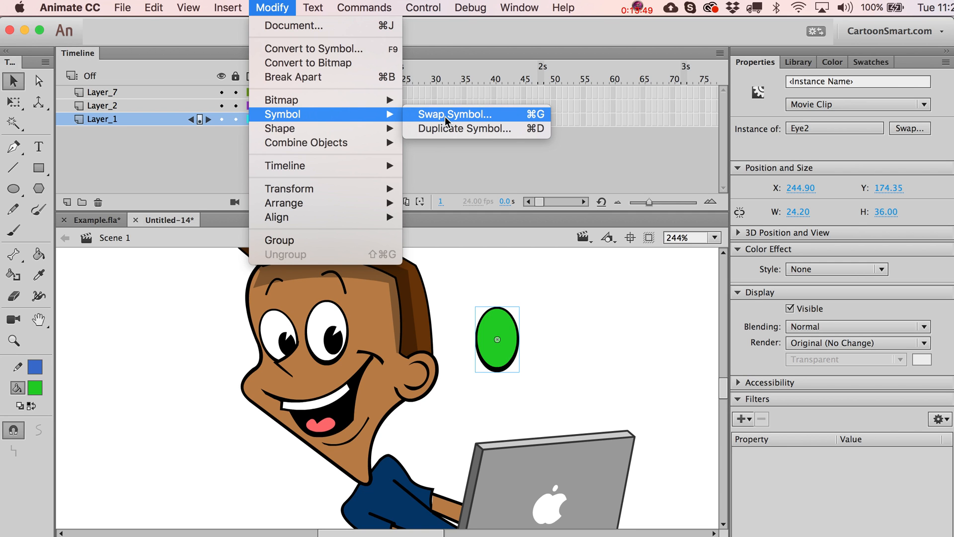
click(455, 114)
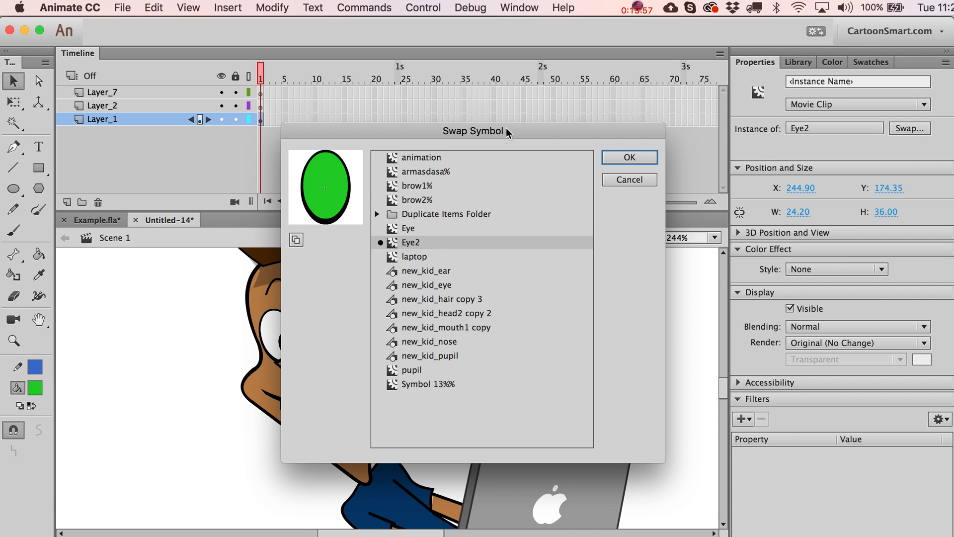
click(409, 229)
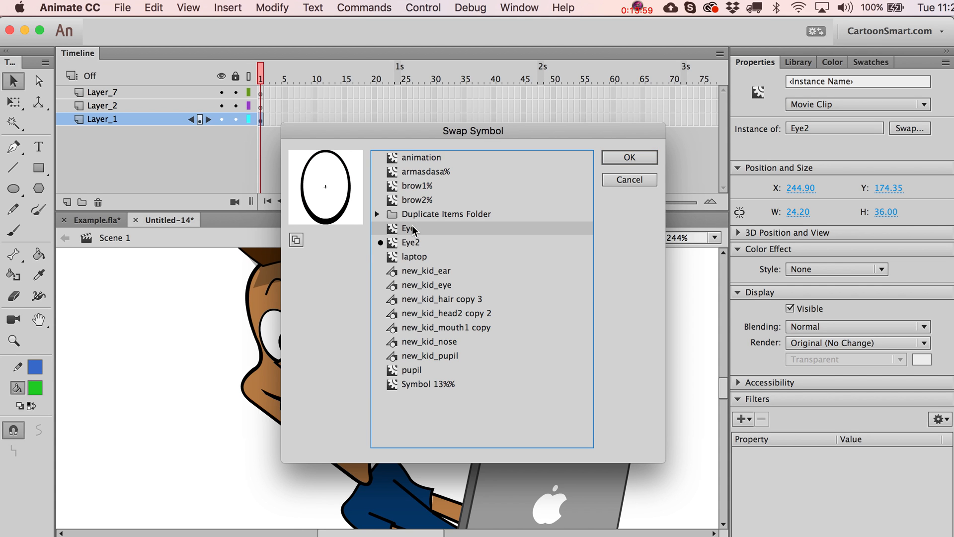
click(628, 157)
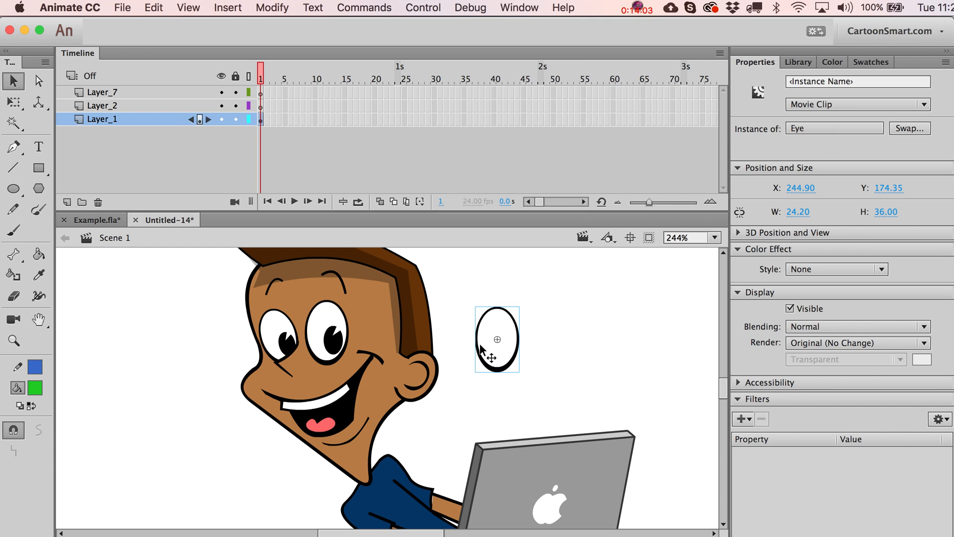
mouse_move(510, 344)
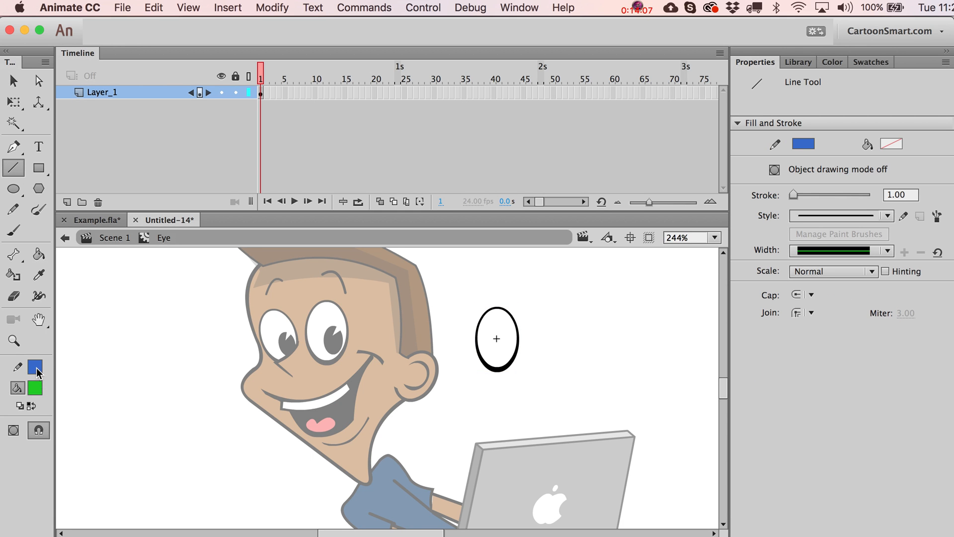
Draw a horizontal lid line across the eye's top, then delete the spare eye from Scene 1
drag(465, 324, 536, 326)
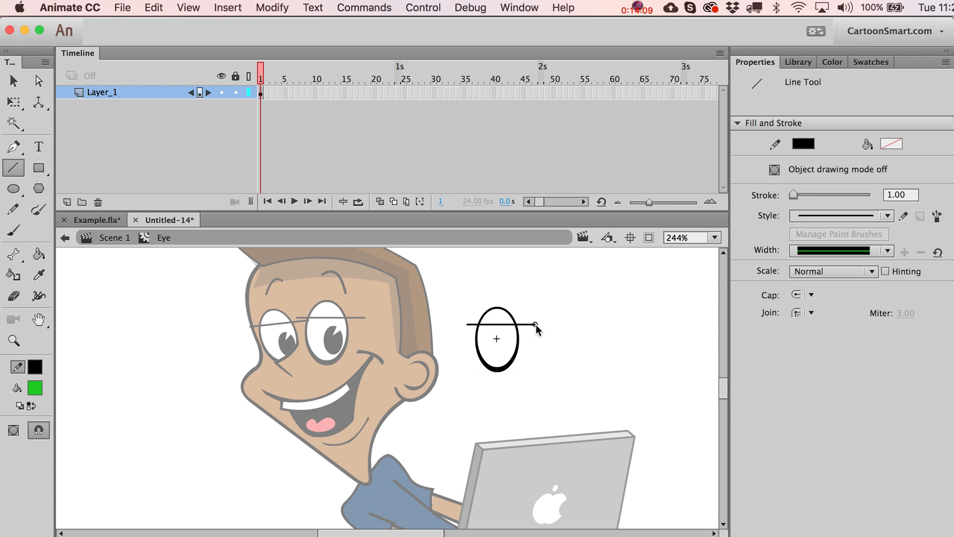
click(497, 339)
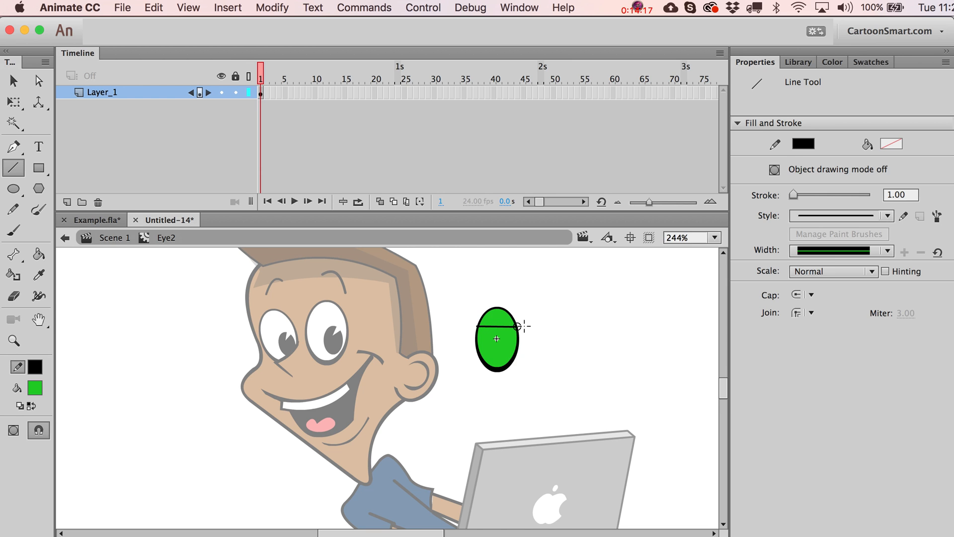
click(496, 344)
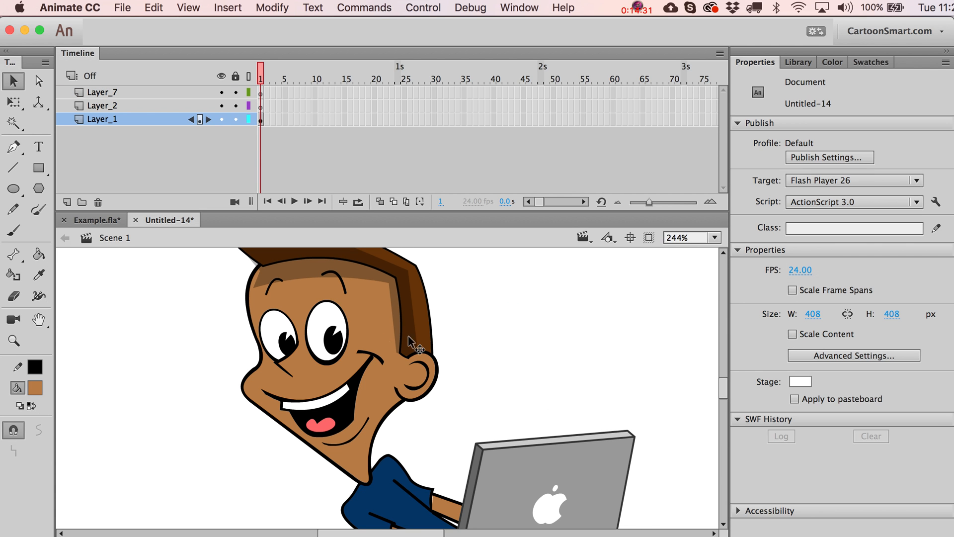
Insert a keyframe at frame 2 of Layer_1 and swap one eye there to the half-lidded Eye2
click(270, 118)
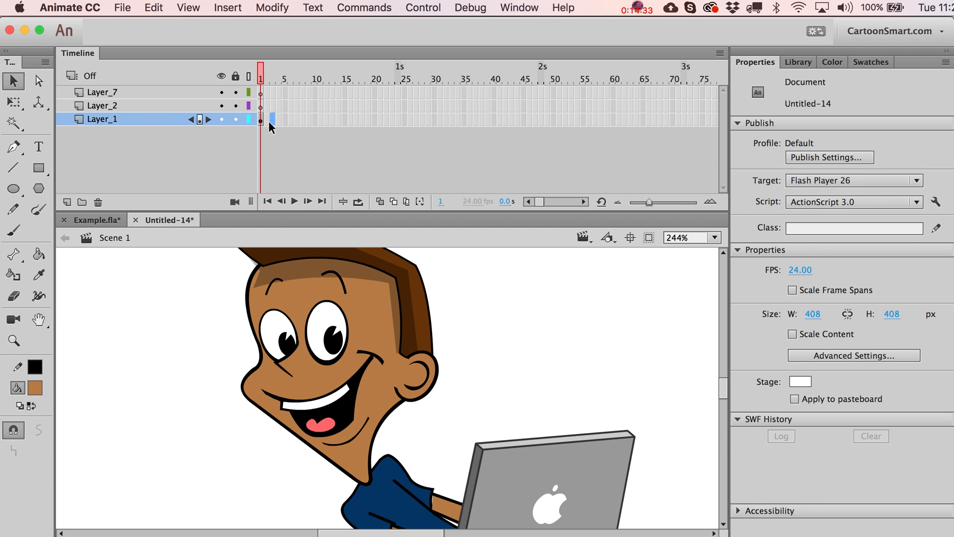
click(265, 118)
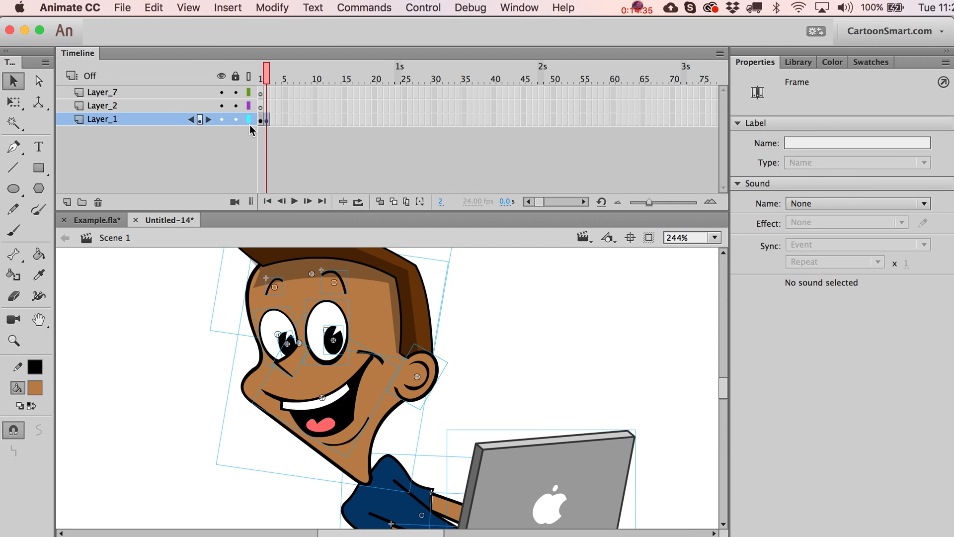
click(329, 332)
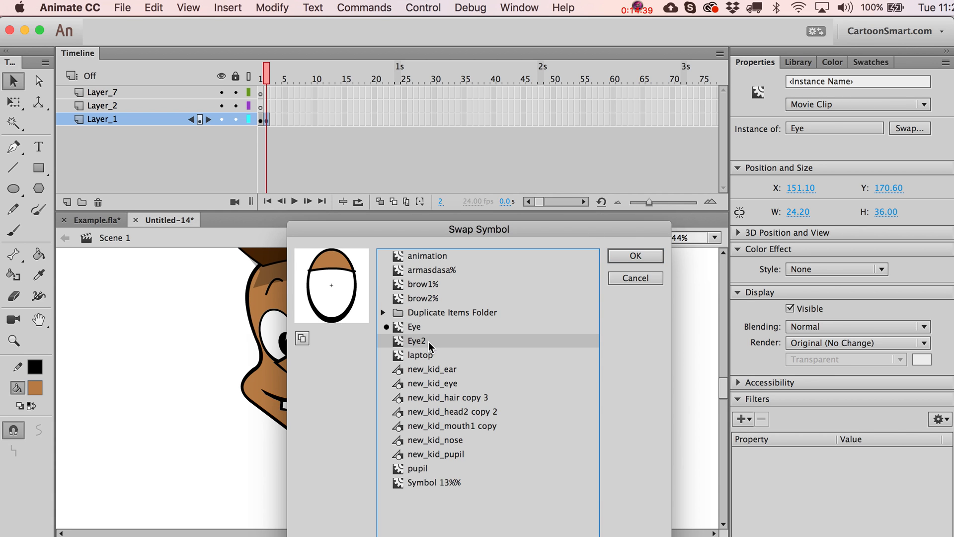
click(635, 255)
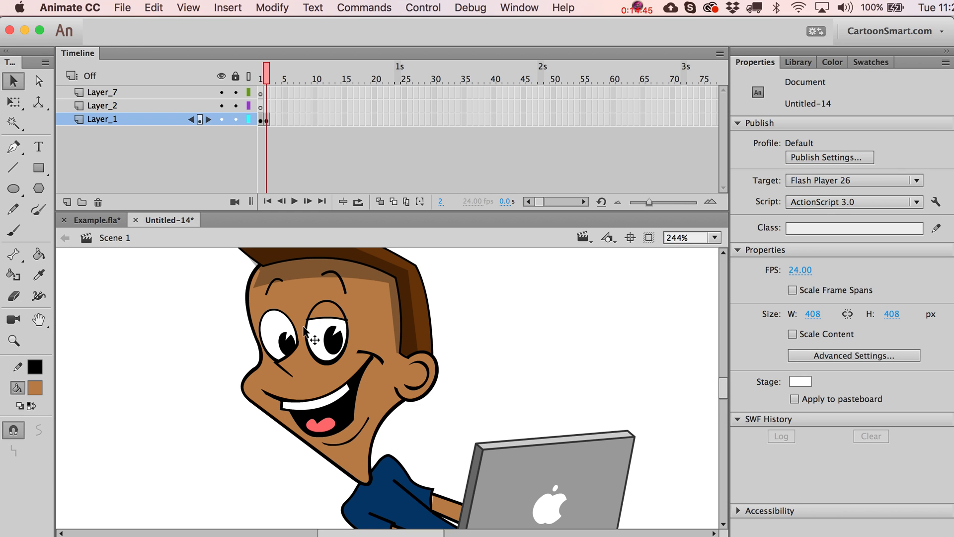
mouse_move(398, 307)
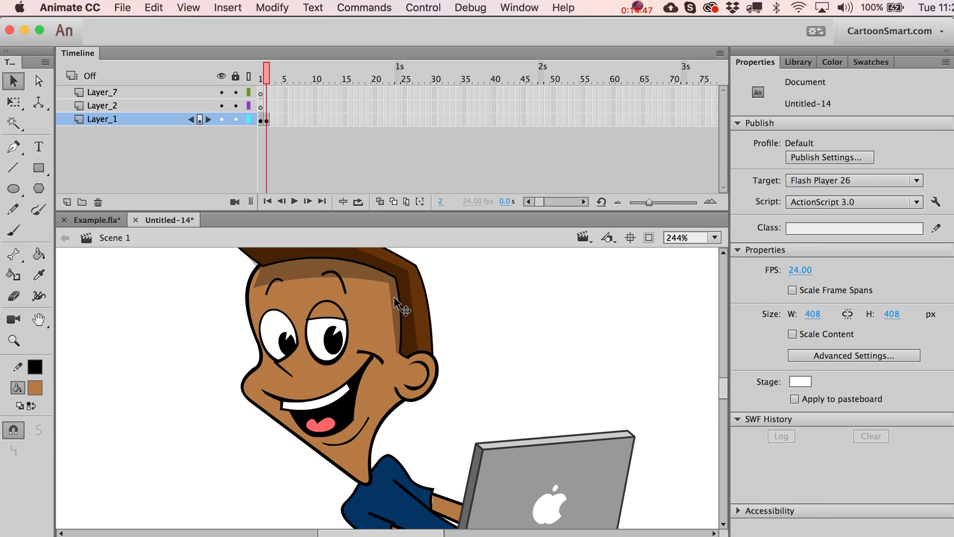
Duplicate the pupil of the half-lidded eye into its own symbol for frame 2
click(334, 340)
text(pupilhakf)
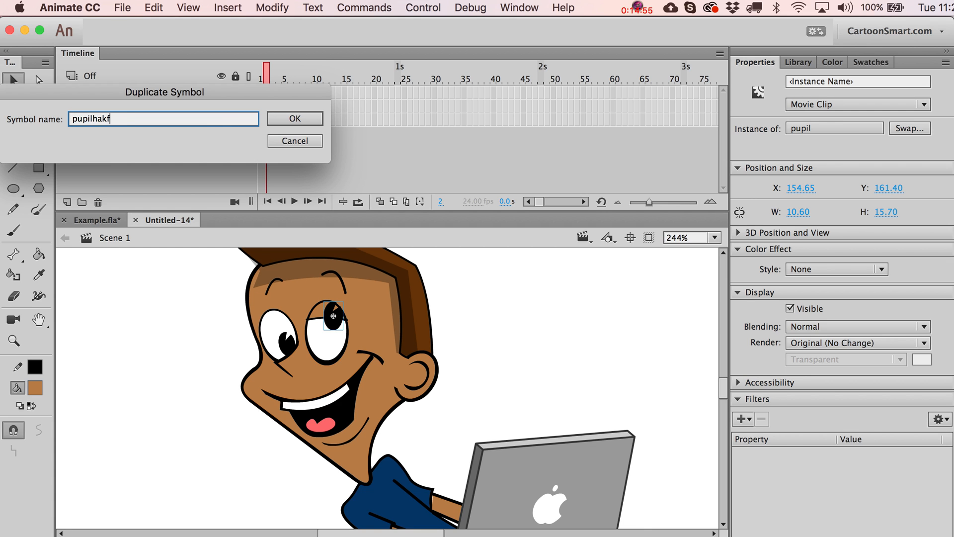
click(294, 118)
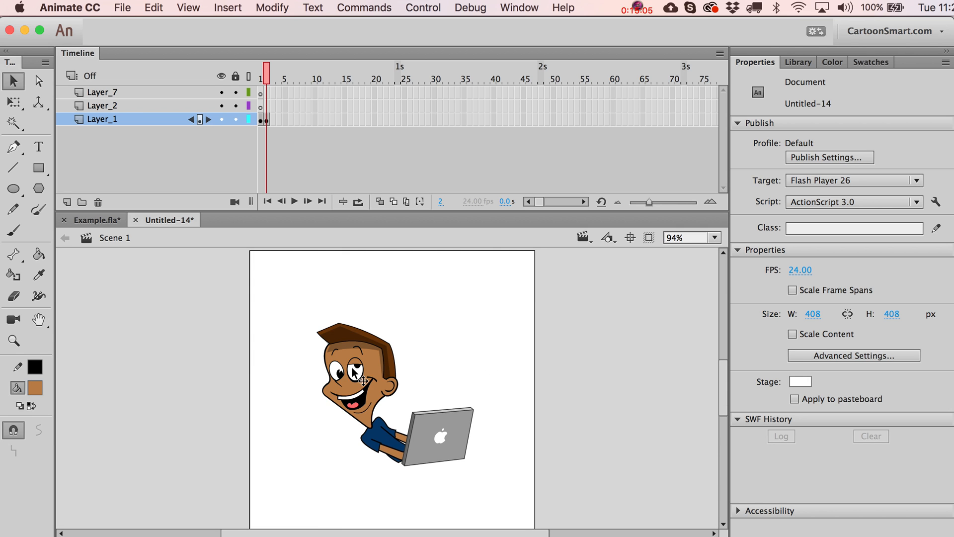
click(13, 340)
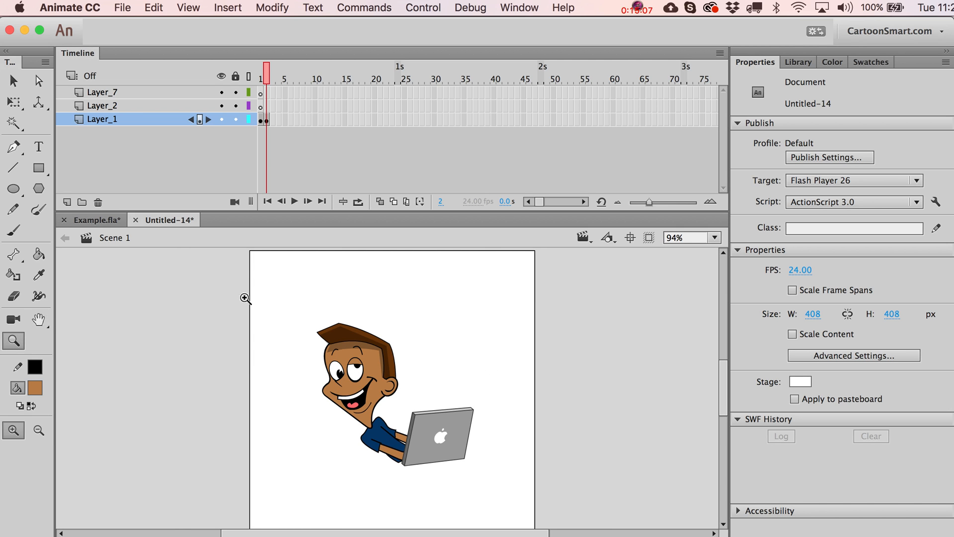